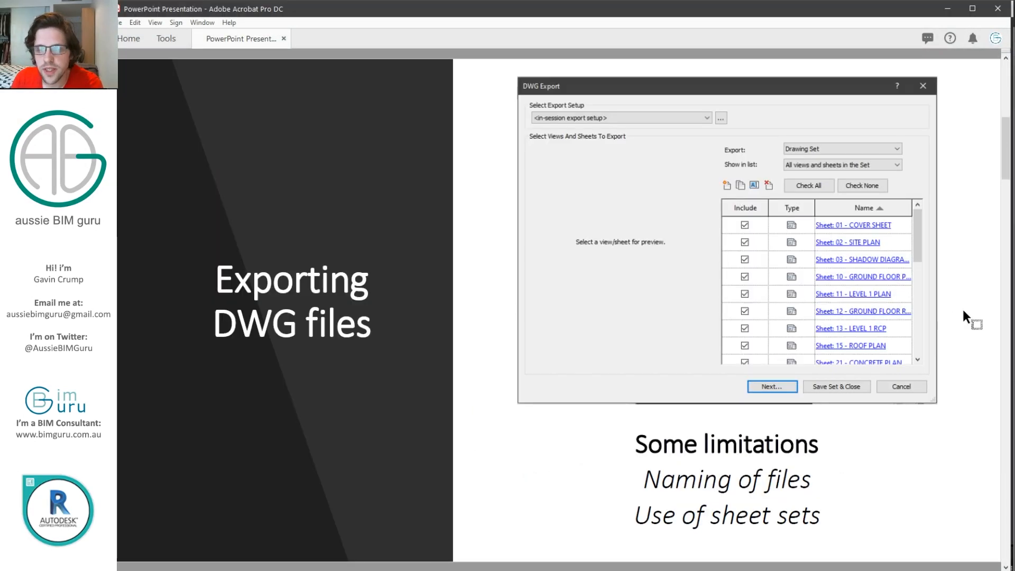
mouse_move(980, 304)
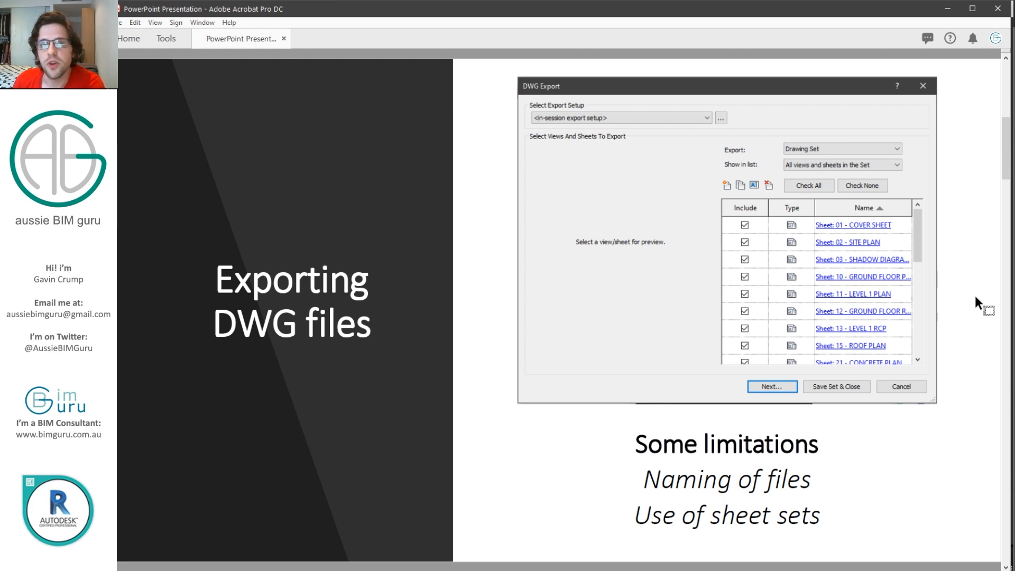
mouse_move(933, 275)
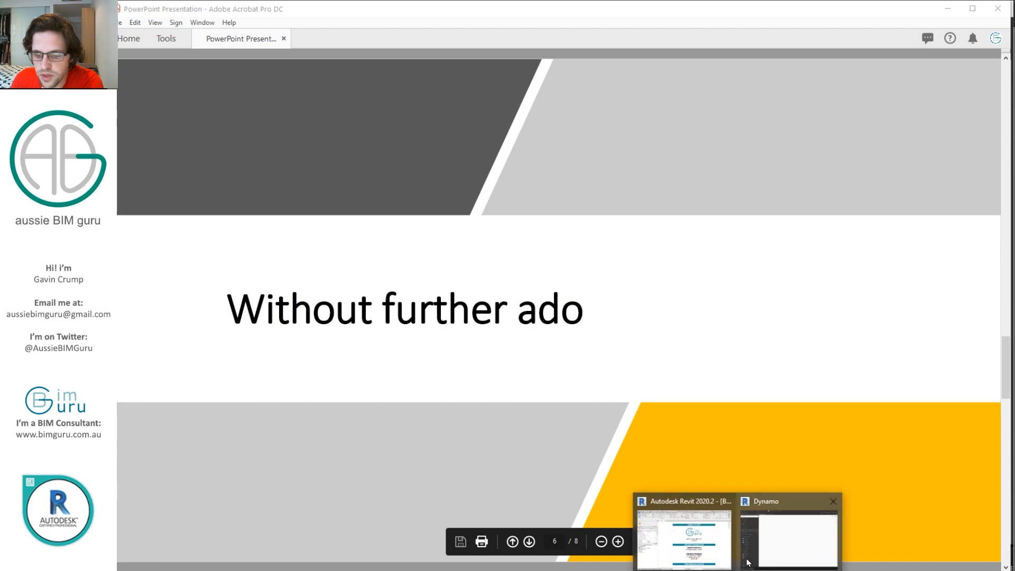
In Revit, open sheet 11 - LEVEL 1 PLAN and review its Sheet Issues/Revisions list, adding a revision
left_click(787, 534)
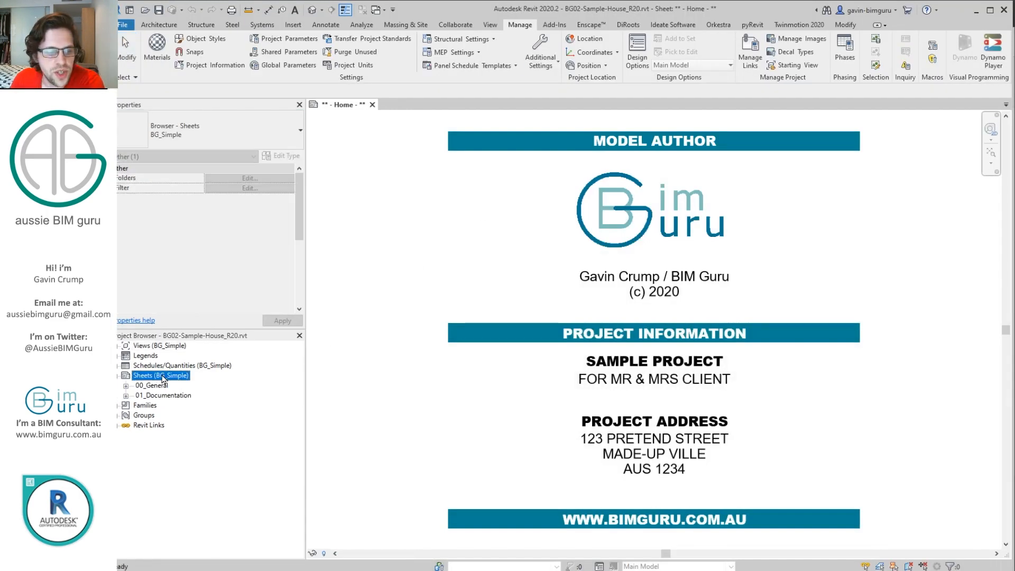
left_click(176, 394)
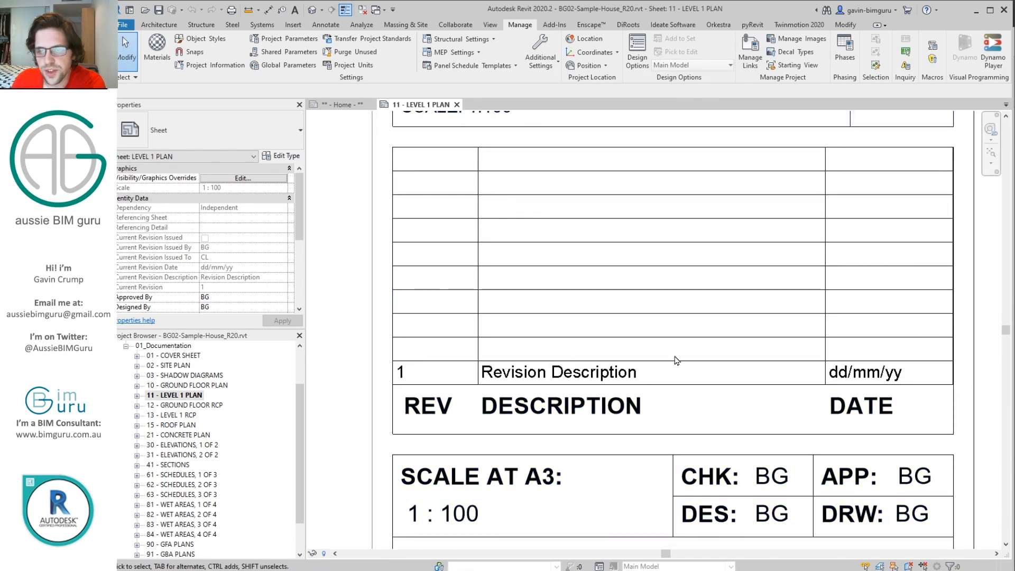
left_click(489, 24)
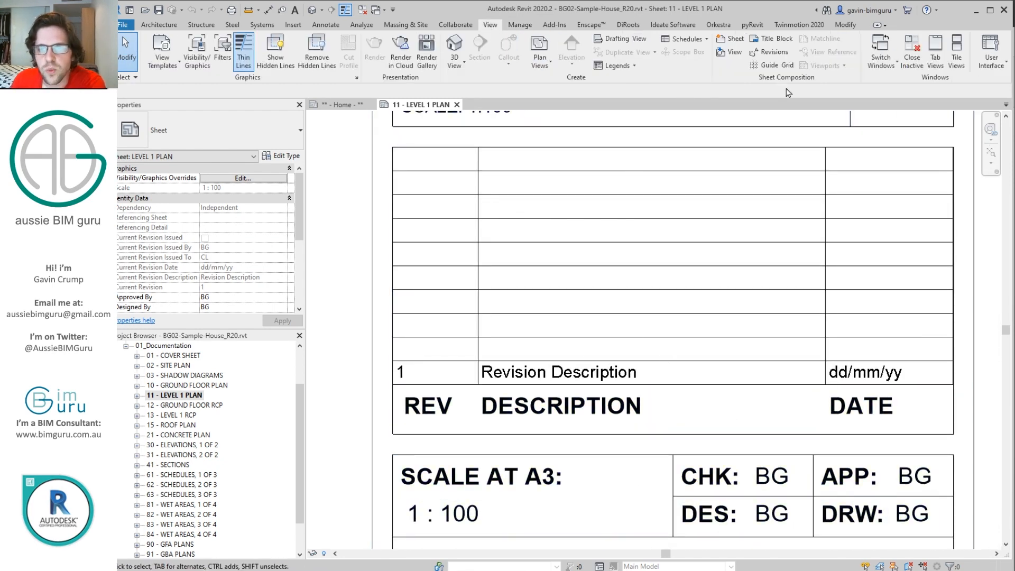
left_click(711, 126)
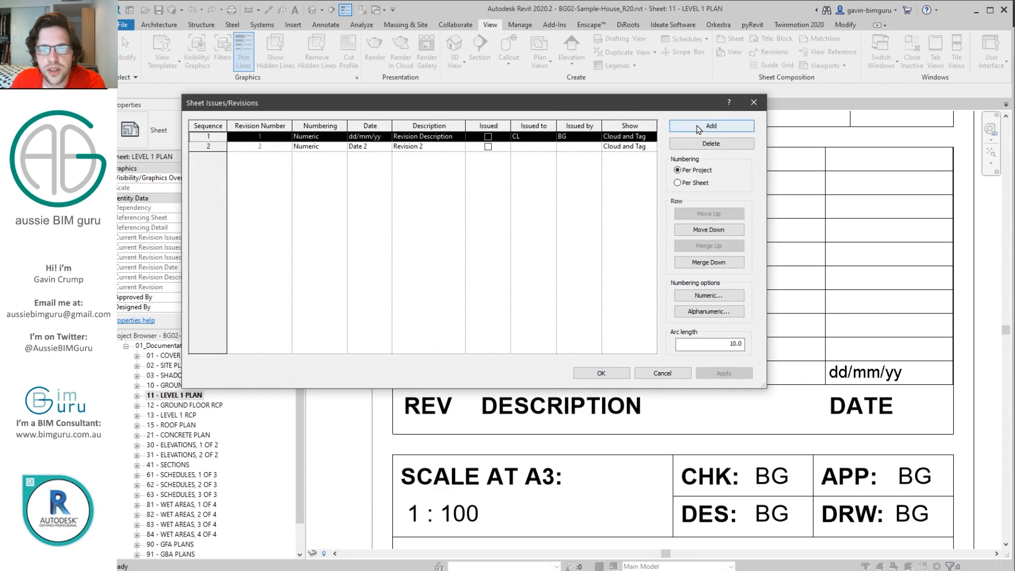
left_click(710, 126)
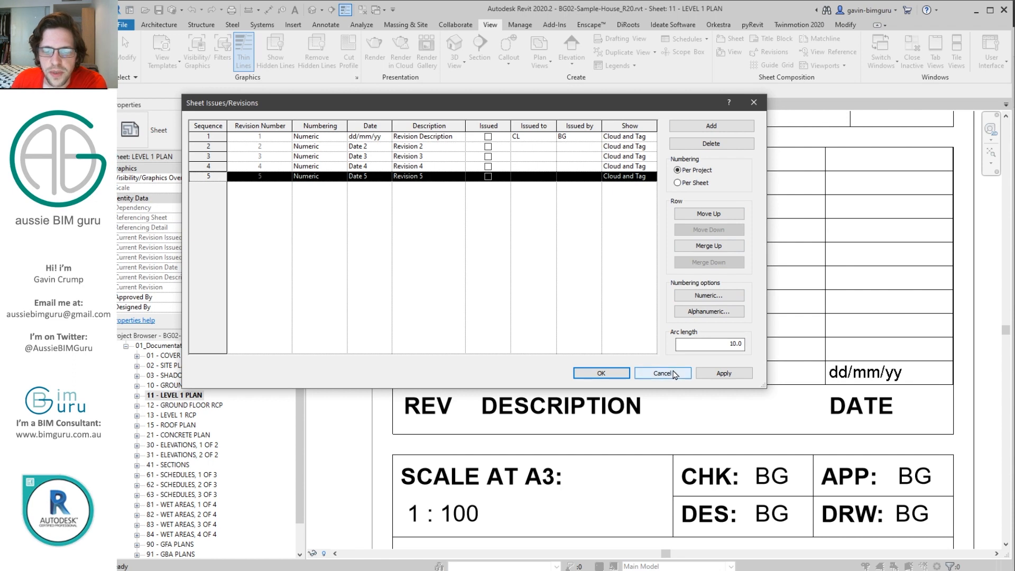
left_click(662, 374)
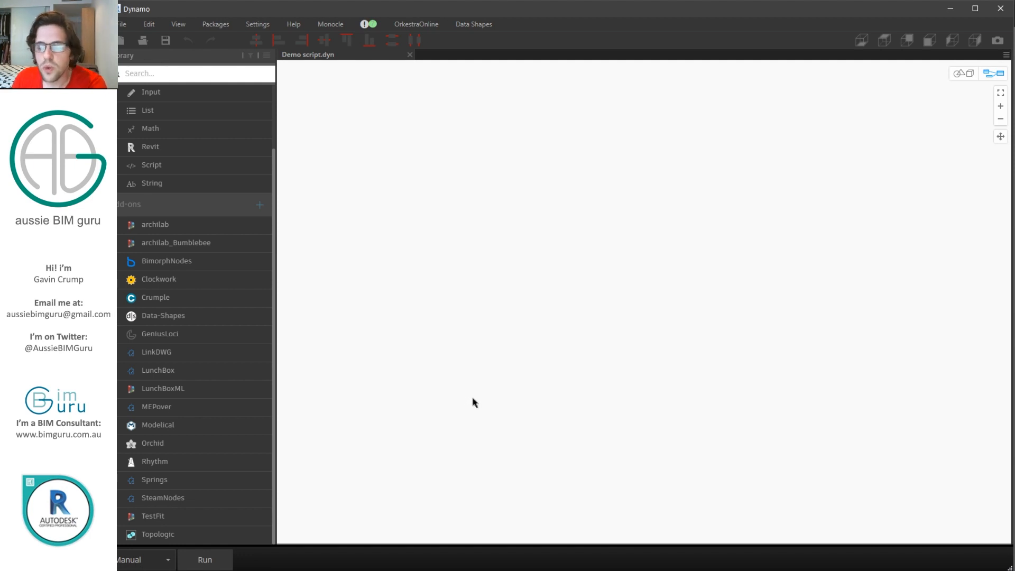
mouse_move(454, 336)
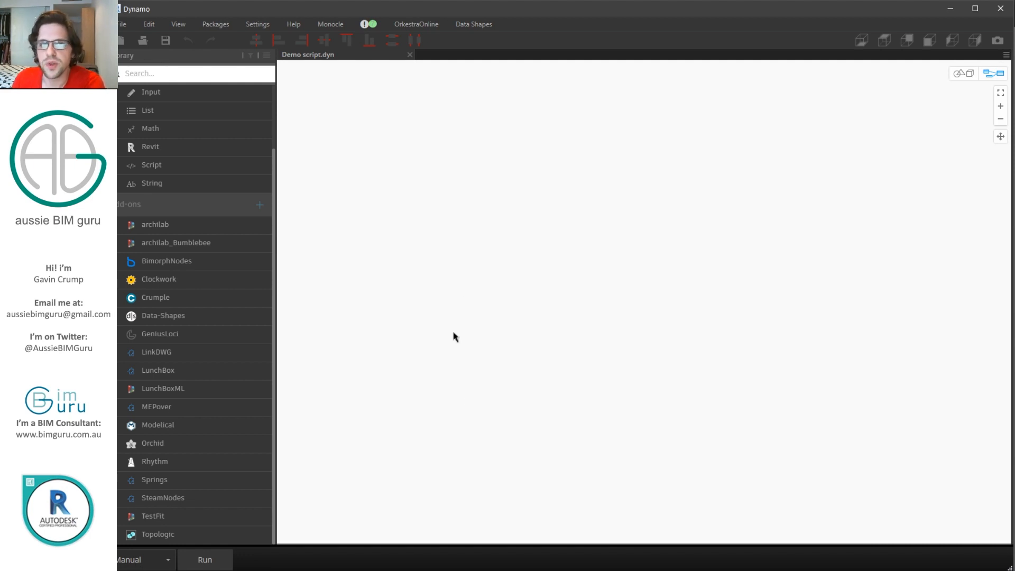
mouse_move(469, 285)
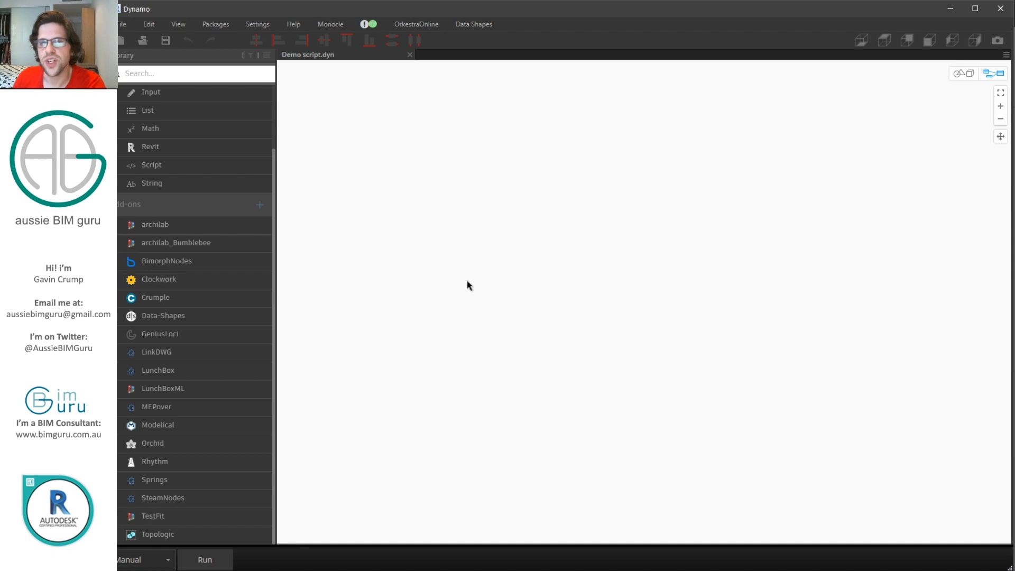
mouse_move(472, 279)
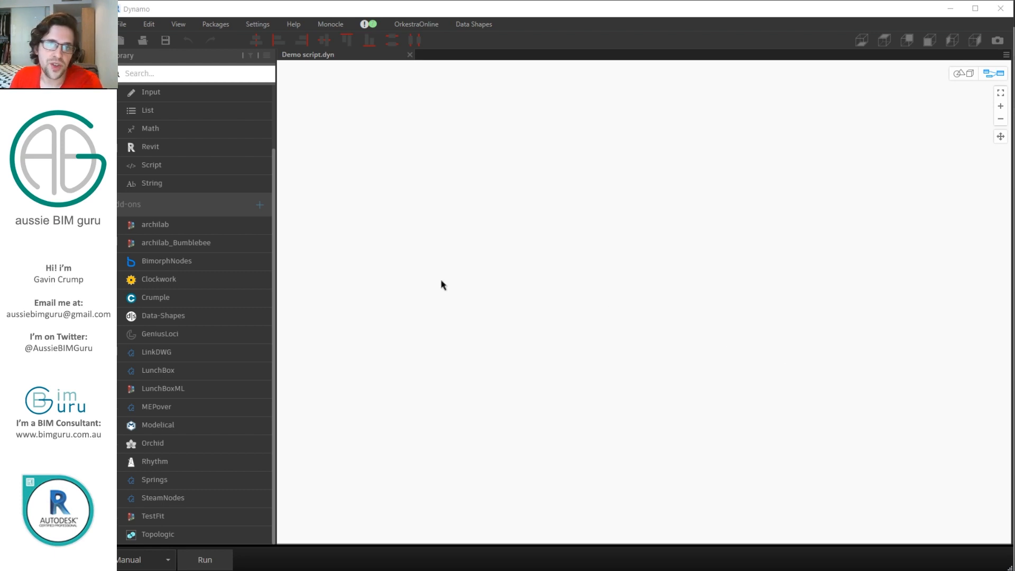
mouse_move(422, 267)
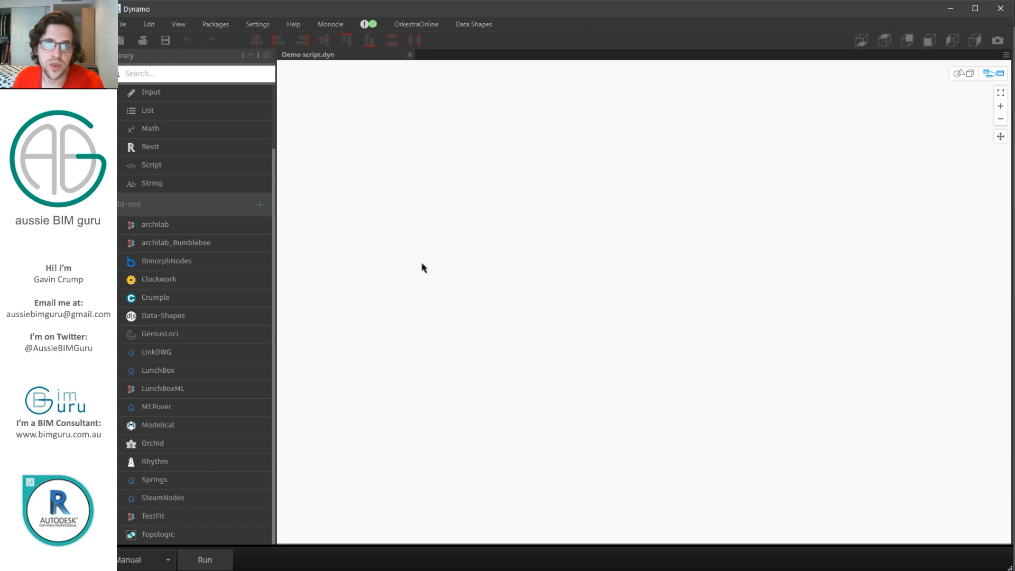
Add a Category.ByName node fed by a code block containing "Sheets"
right_click(422, 267)
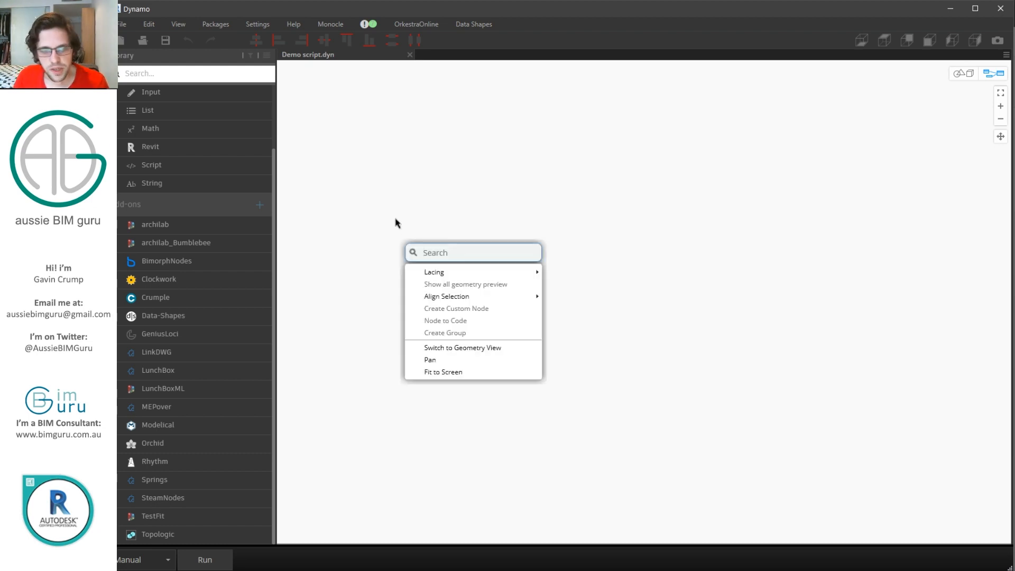
type("ca")
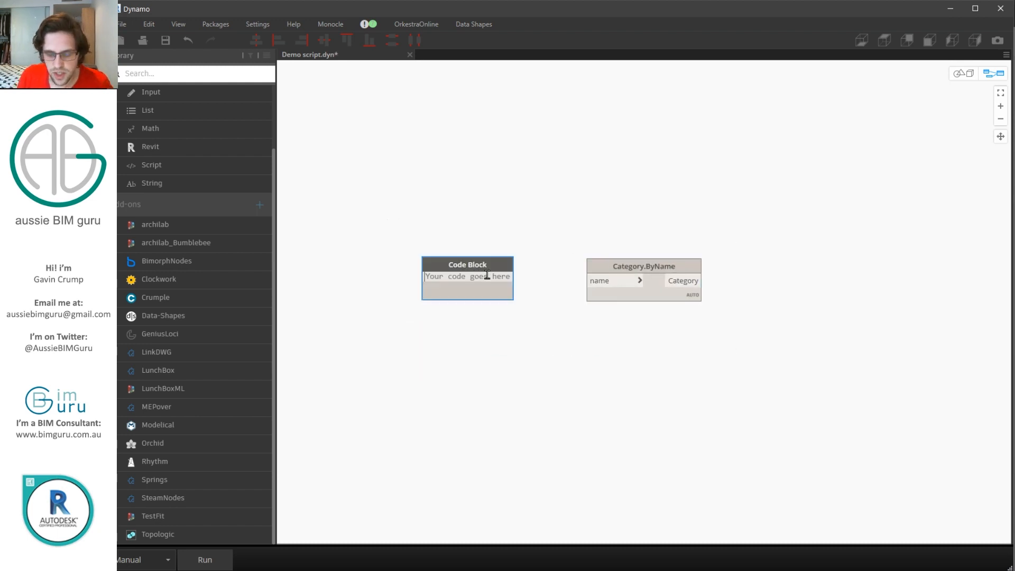
type("\"Sheets\";")
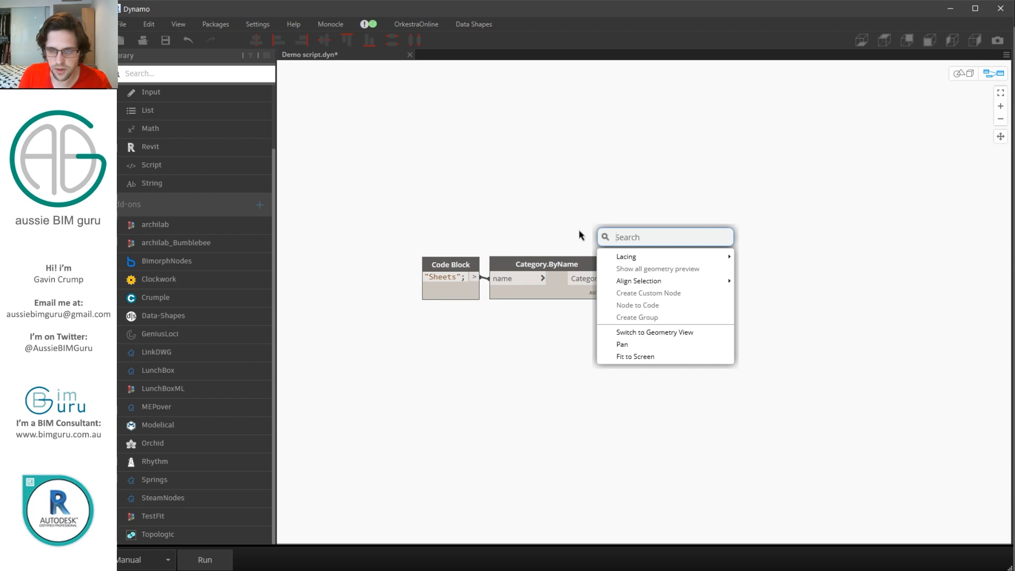
Add All Elements of Category and feed it the Sheets category, returning the project's sheets
type("all e")
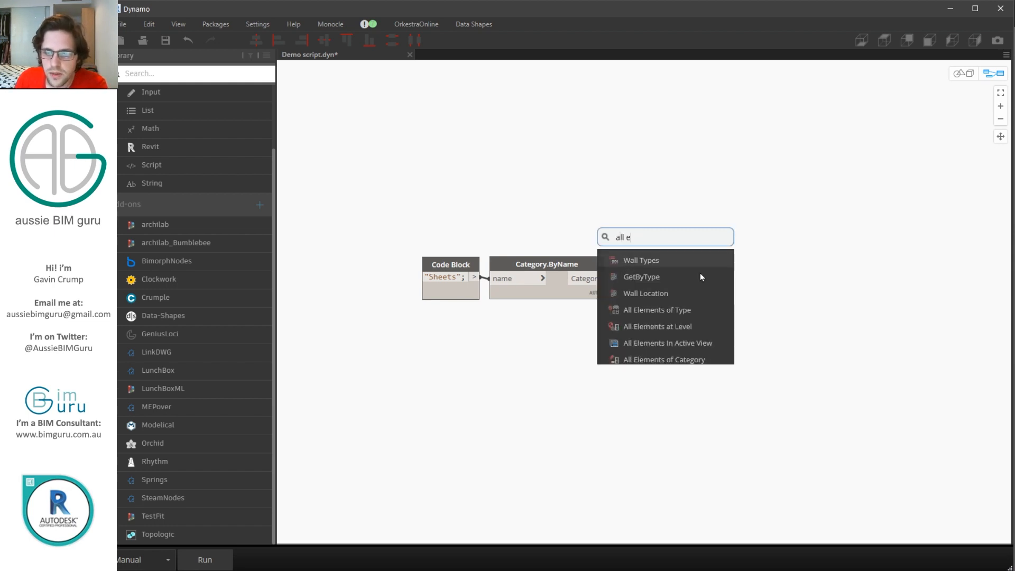
left_click(663, 359)
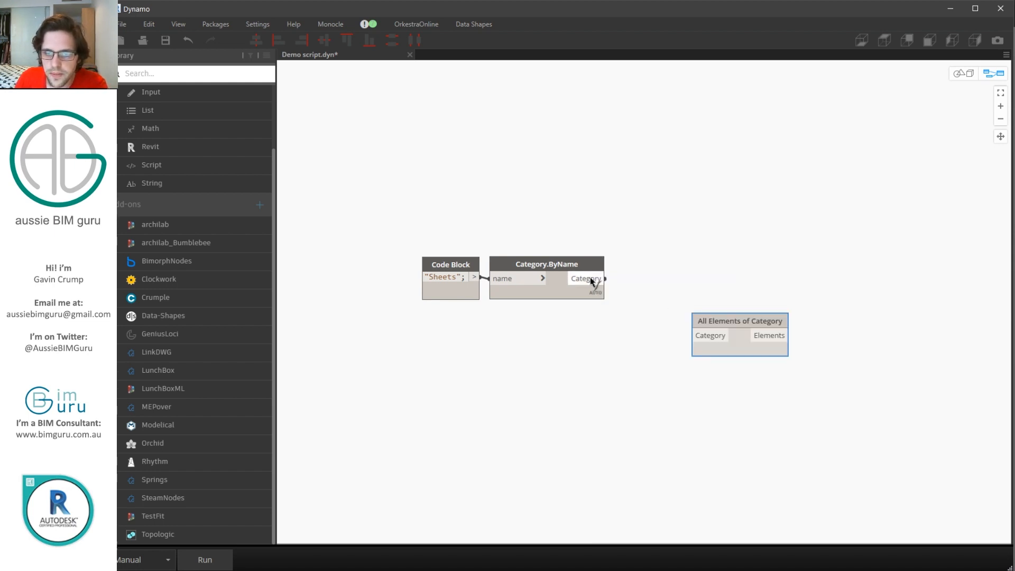
left_click_drag(740, 335, 669, 278)
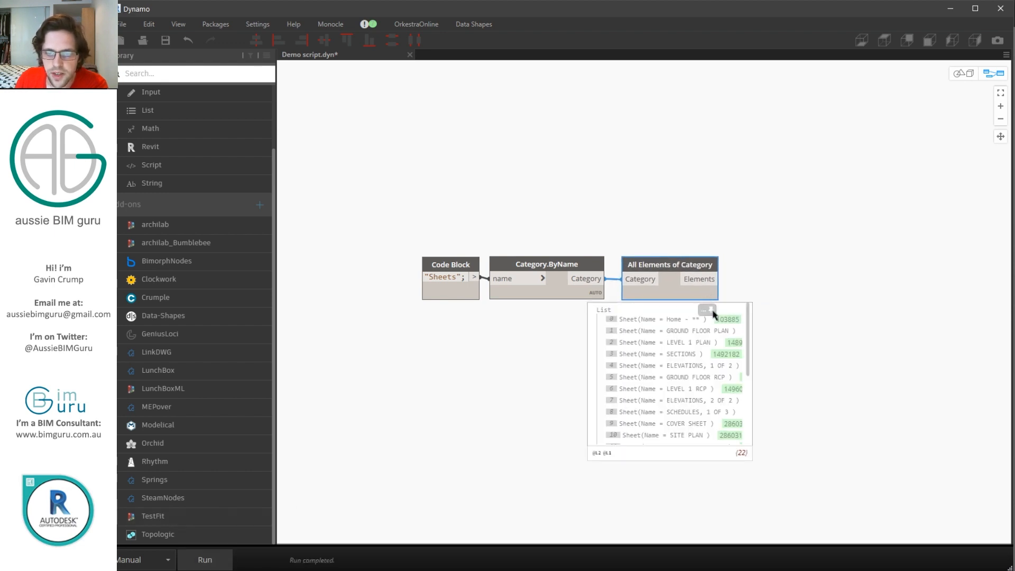
left_click(707, 309)
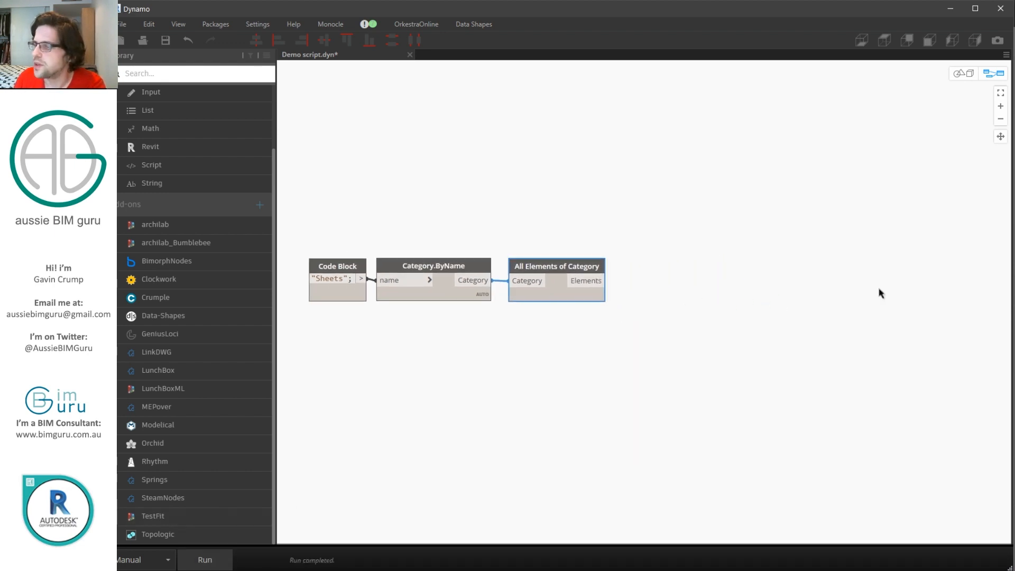
Add Sheet.SheetNumber and Sheet.SheetName nodes, both fed by the collected sheet elements
right_click(679, 309)
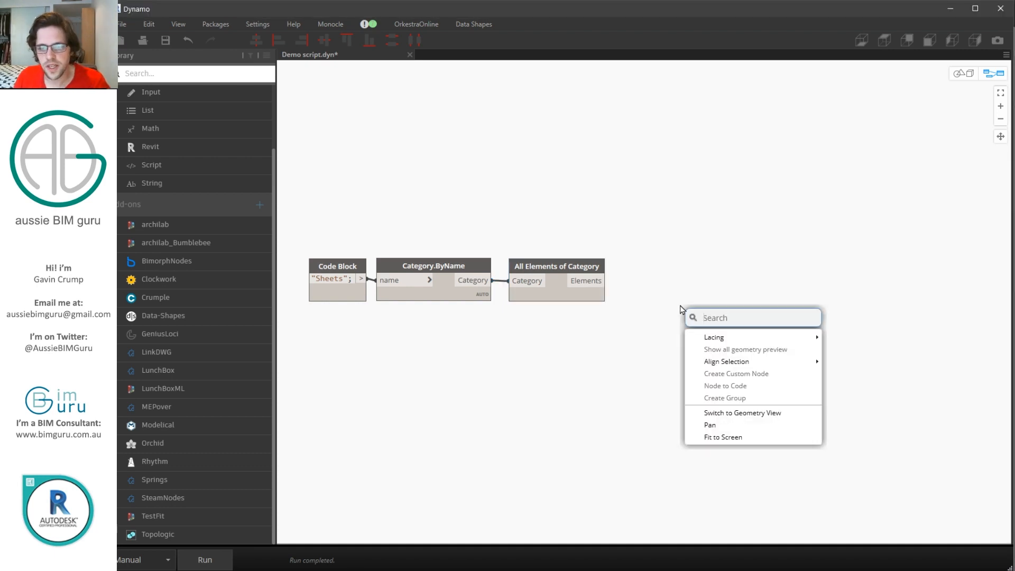
type("sh")
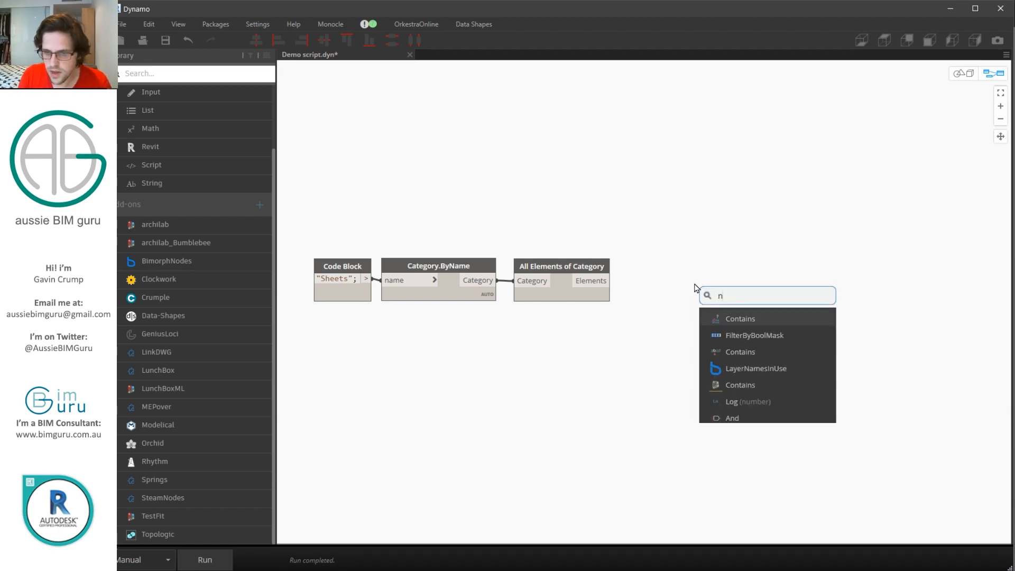
type("umber")
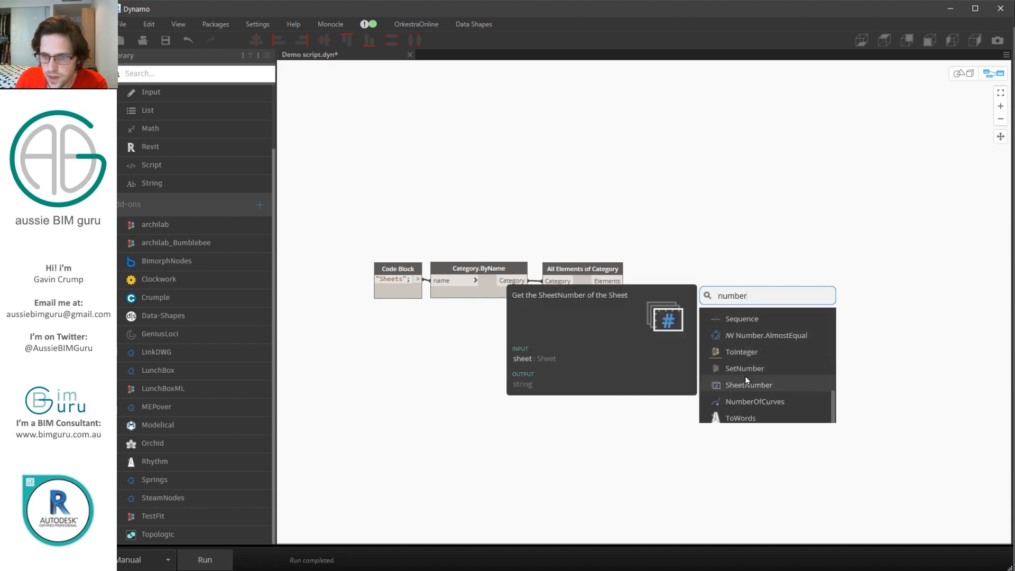
left_click(748, 384)
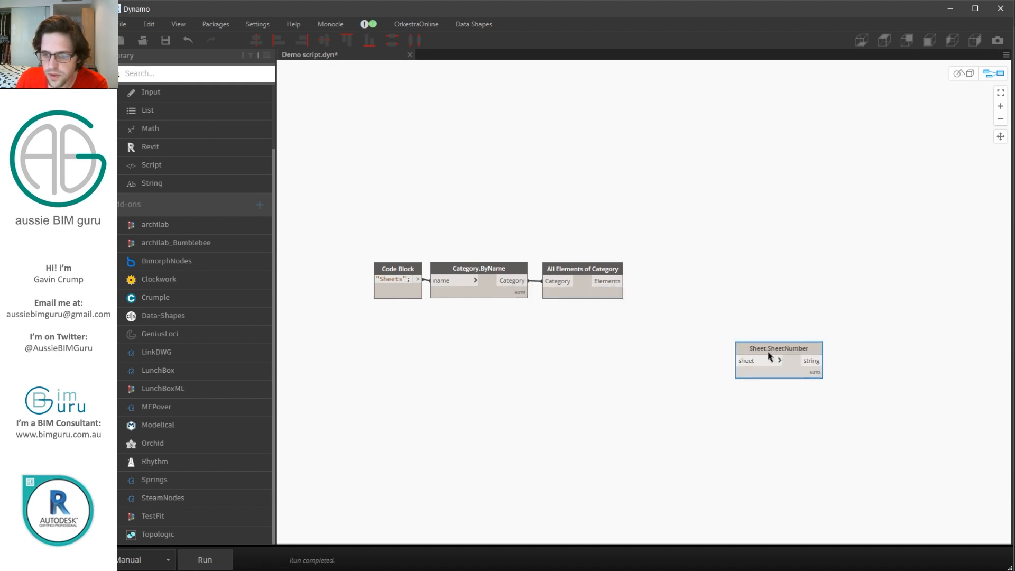
type("sheet.sheetname")
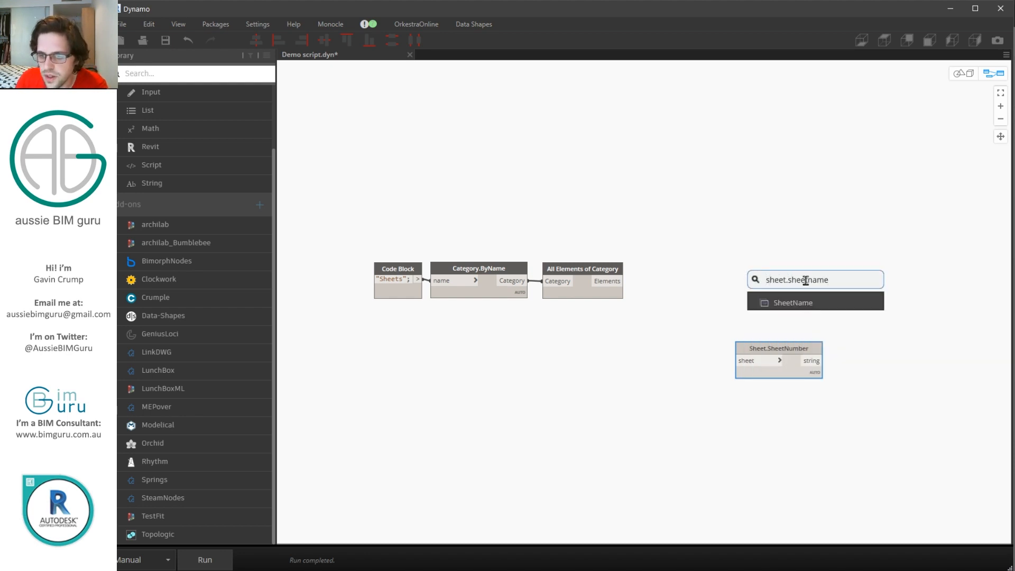
left_click(792, 302)
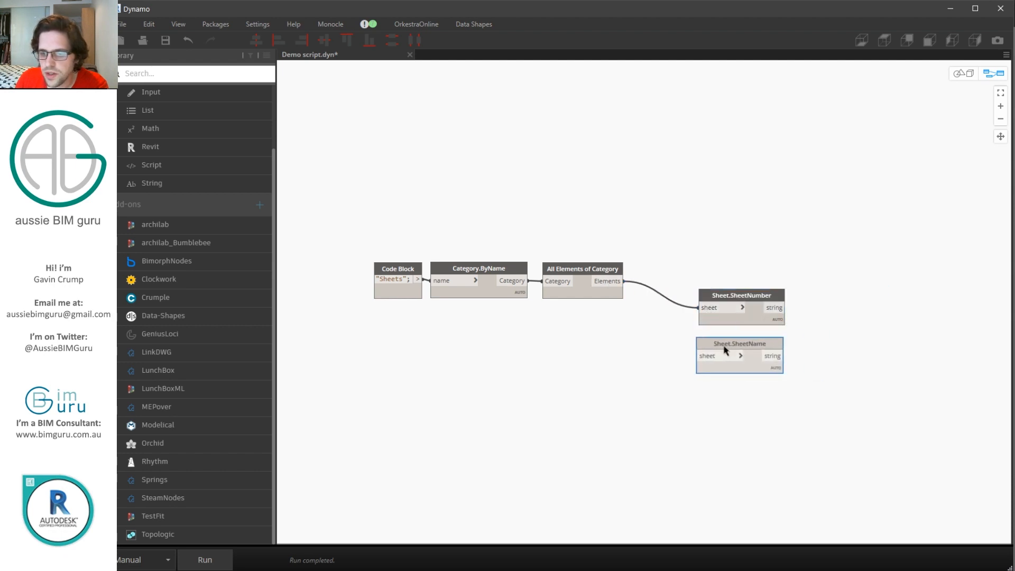
left_click_drag(621, 281, 698, 354)
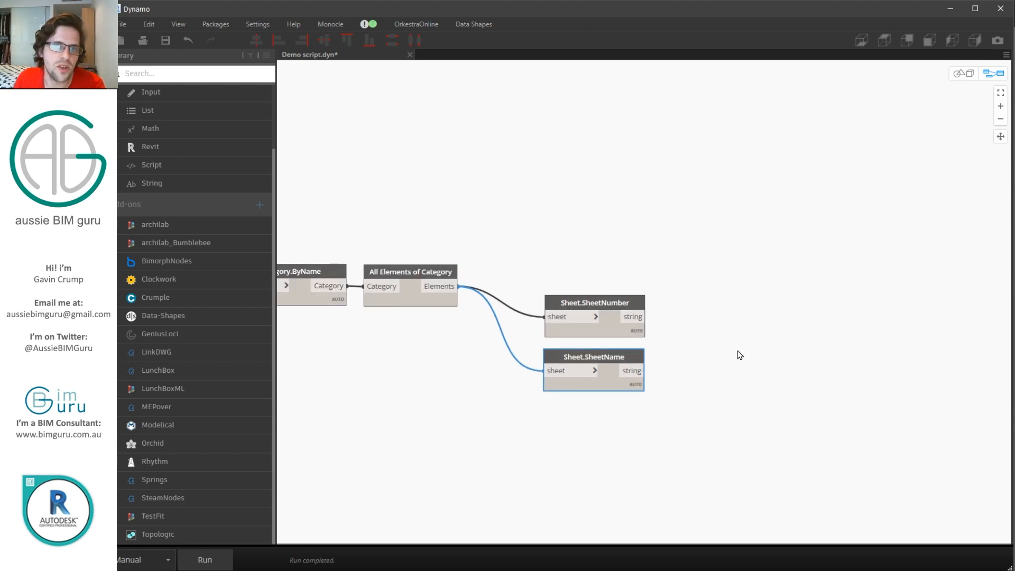
mouse_move(675, 321)
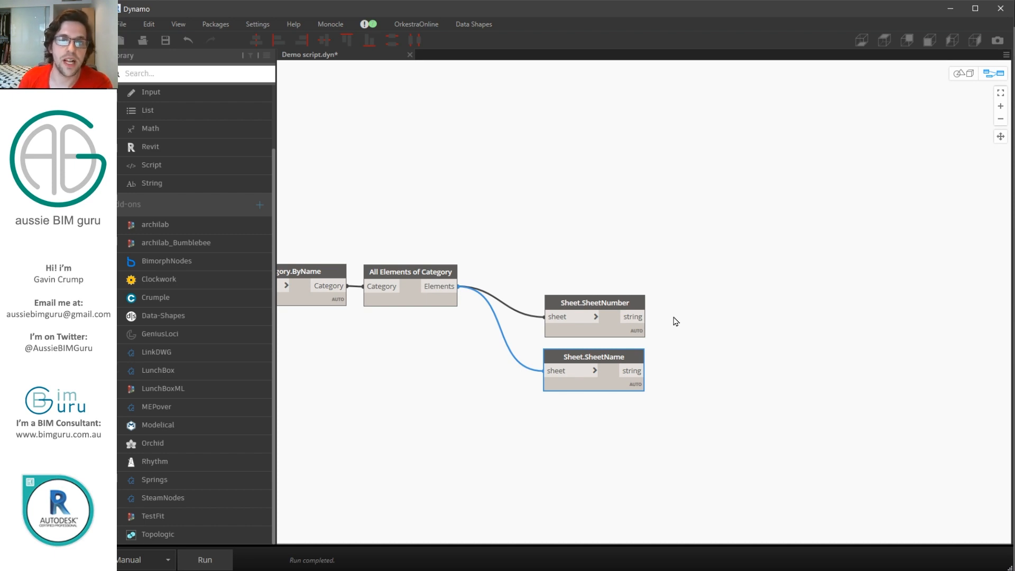
mouse_move(709, 317)
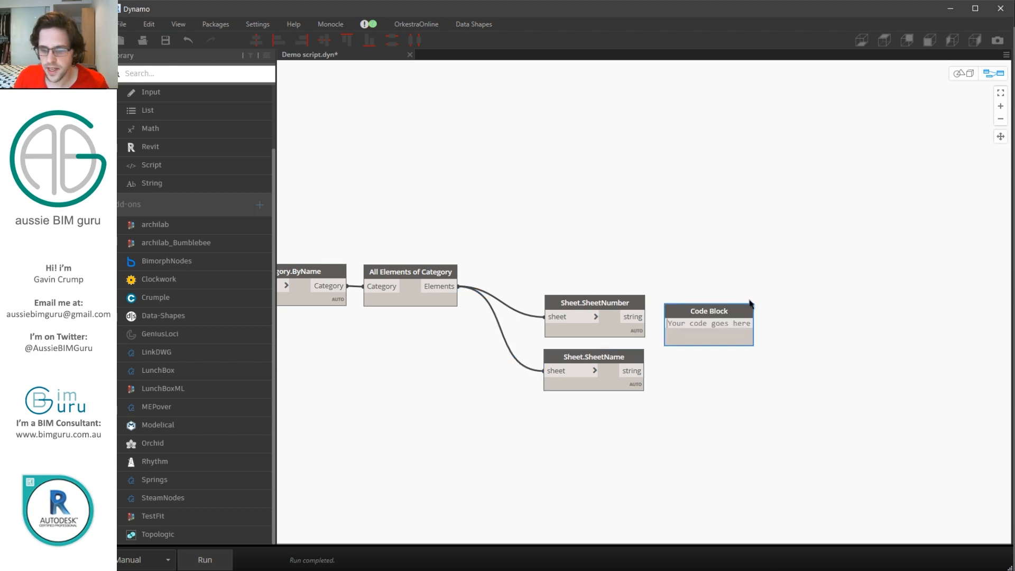
Add a code block snu + ": " + sna; joining sheet number and name, and run the graph
type("snu + \": \" + sna;")
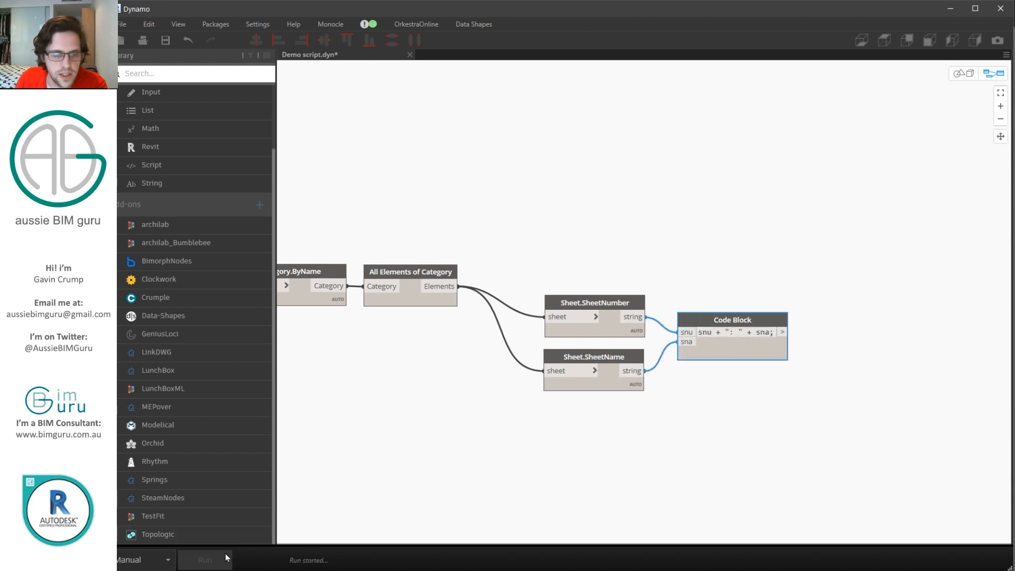
left_click(204, 560)
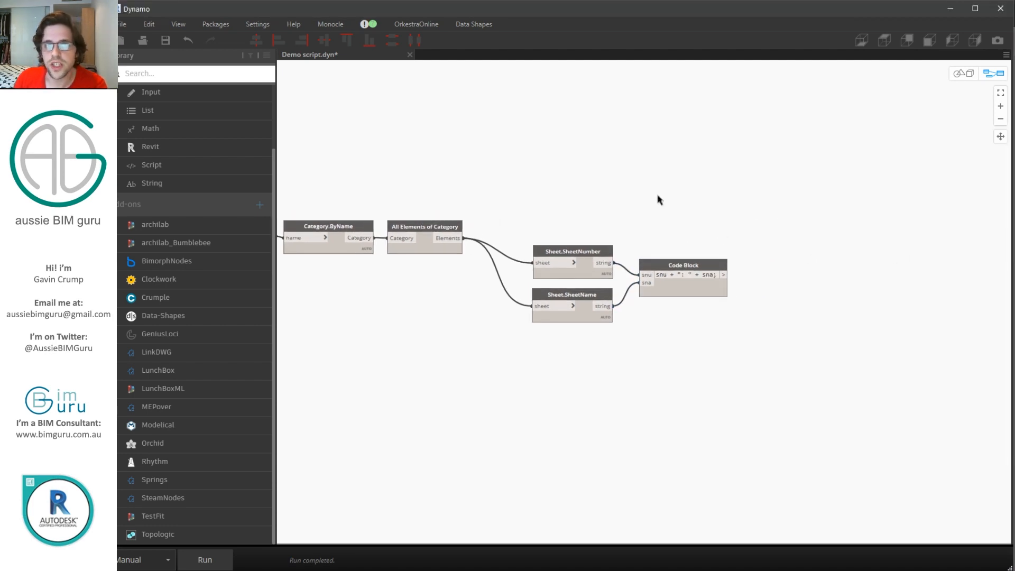
Add a Listview Data node taking the joined labels as keys and sheets as values
right_click(796, 211)
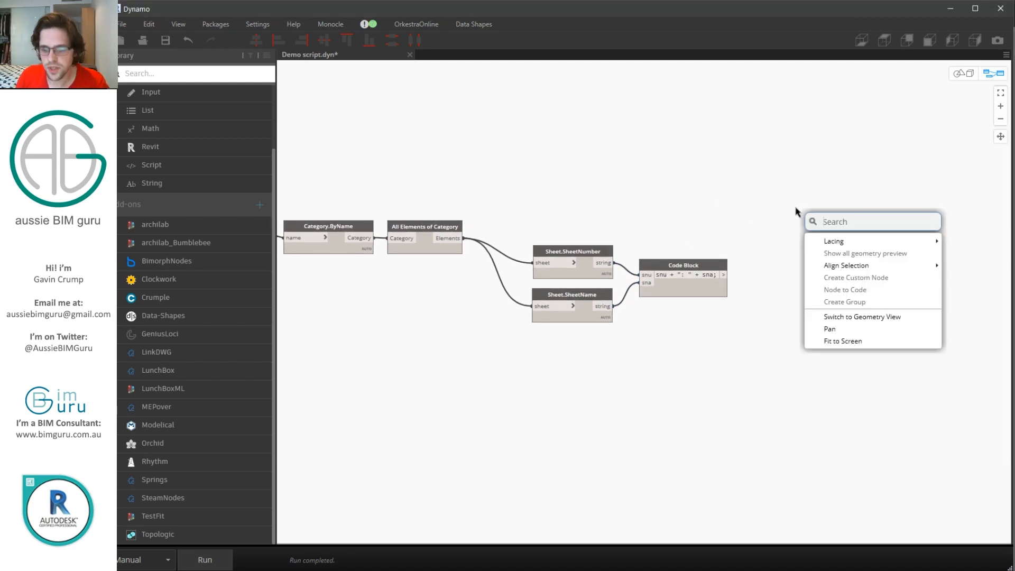
type("listview")
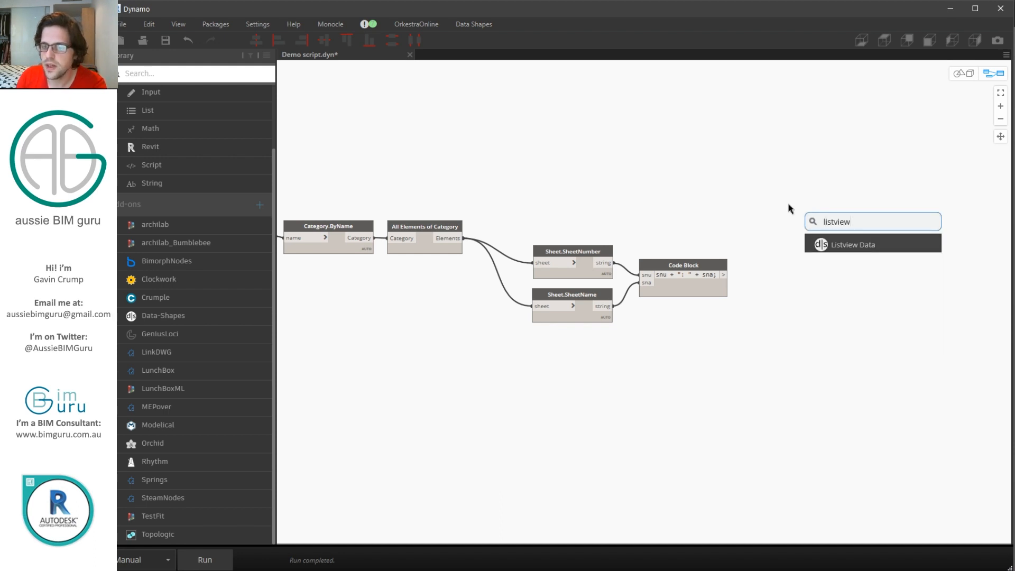
left_click(852, 244)
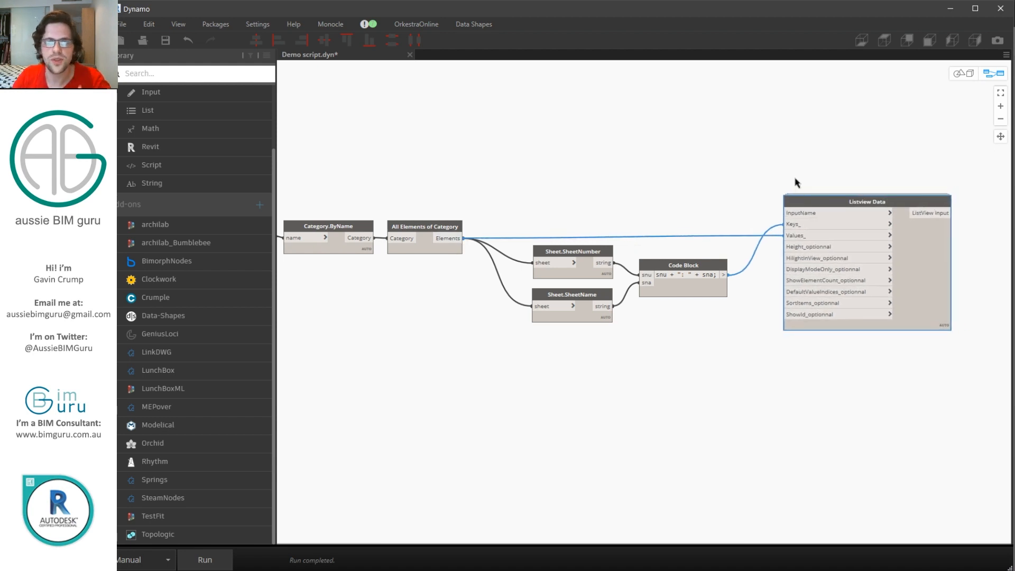
mouse_move(759, 180)
type("\"")
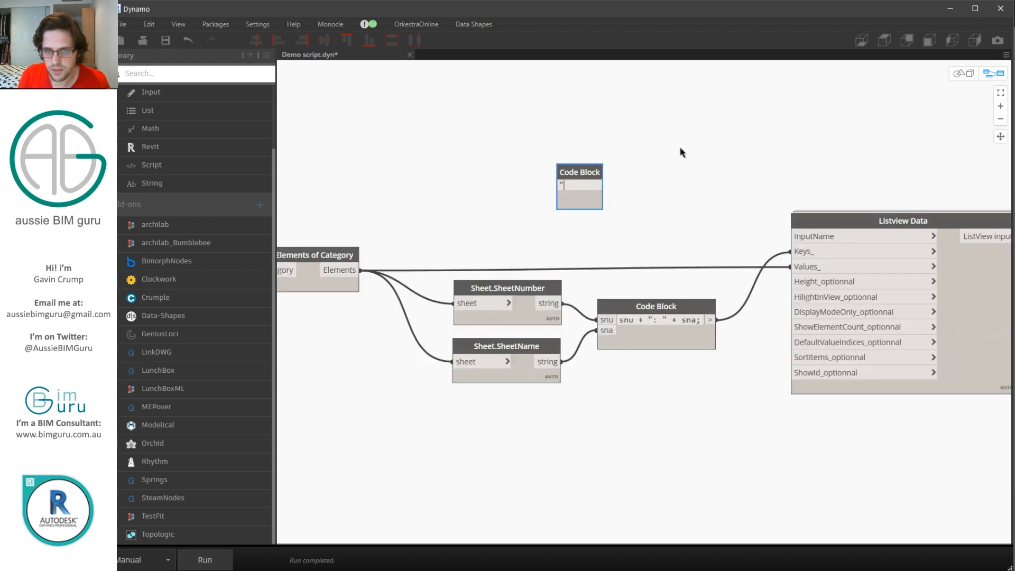
Feed a code block with "SELECT SHEETS" and 300 into the list's InputName and Height
type("SELECT SHEETS\";")
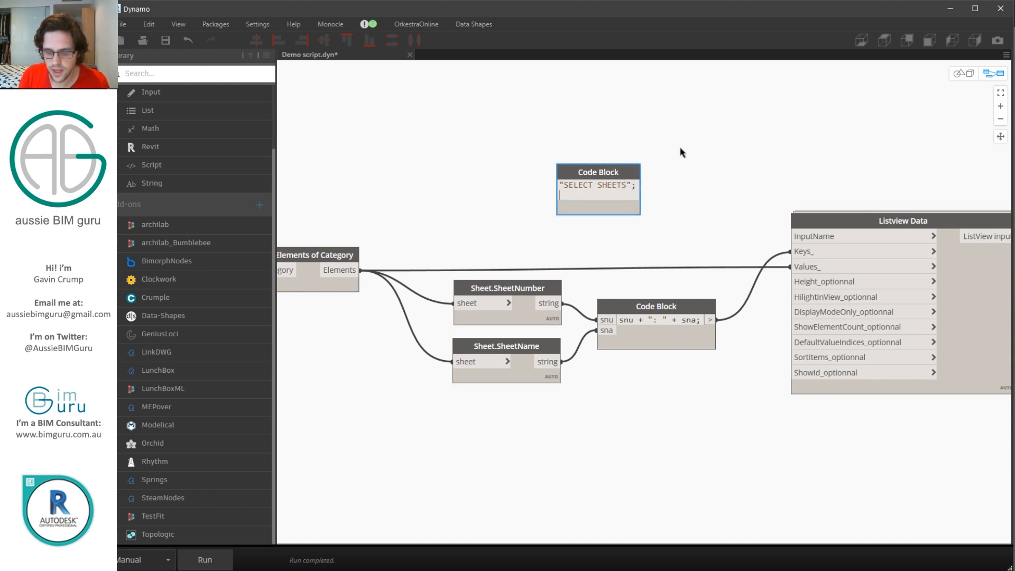
type("300;")
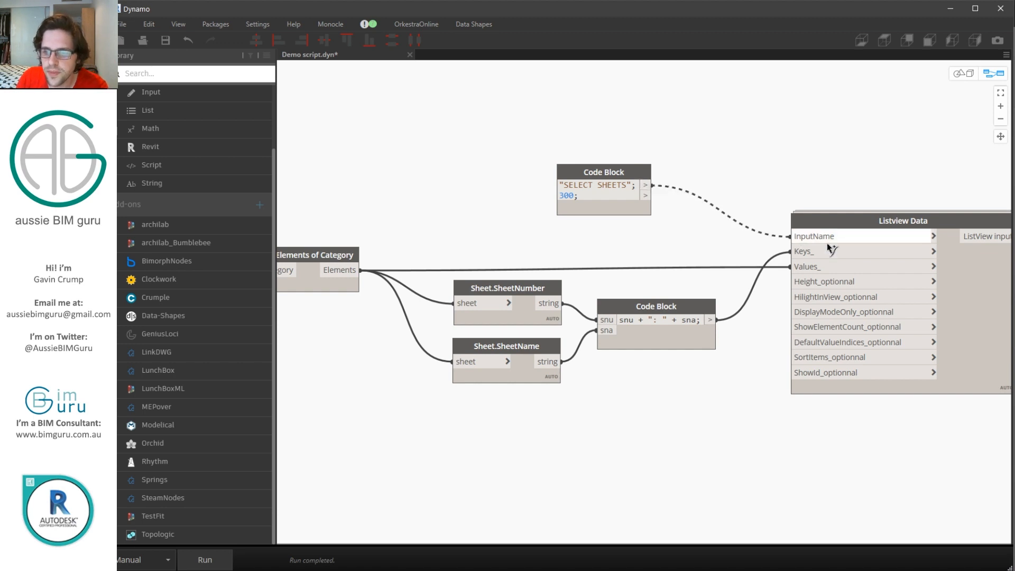
left_click(645, 195)
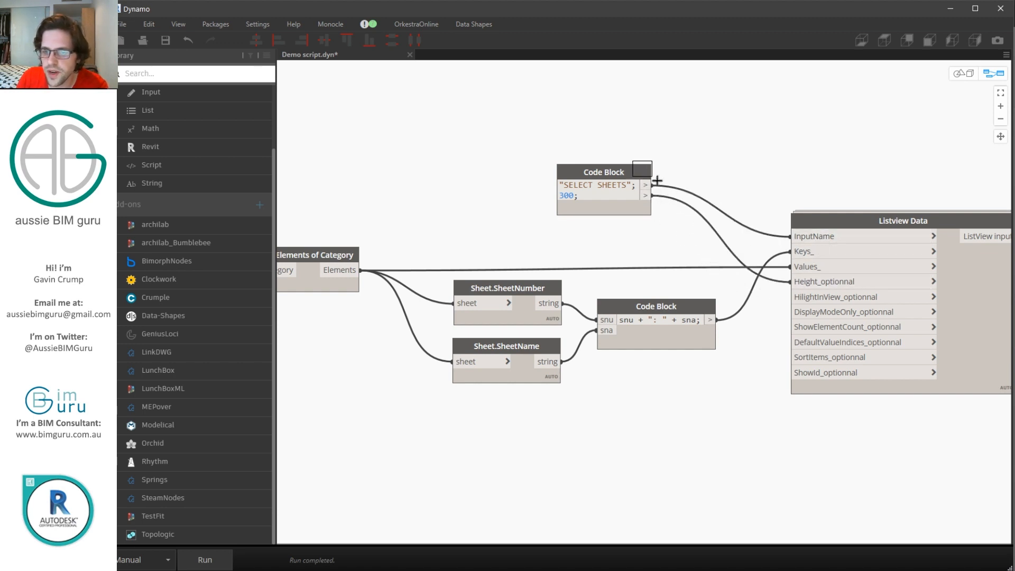
left_click_drag(603, 171, 645, 210)
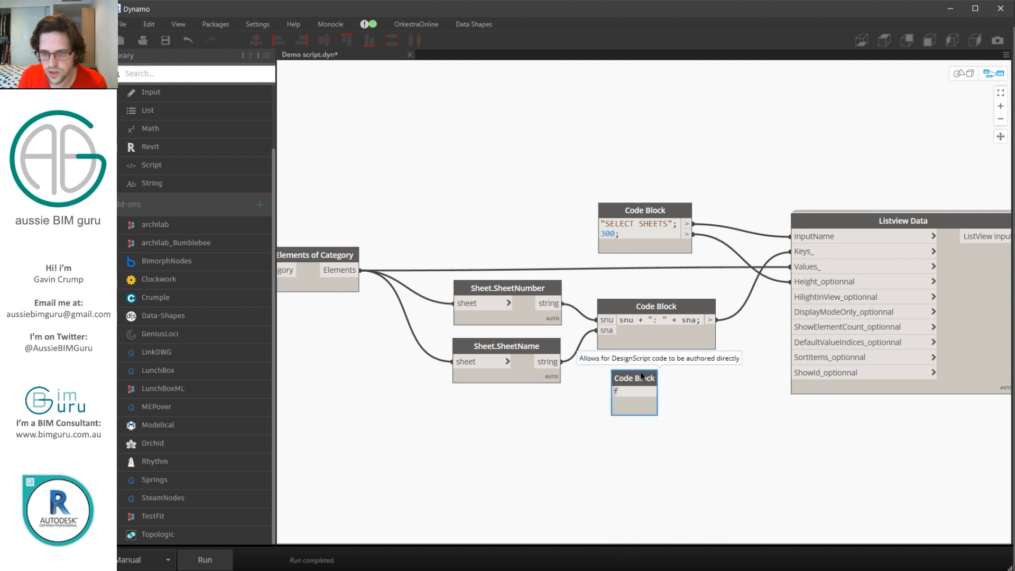
Feed false into ShowId and group the sheet nodes as "Collect sheets for UI"
type("alse;")
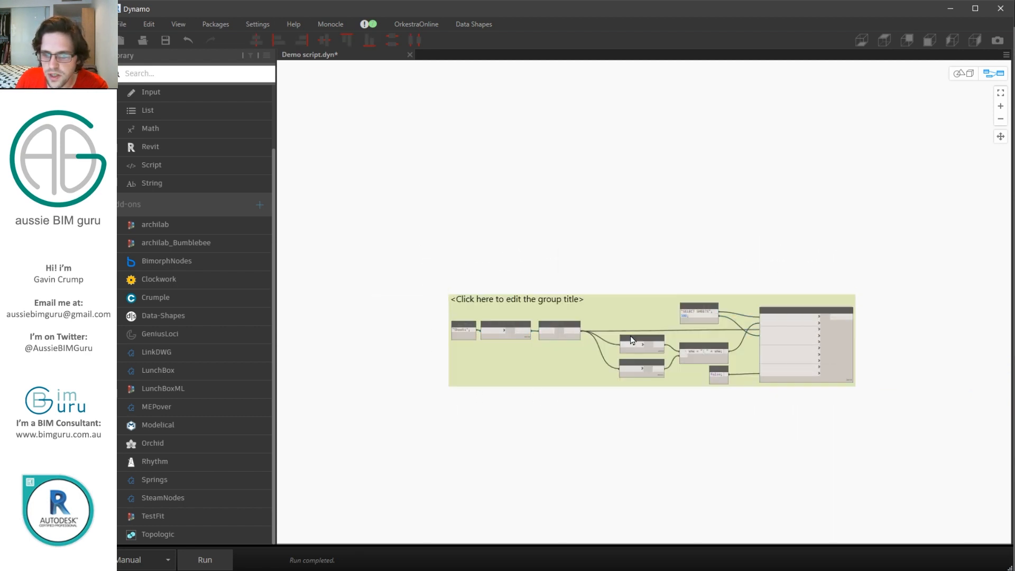
type("C")
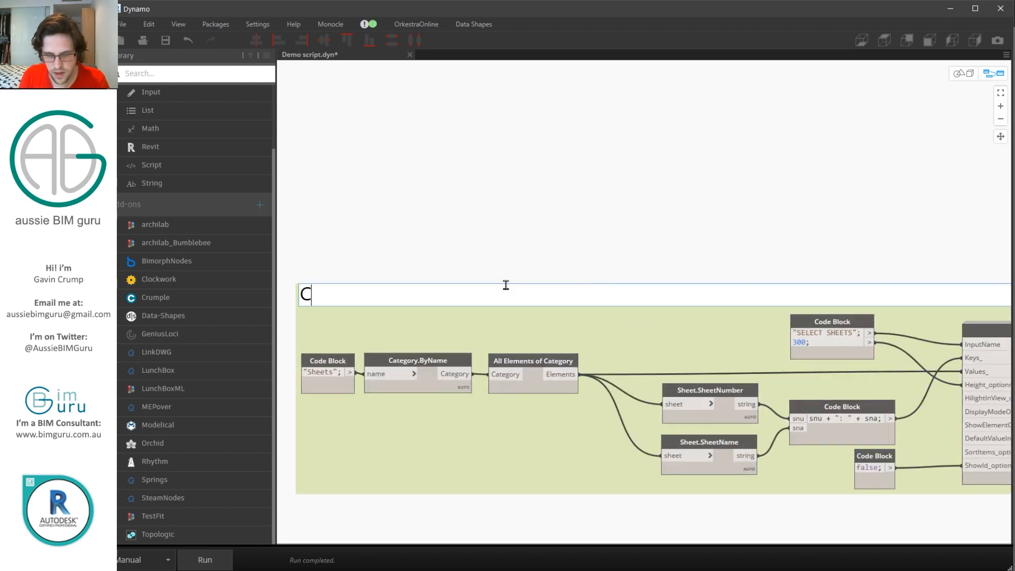
type("ollect sheet")
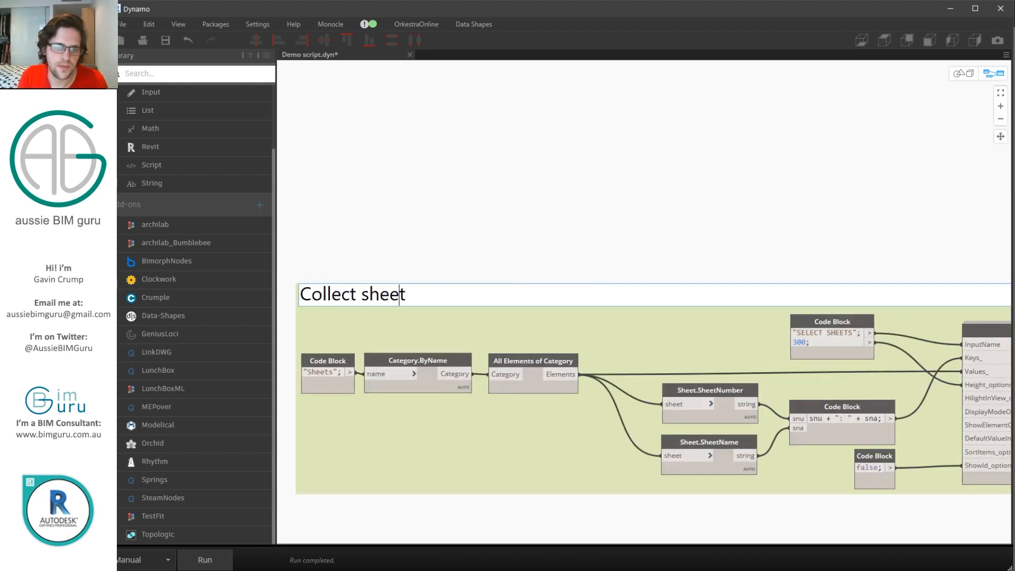
type("s for UI")
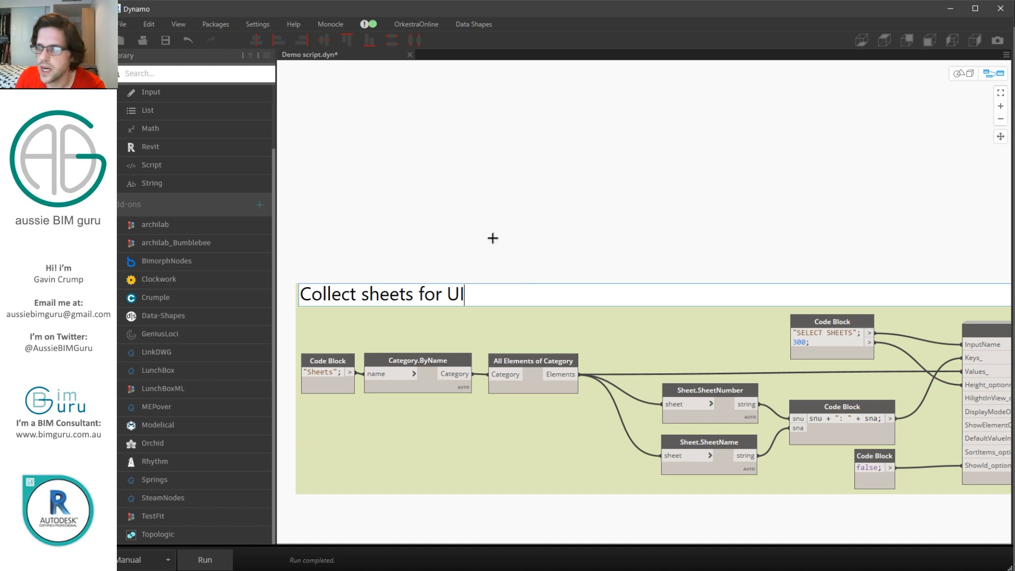
scroll("down", 3)
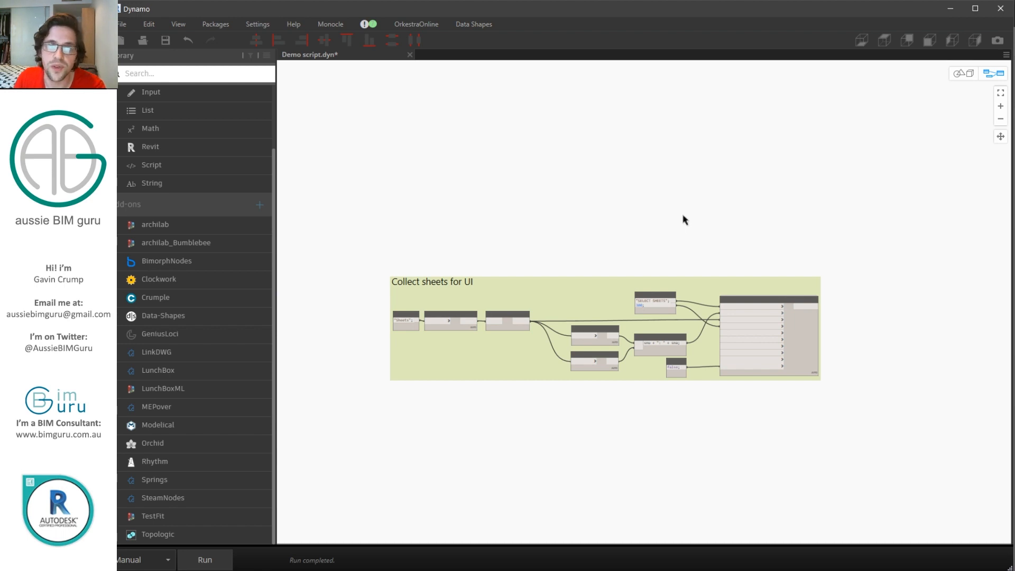
Add a DirectoryPath Data node and place it above the sheet group
right_click(685, 220)
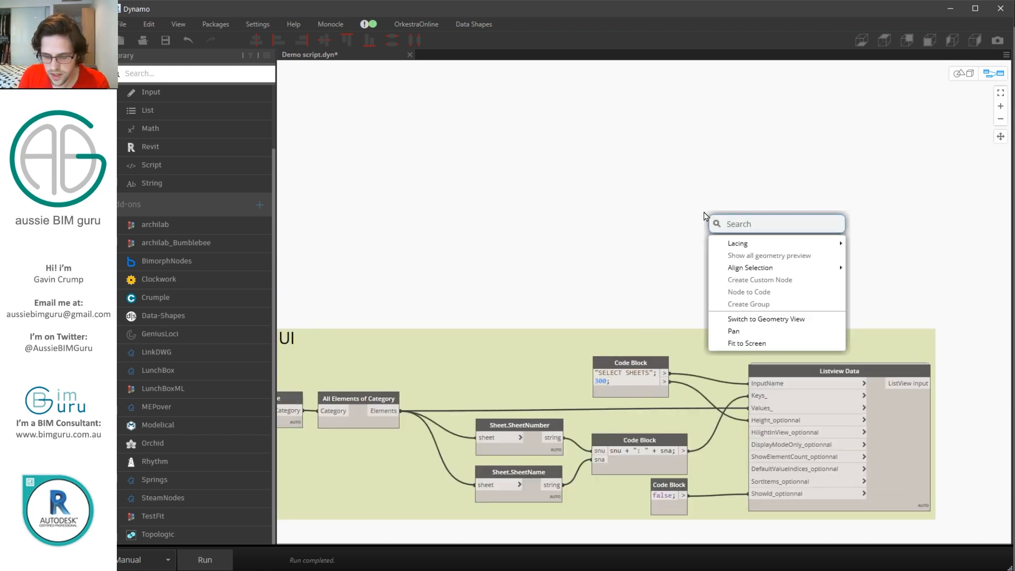
type("dr")
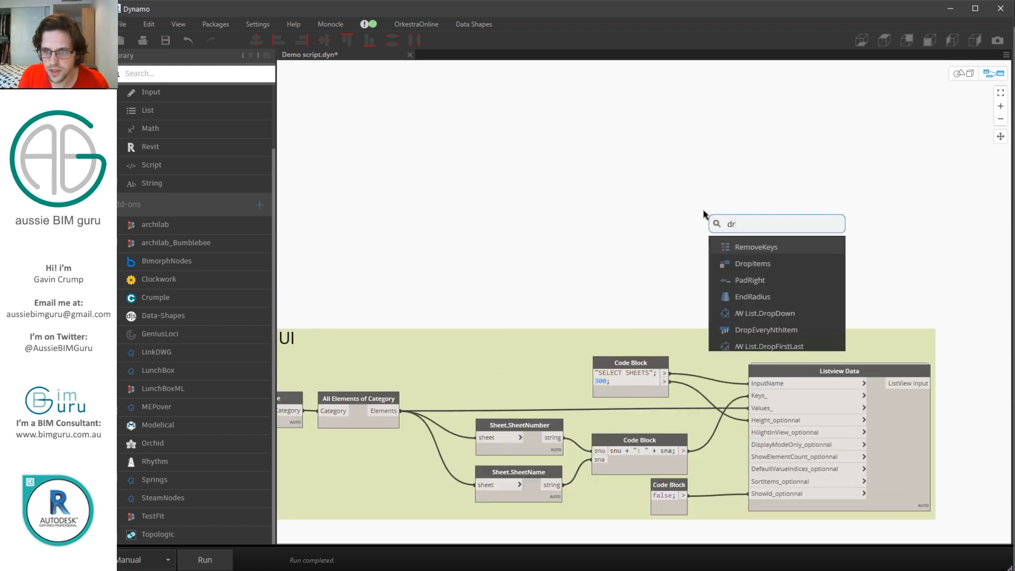
type("i")
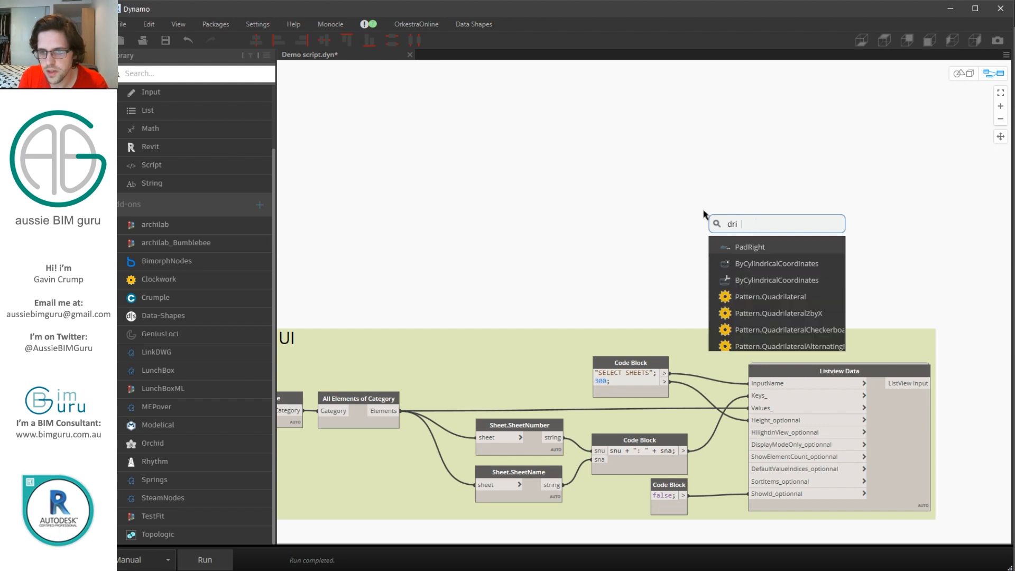
key("Backspace")
type("irectorypa")
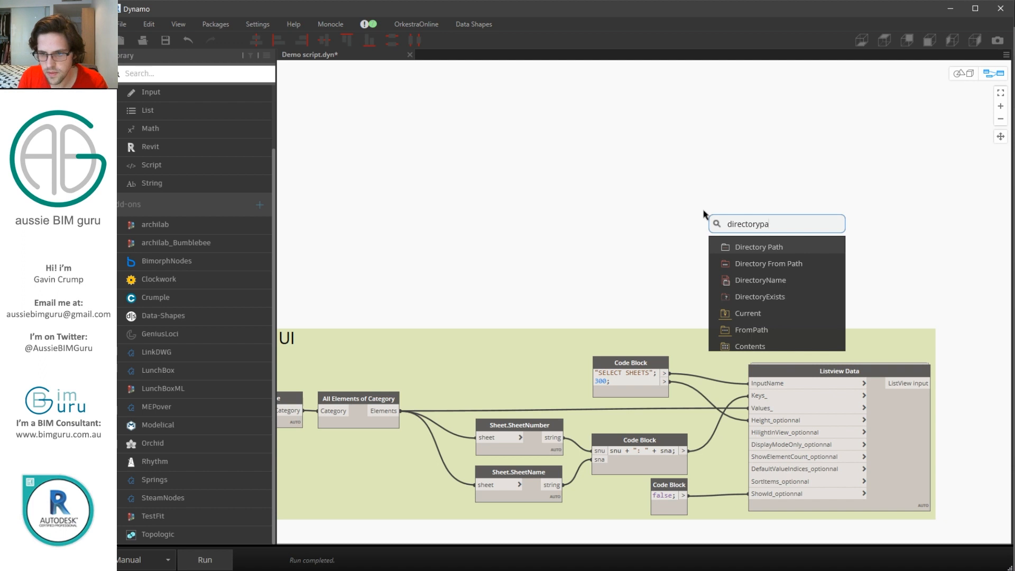
left_click(759, 247)
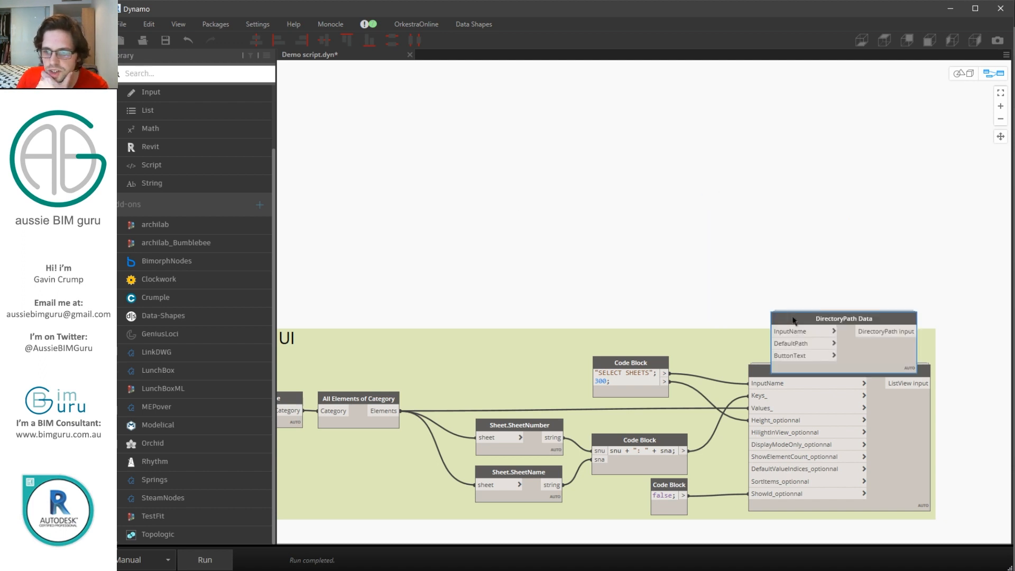
left_click_drag(843, 319, 843, 204)
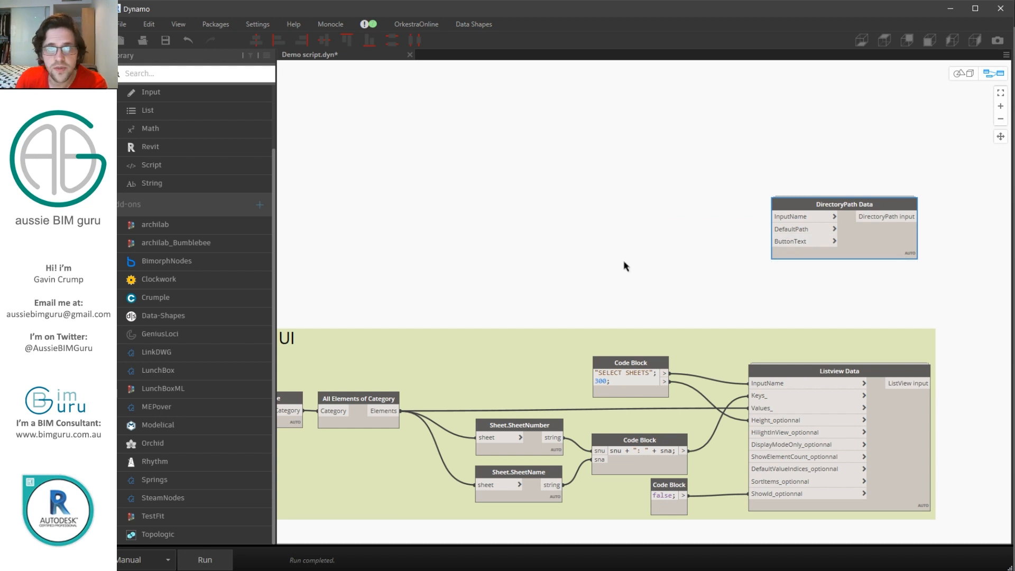
mouse_move(595, 264)
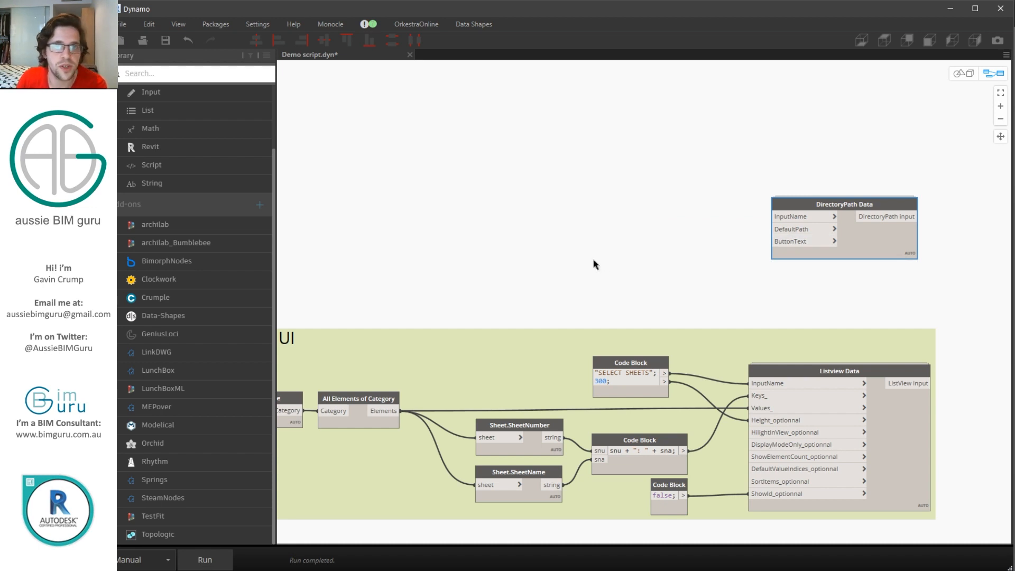
mouse_move(624, 192)
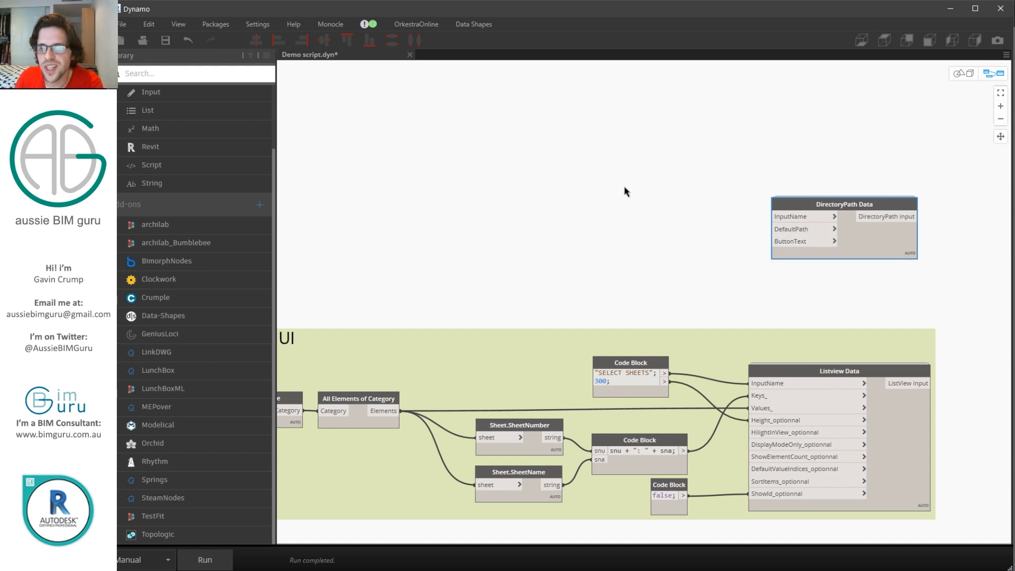
mouse_move(680, 179)
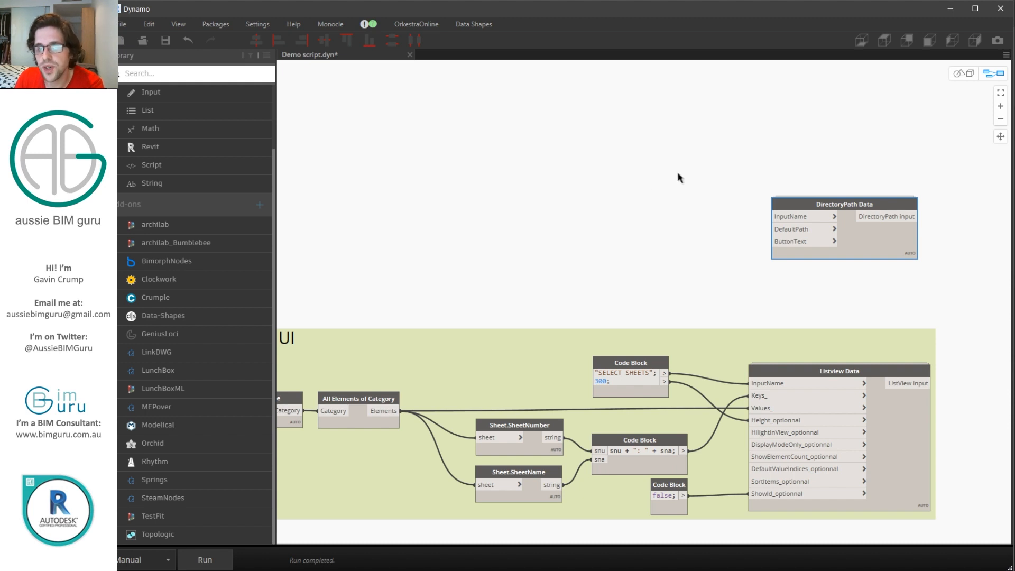
mouse_move(673, 198)
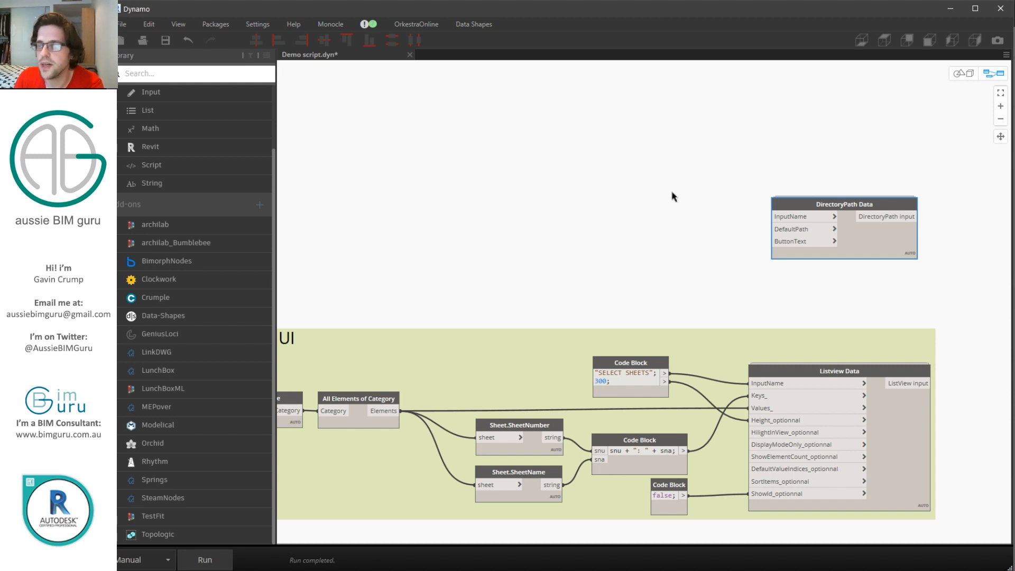
Feed it "EXPORT TO" and "SET PATH HERE" from a code block, grouped as "Select Directory for UI"
left_click(643, 201)
type("\"EXPORT TO\";")
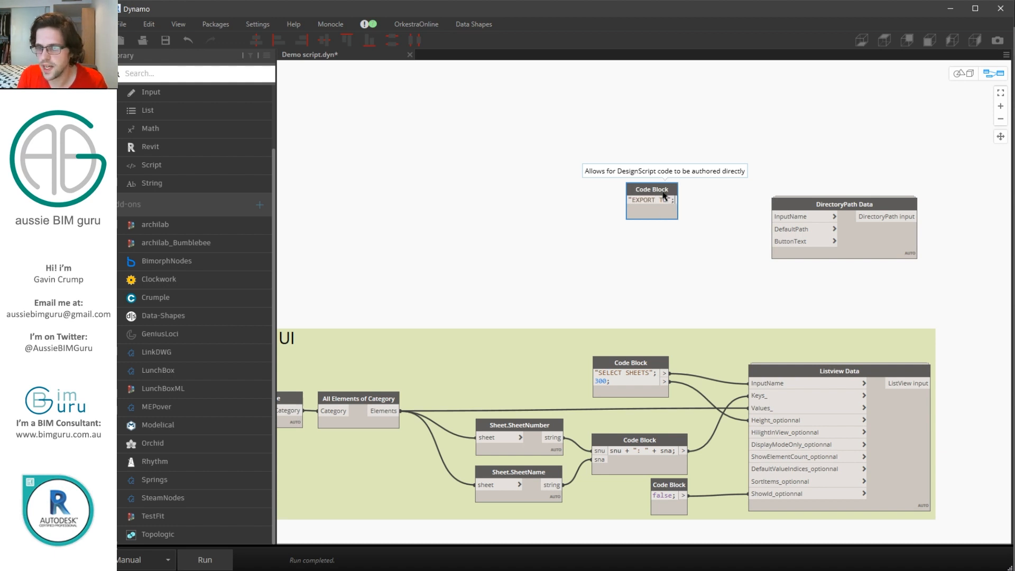
type("\"SET PATH HERE\";")
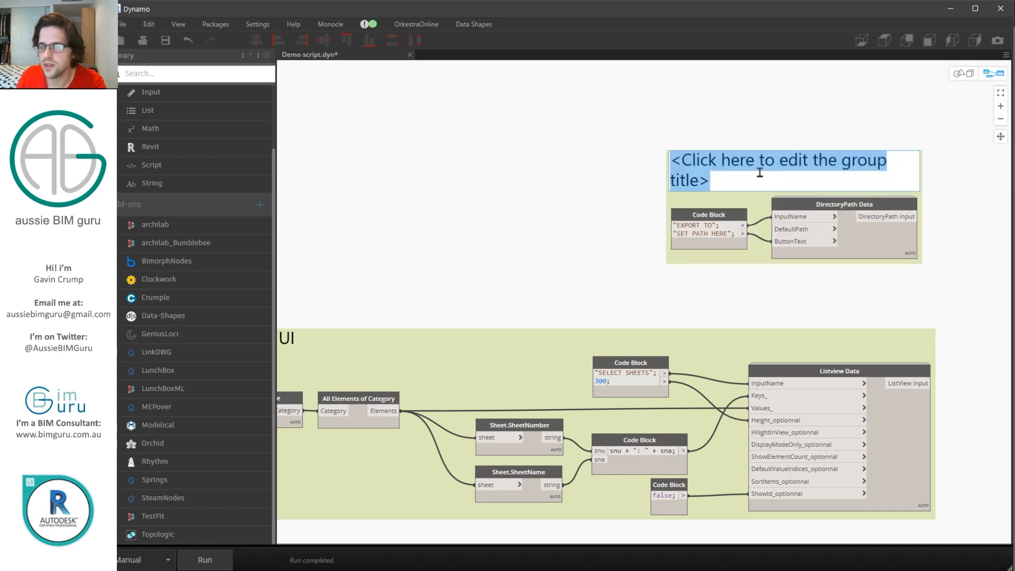
type("Select Directory for UI")
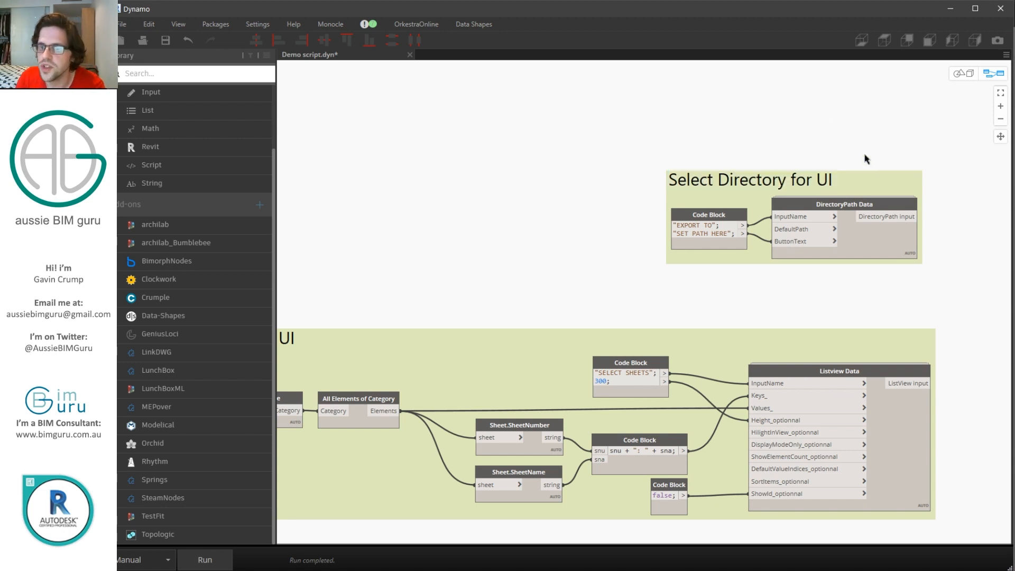
Add a List Create node gathering both UI inputs and a MultipleInputForm ++ node
left_click_drag(749, 180, 767, 222)
type("li")
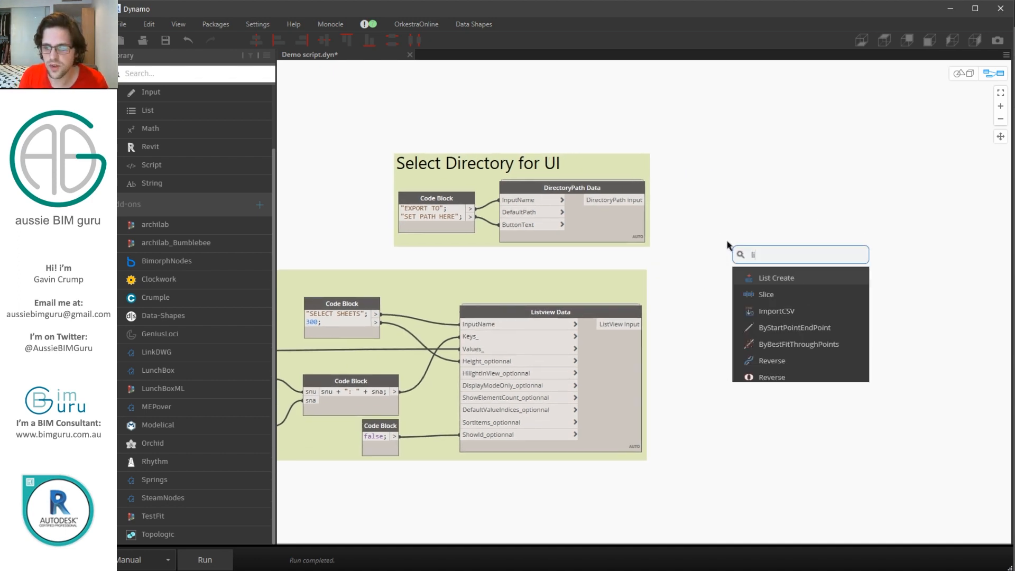
left_click(774, 276)
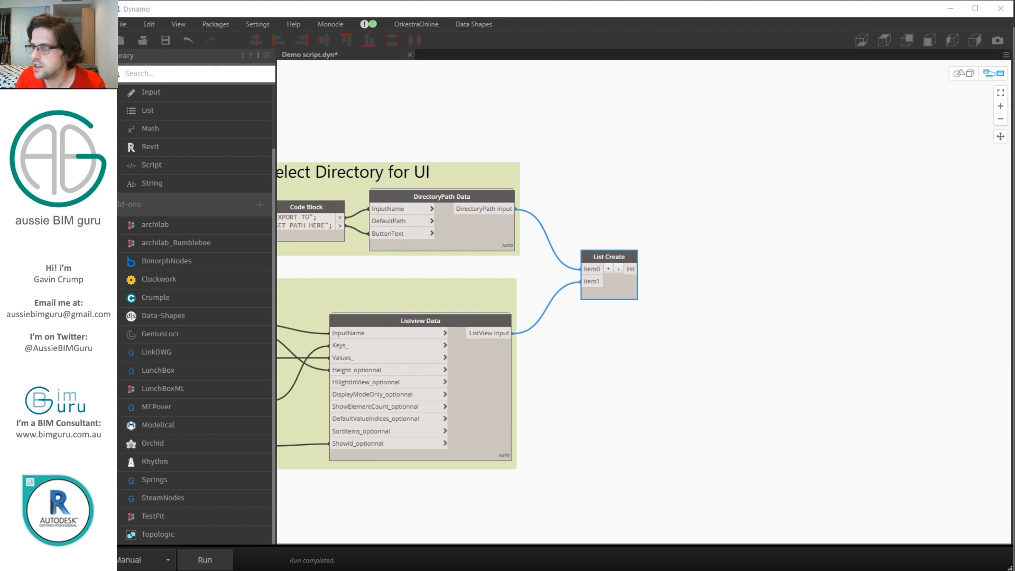
right_click(799, 223)
type("++")
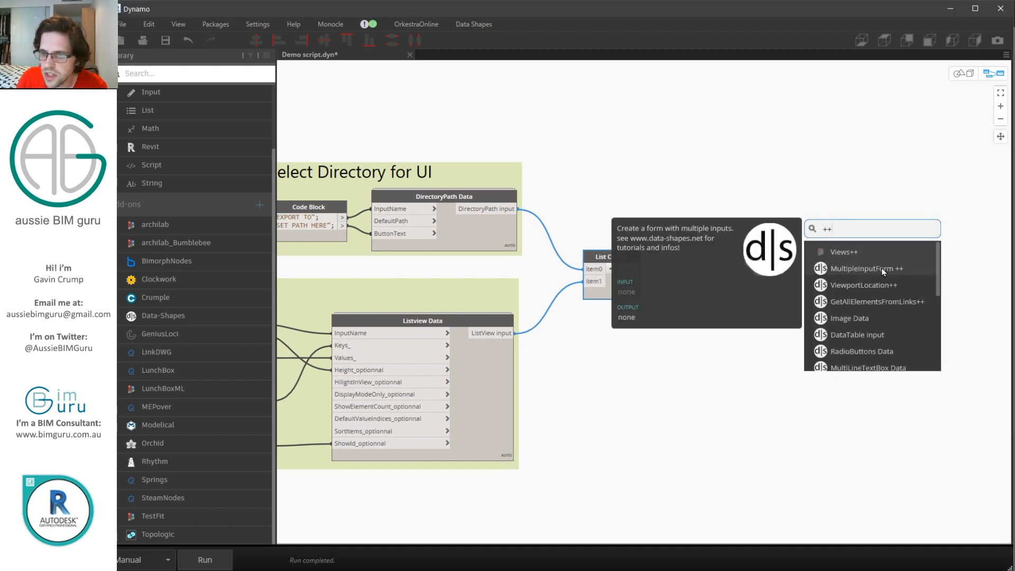
left_click(860, 268)
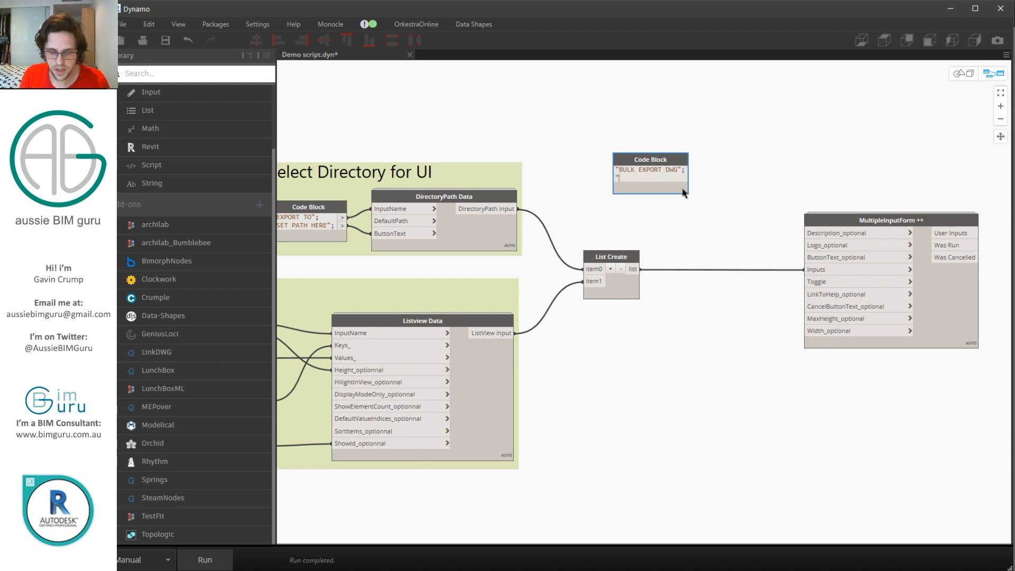
Add code blocks with the form's EXPORT title text and a true setting, then group these nodes
type("EXPORT\";")
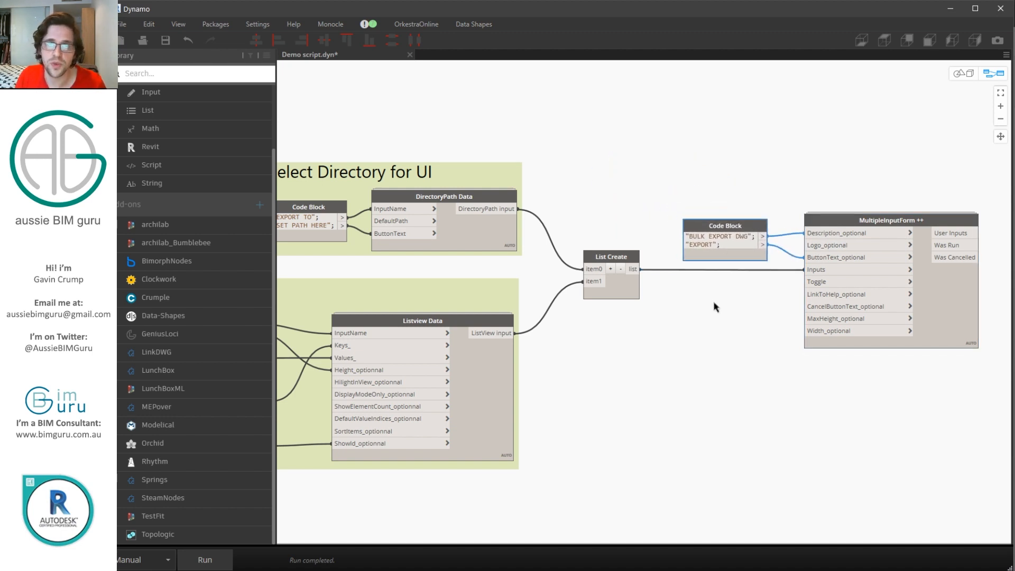
double_click(677, 304)
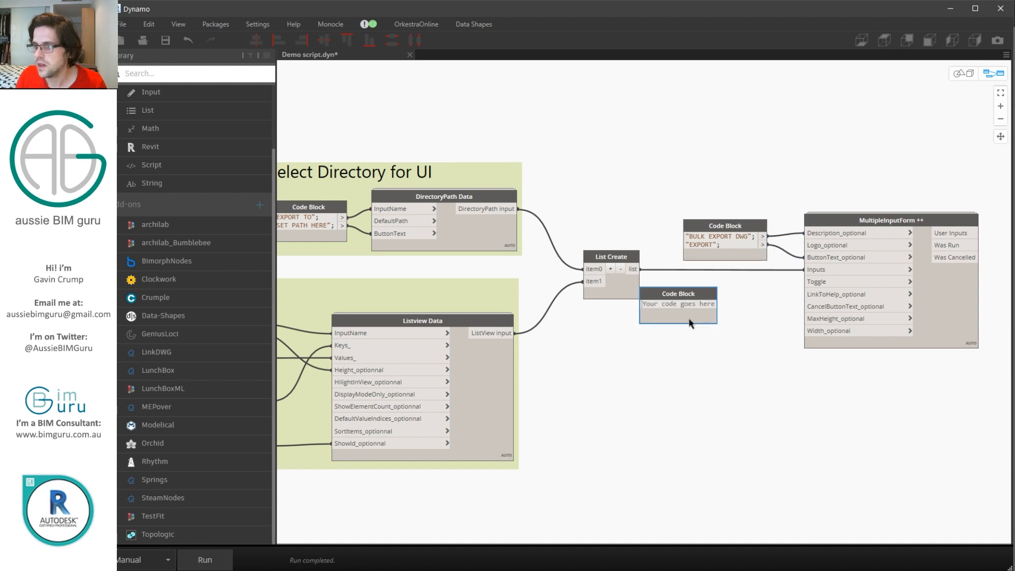
type("true;")
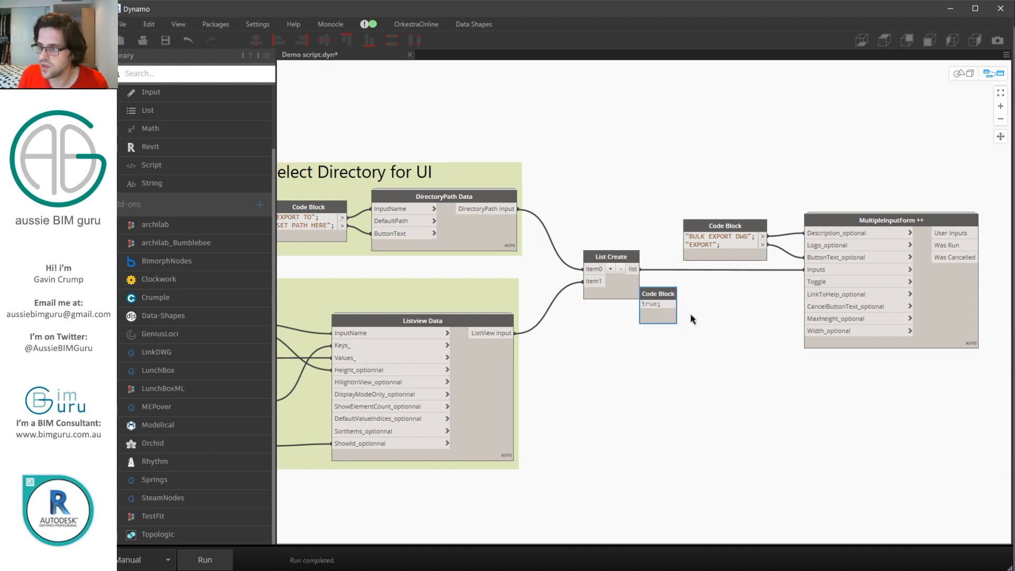
type("ANCEL\";")
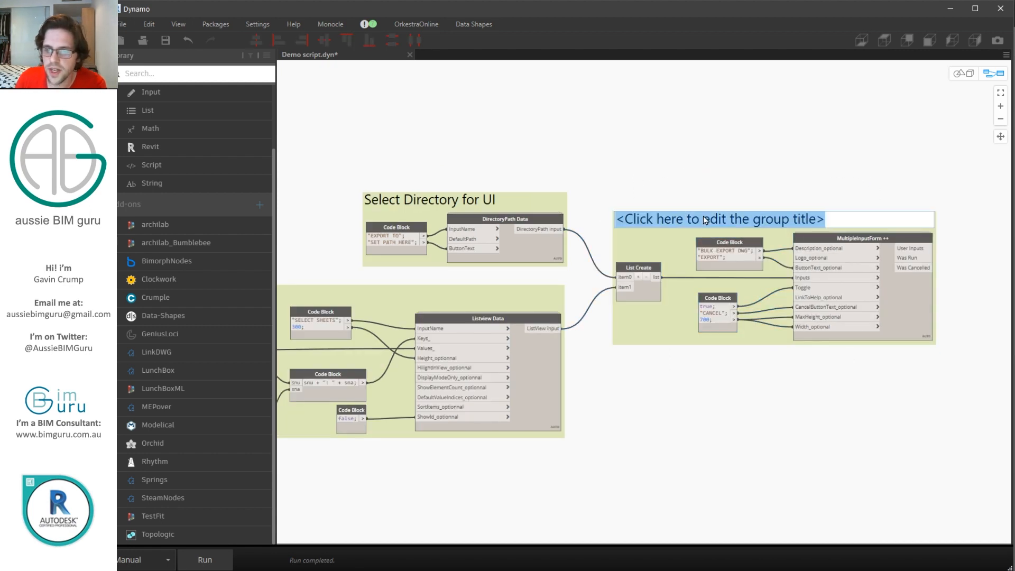
Title the form-building group Build UI and save the script
type("Build UI")
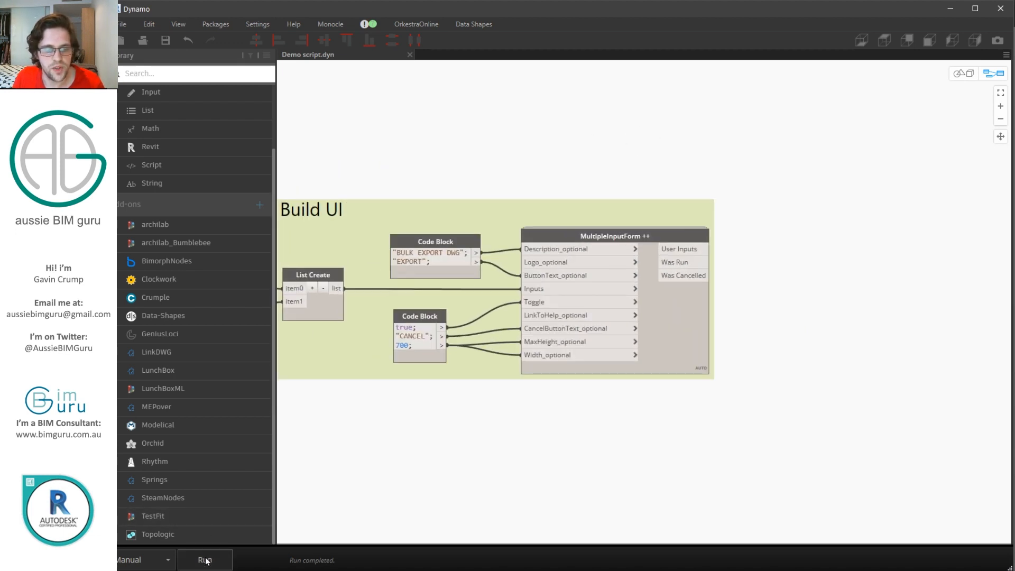
Run the graph, pick the DWG Export folder in the form, select all sheets and export
left_click(204, 560)
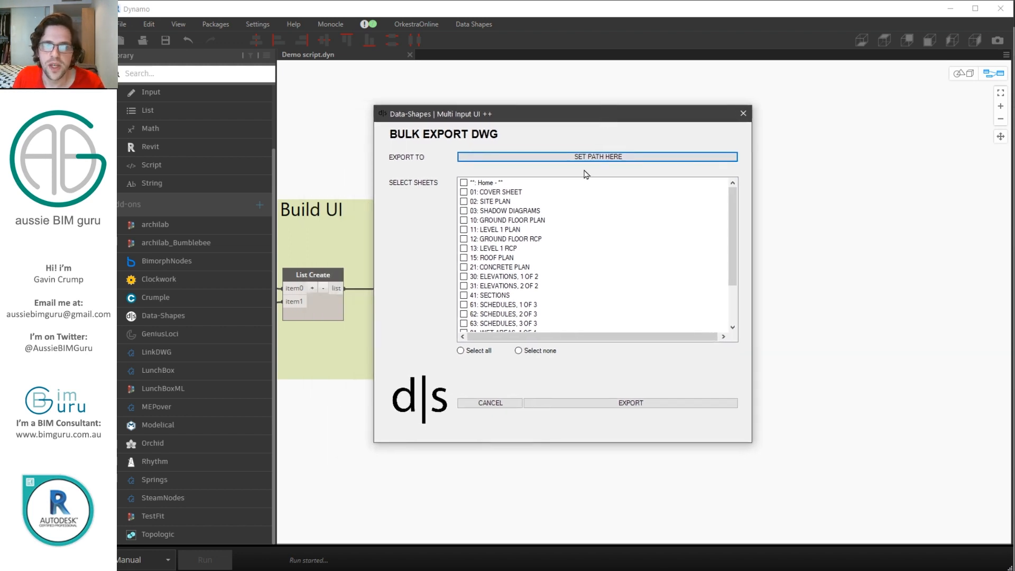
scroll("down", 3)
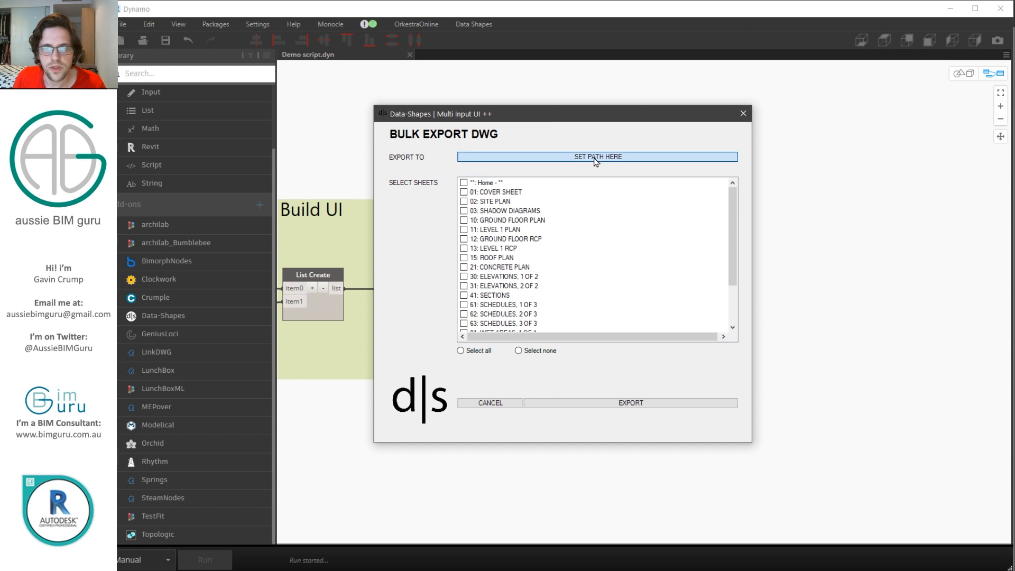
left_click(596, 157)
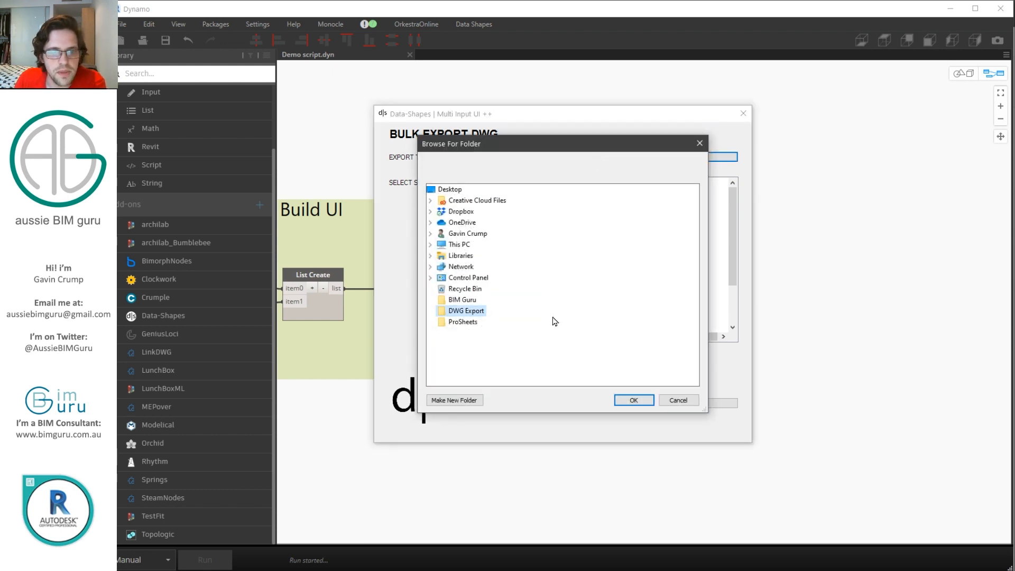
left_click(632, 399)
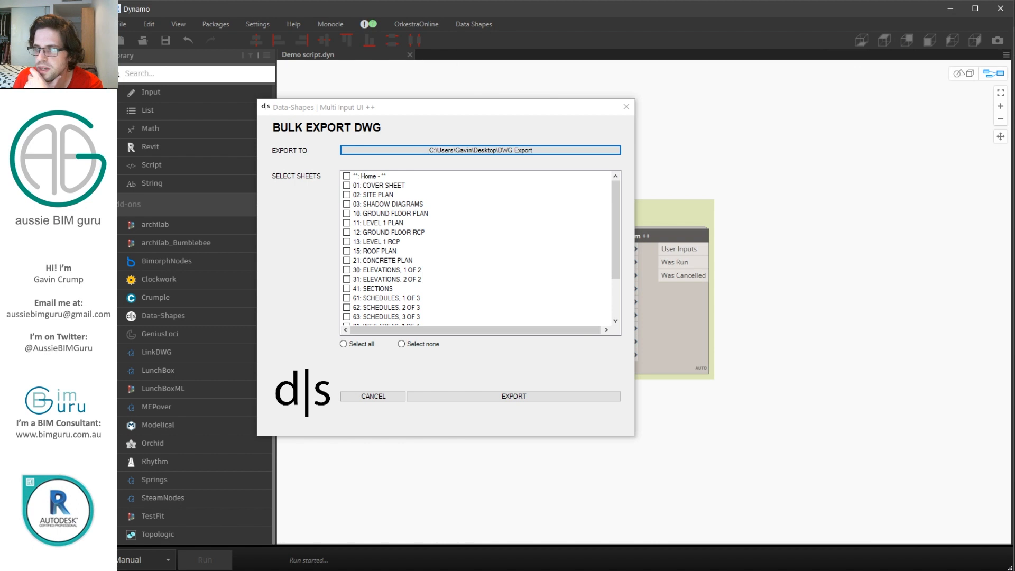
left_click(346, 176)
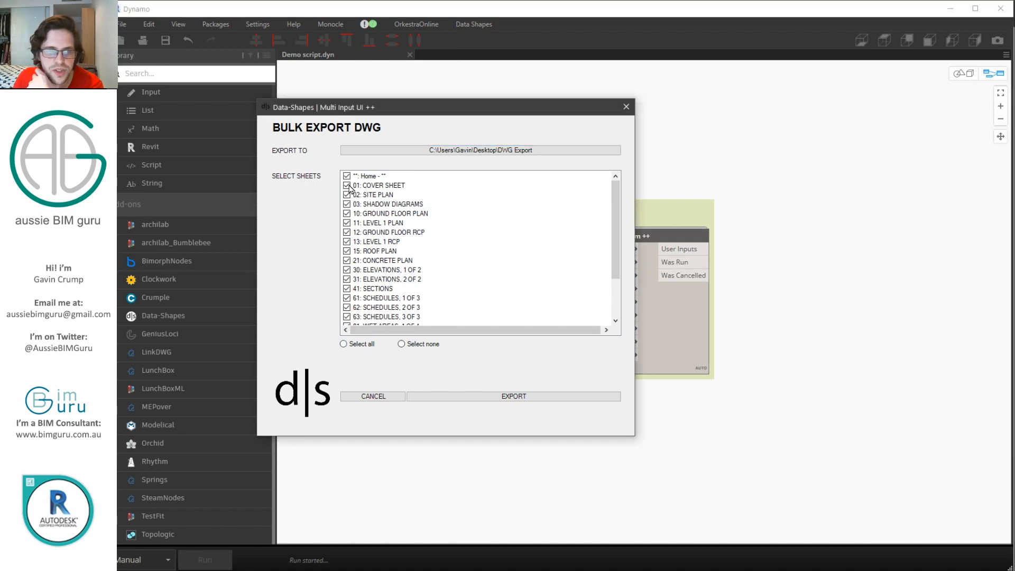
scroll("down", 3)
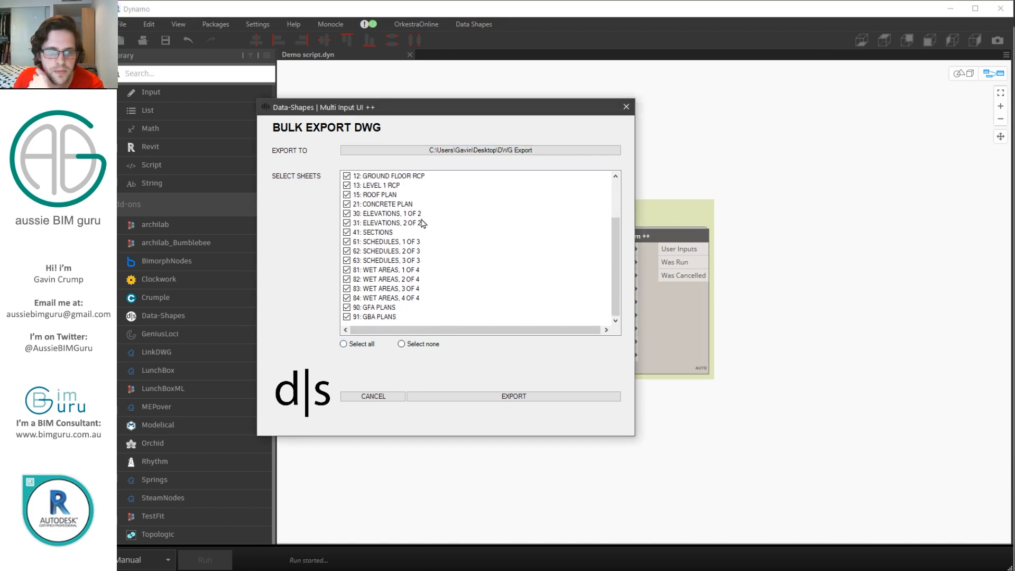
left_click(513, 396)
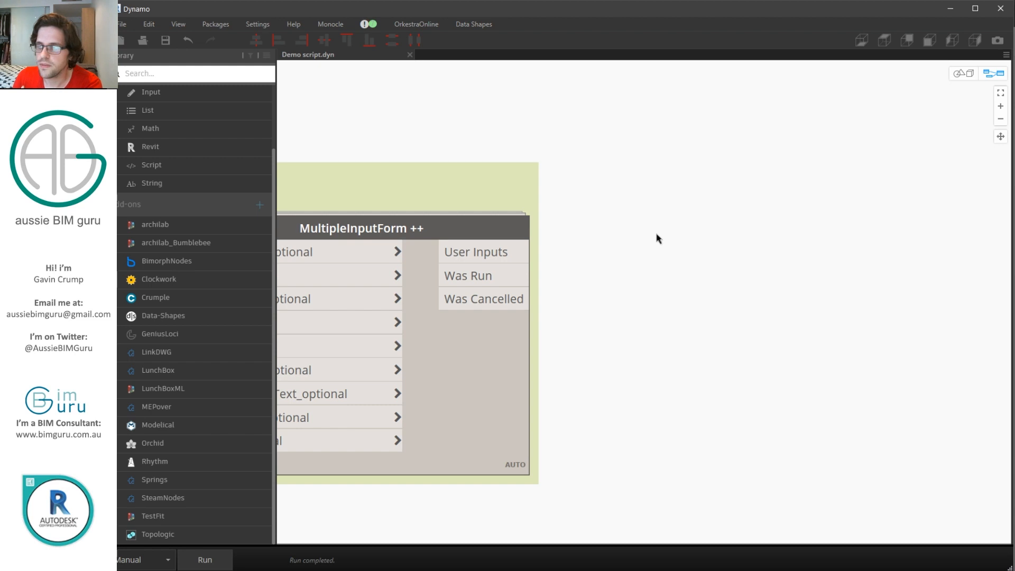
Add a code block path = OUT[0]; shts = OUT[1]; fed by User Inputs, with a Watch node on path
type("PATH")
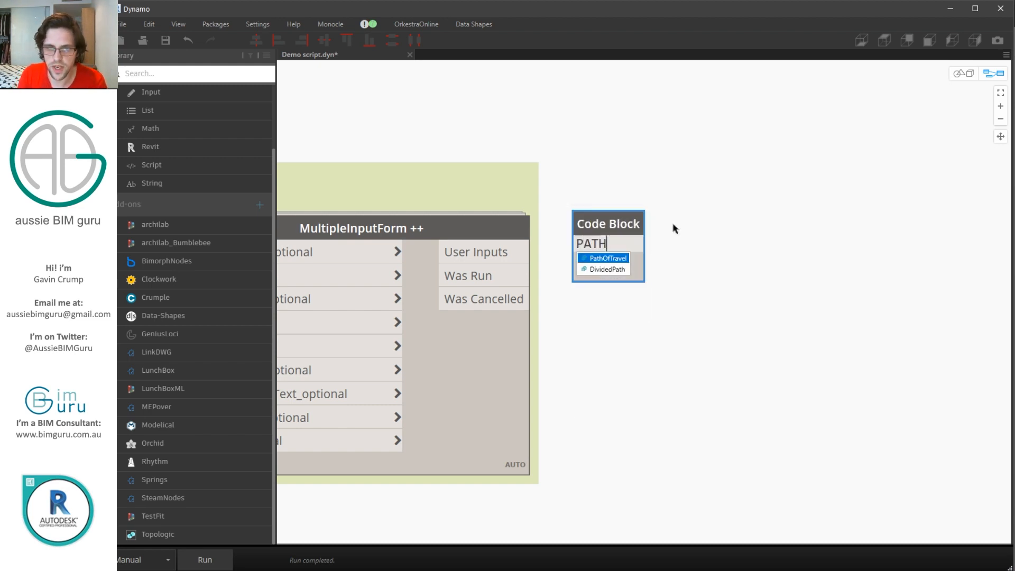
type("path = 0;")
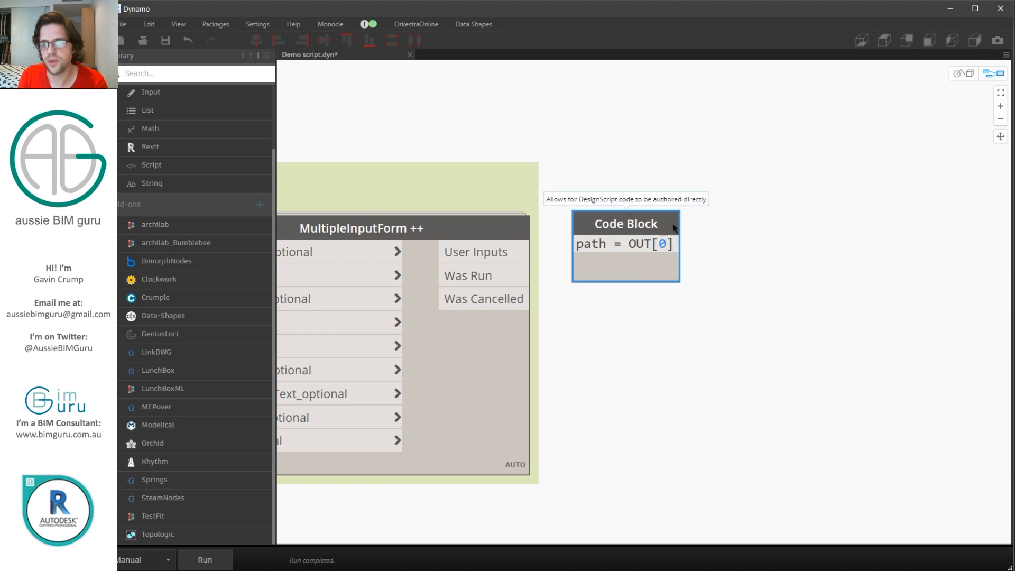
left_click(674, 244)
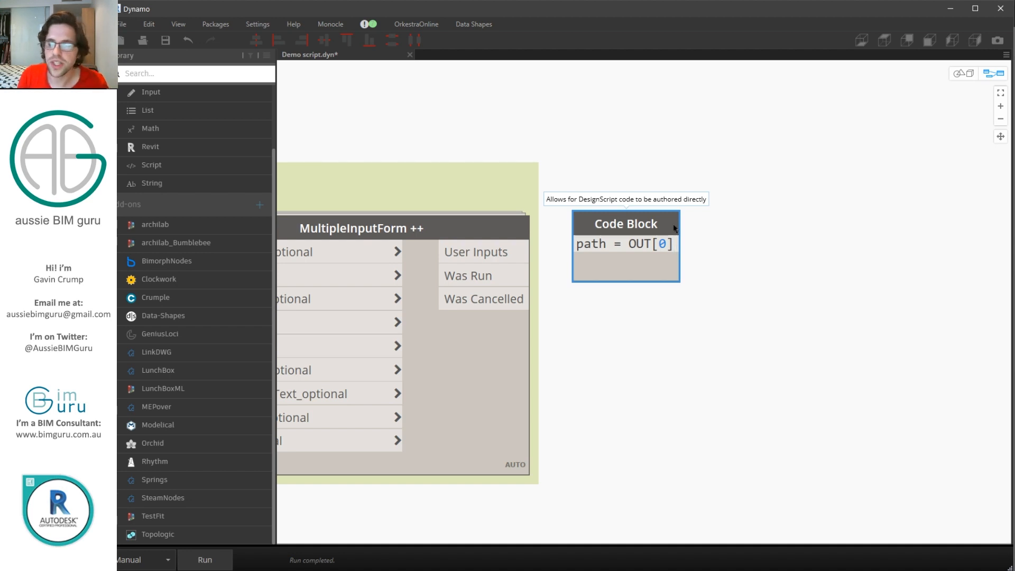
type("s")
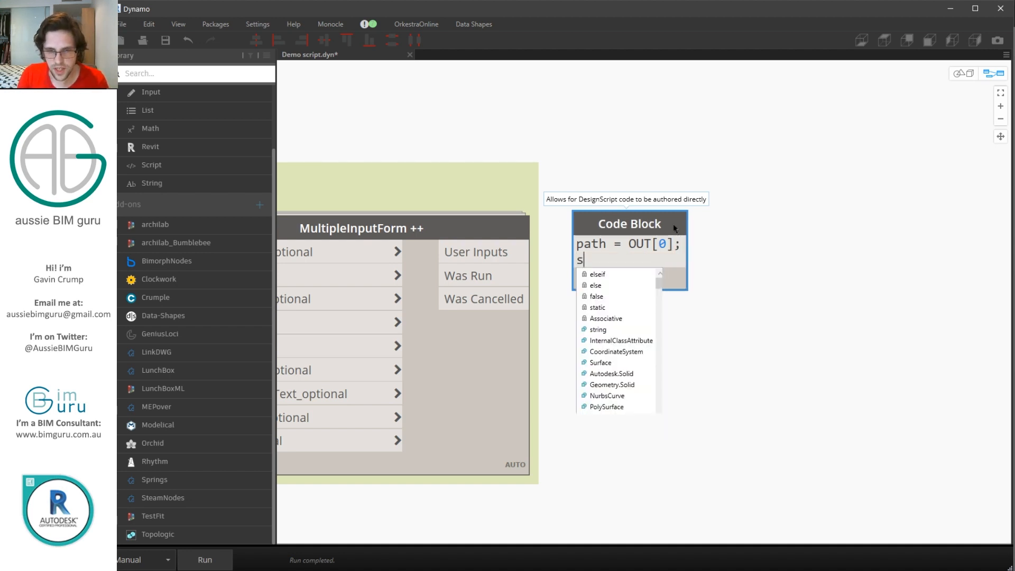
type("hts =")
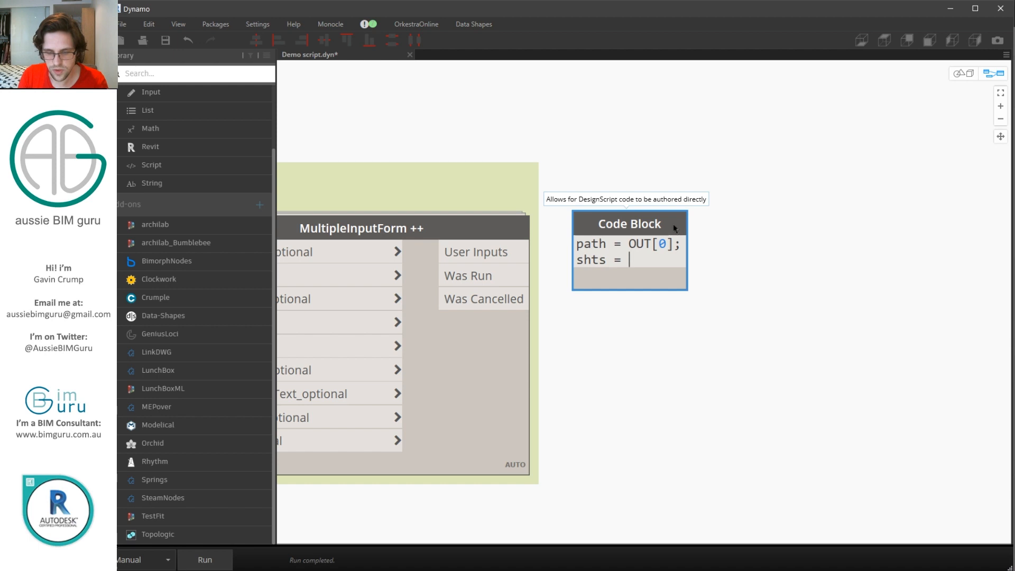
type("OUT[1];")
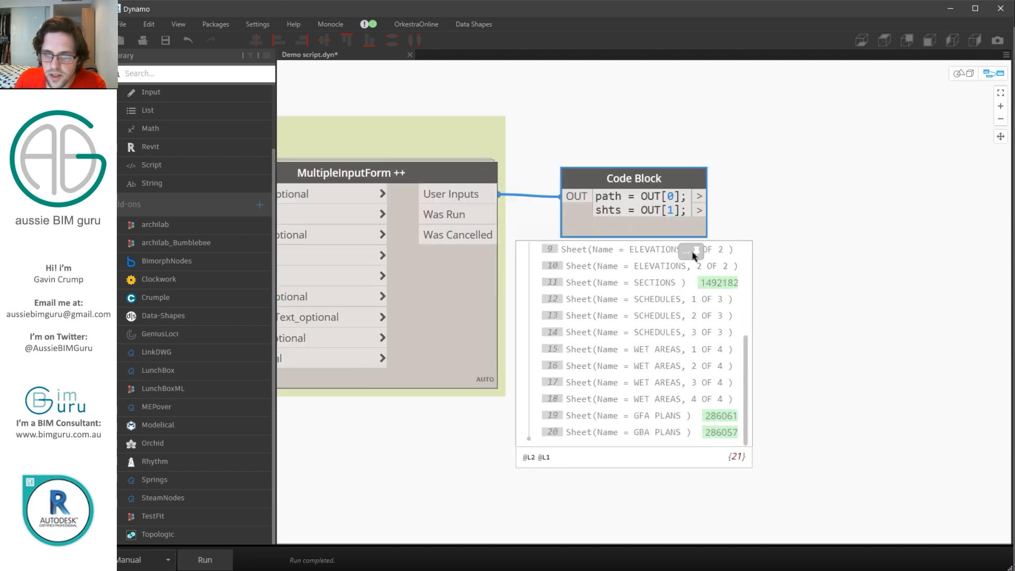
type("w")
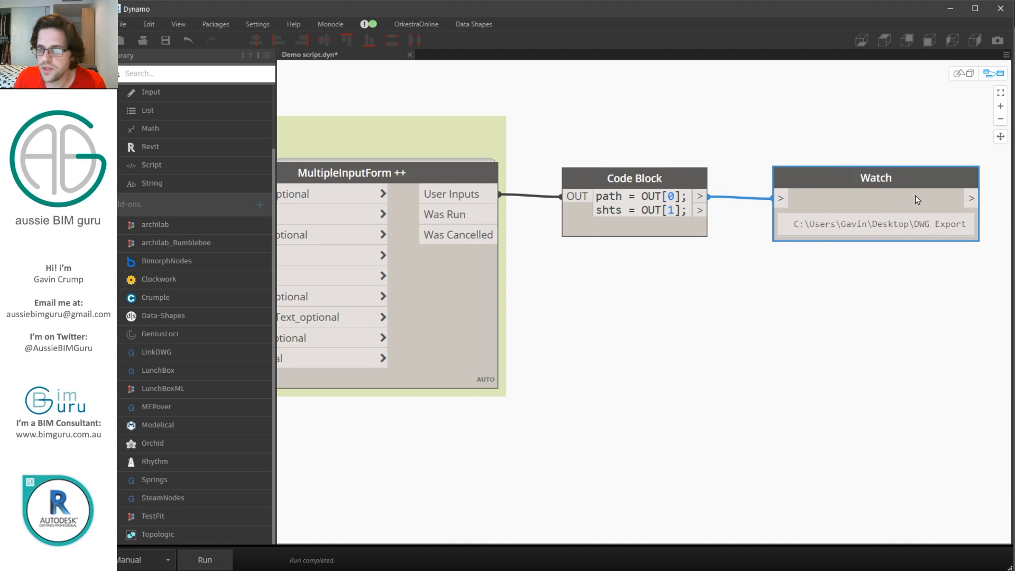
mouse_move(858, 147)
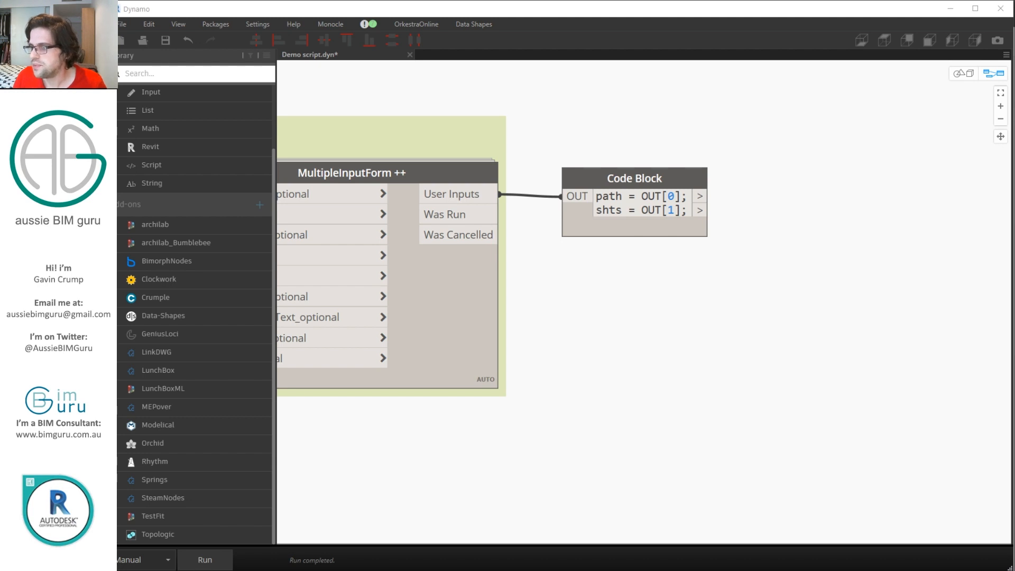
mouse_move(748, 258)
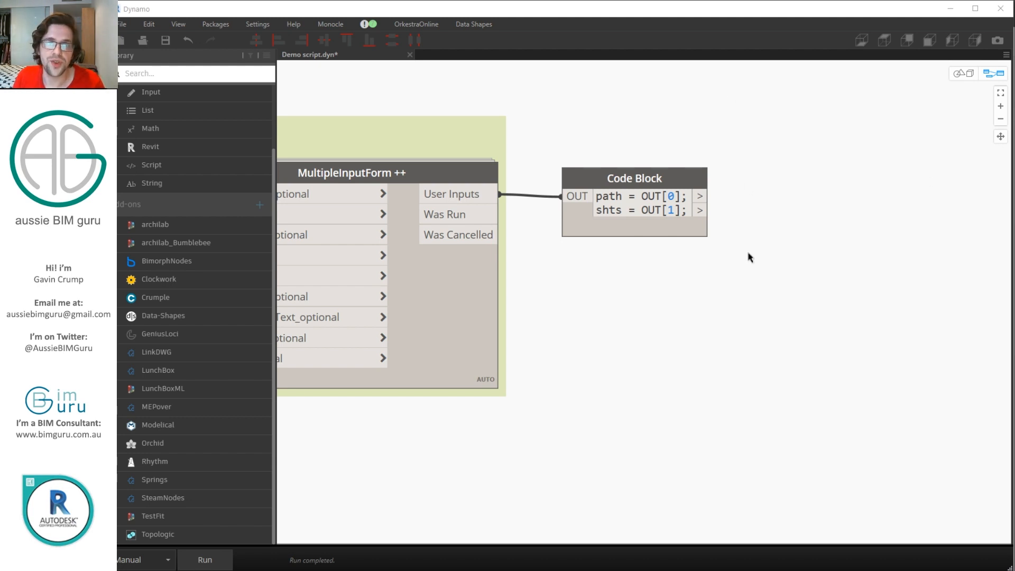
mouse_move(752, 252)
type("E")
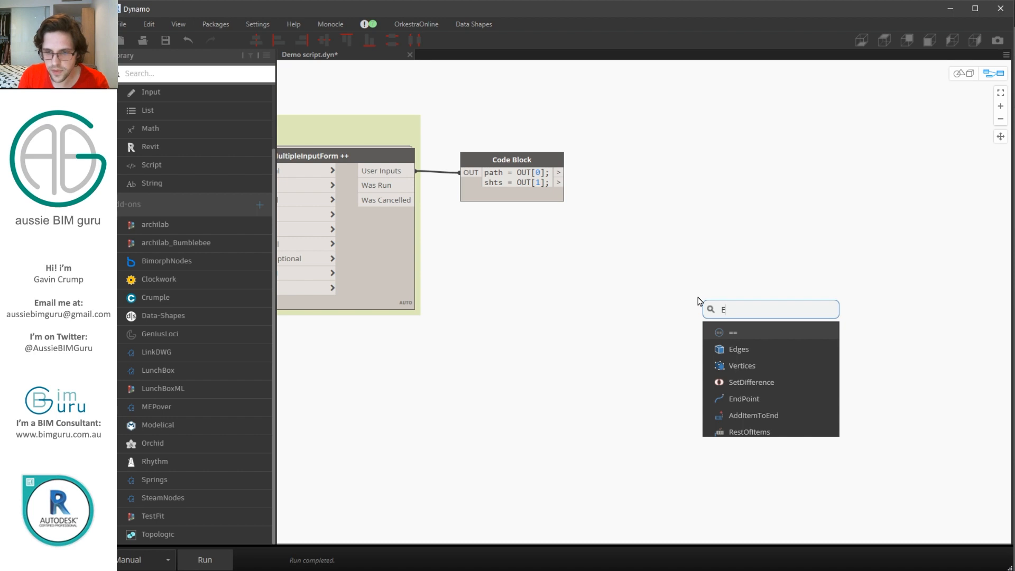
Place an Element.GetParameterValueByName node and feed it the sheets from shts
type("LEMENT.PARA")
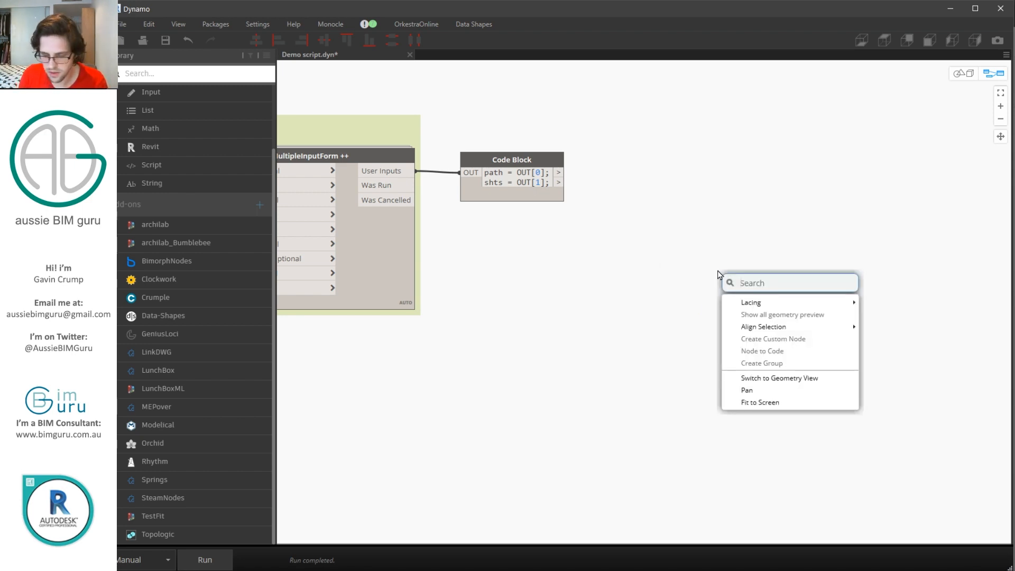
type("element.getp")
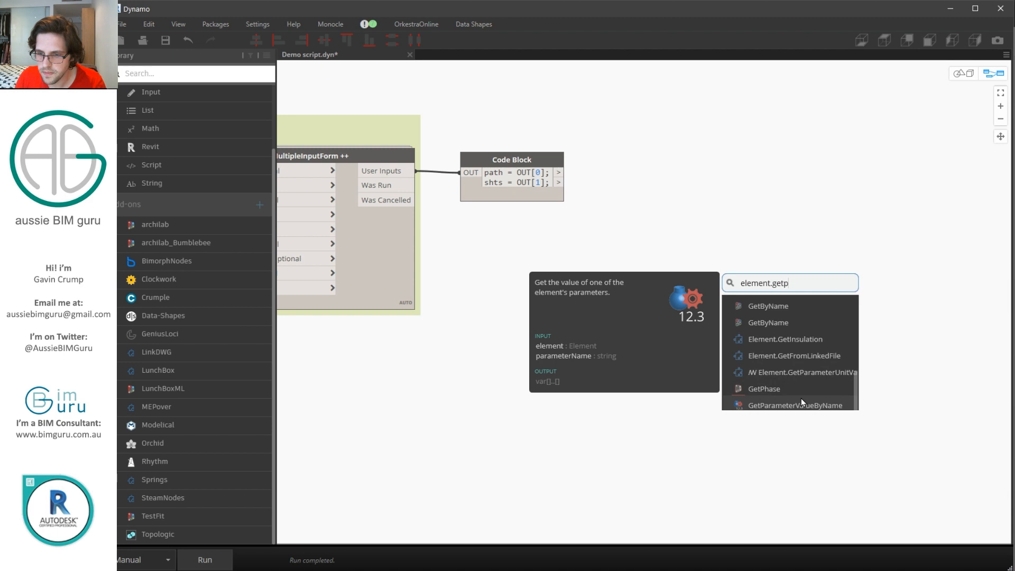
left_click(795, 405)
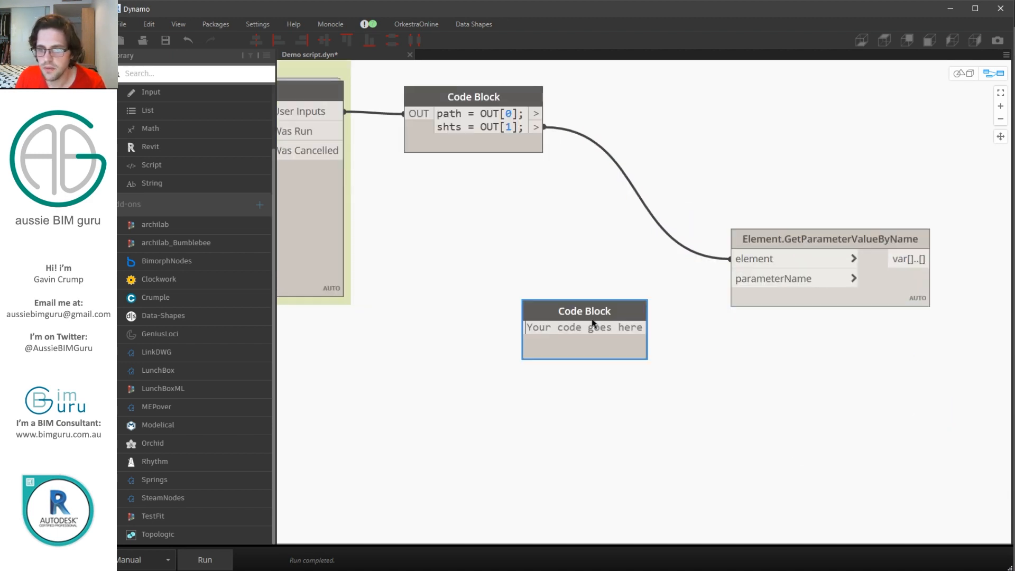
Add a "Current Revision" code block and wire it into the parameterName input
type("\"Curr")
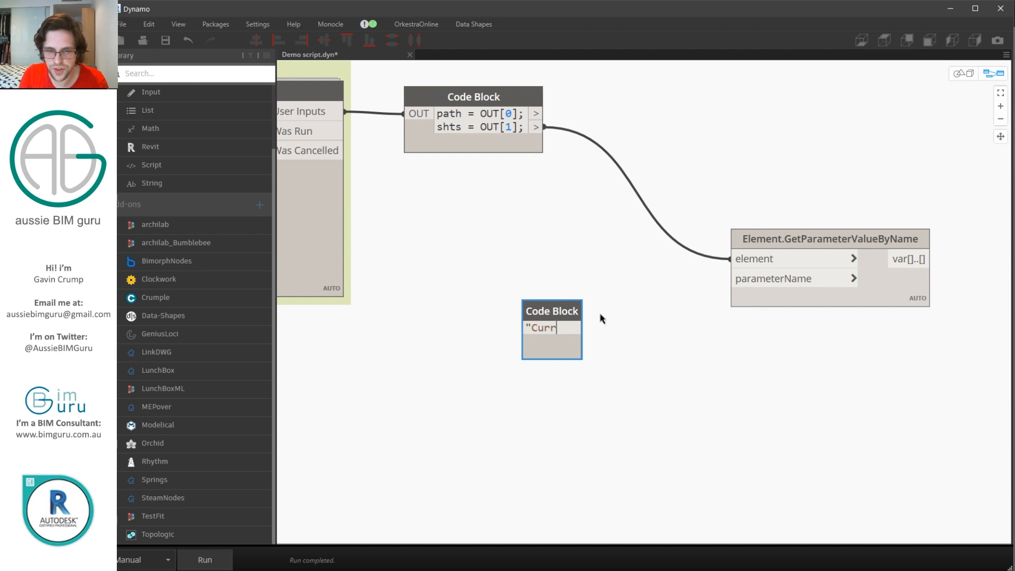
type("ent Revision")
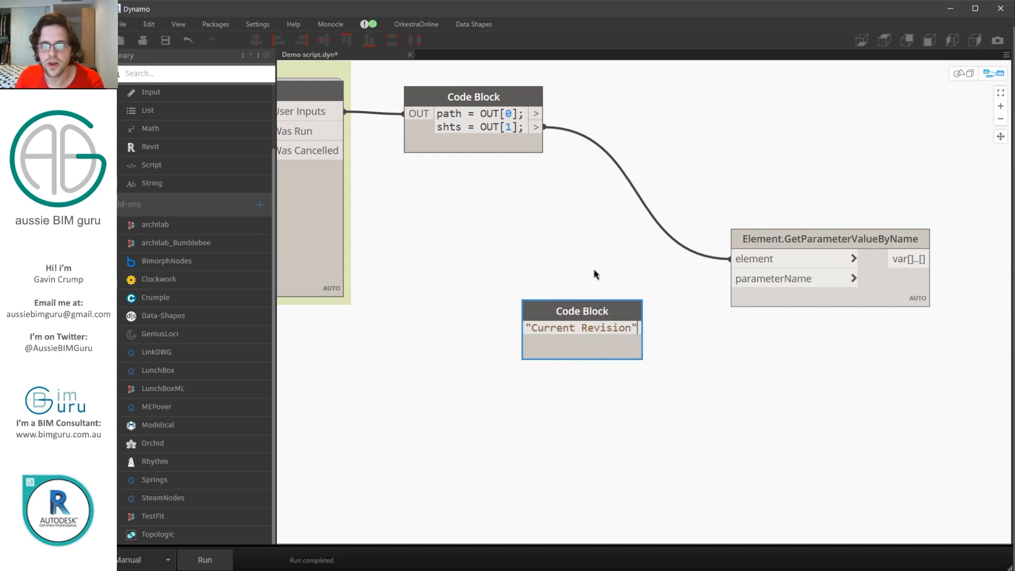
left_click_drag(655, 328, 730, 278)
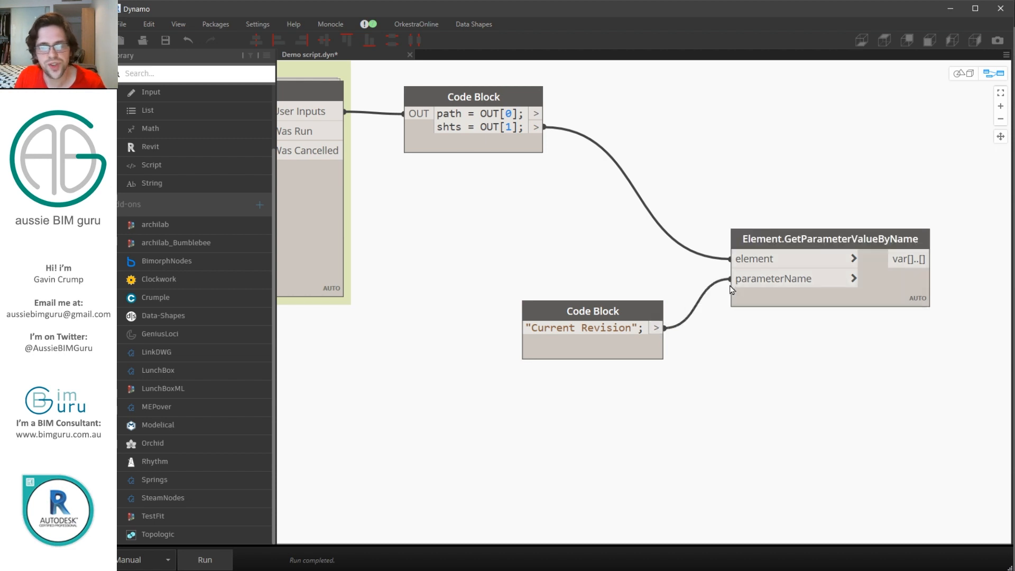
left_click_drag(592, 326, 583, 288)
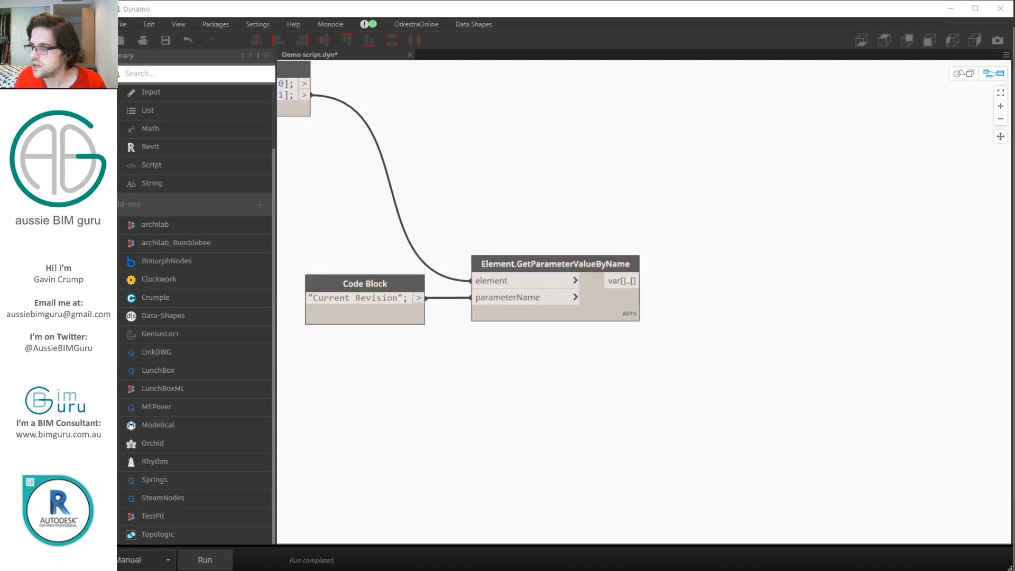
mouse_move(298, 437)
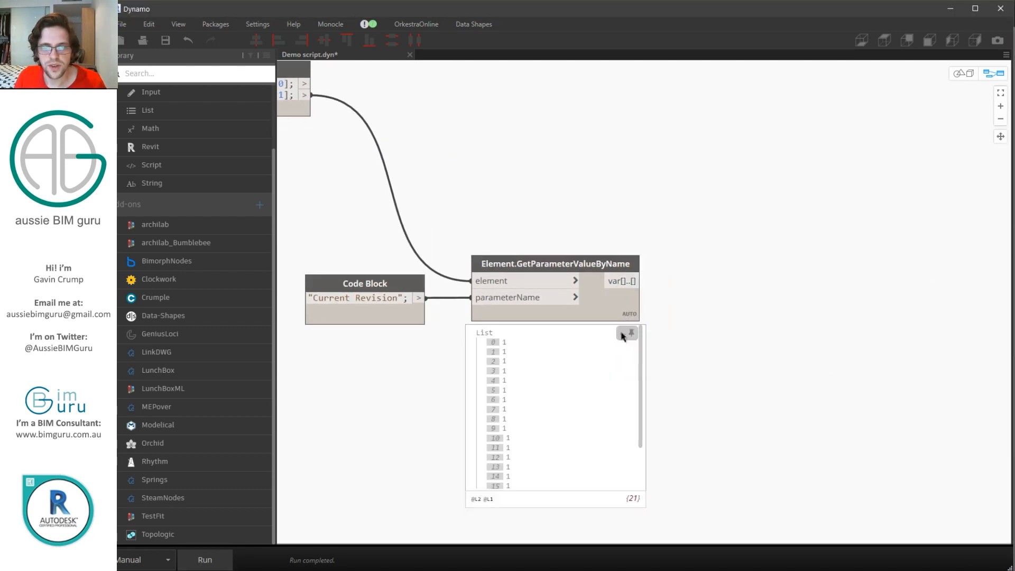
Rerun the graph, choosing the DWG Export folder and selecting all sheets in the form
scroll("down", 3)
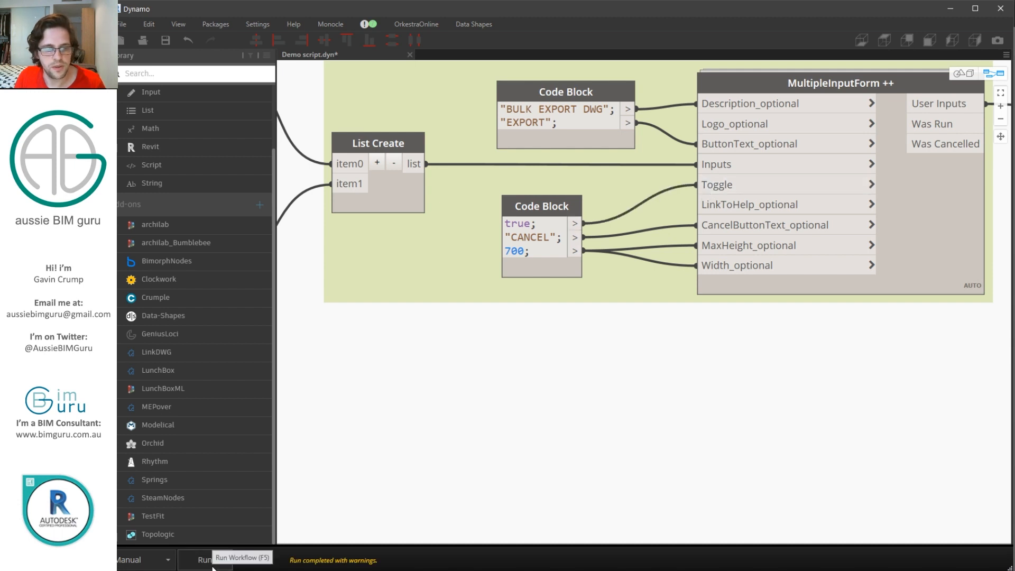
left_click(204, 559)
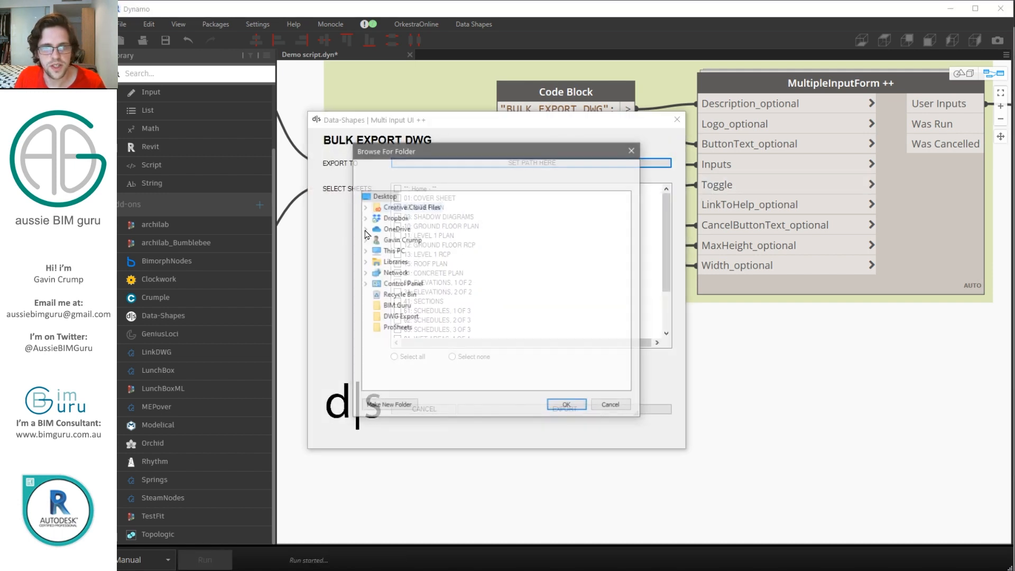
left_click(399, 316)
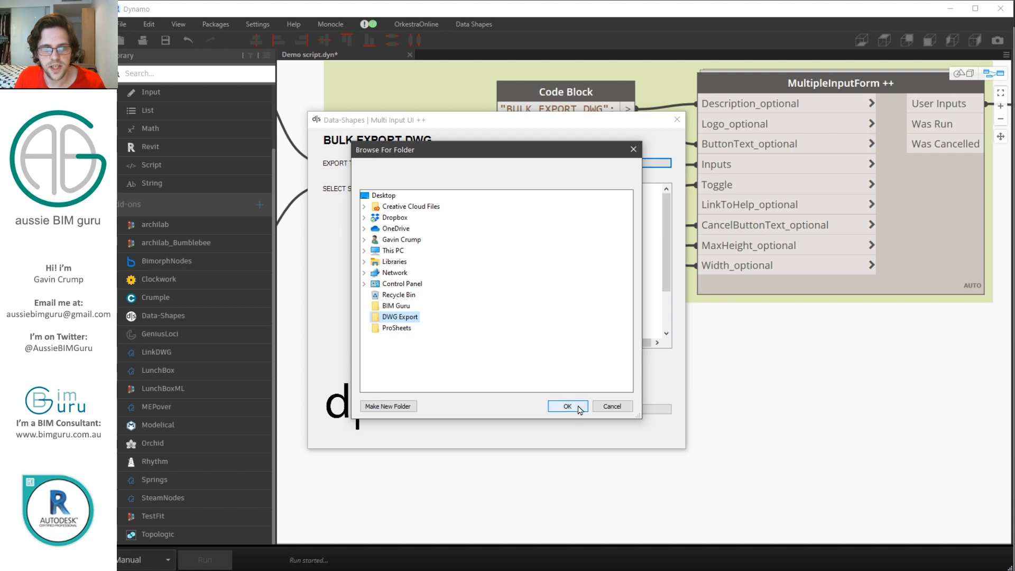
left_click(566, 405)
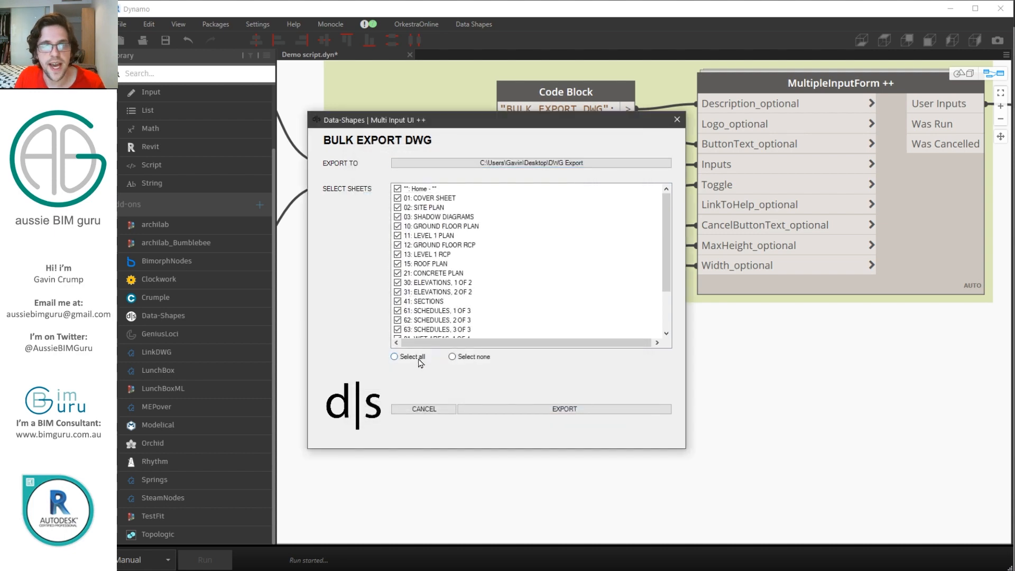
left_click(423, 408)
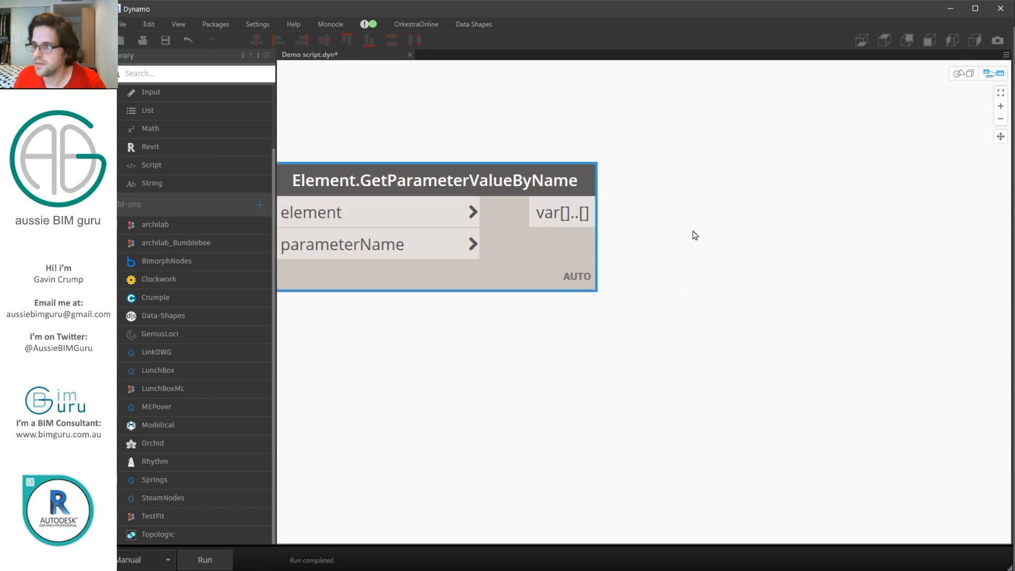
Add ReplaceByCondition with a "-" replacement and an == condition against "" for empty revisions
type("replacebycon")
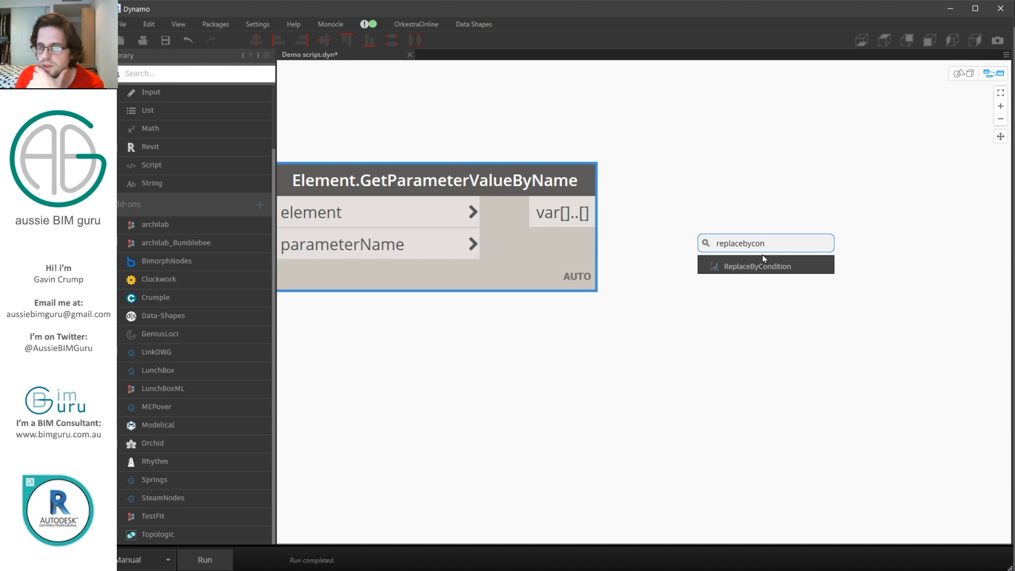
left_click(754, 265)
type("\"-")
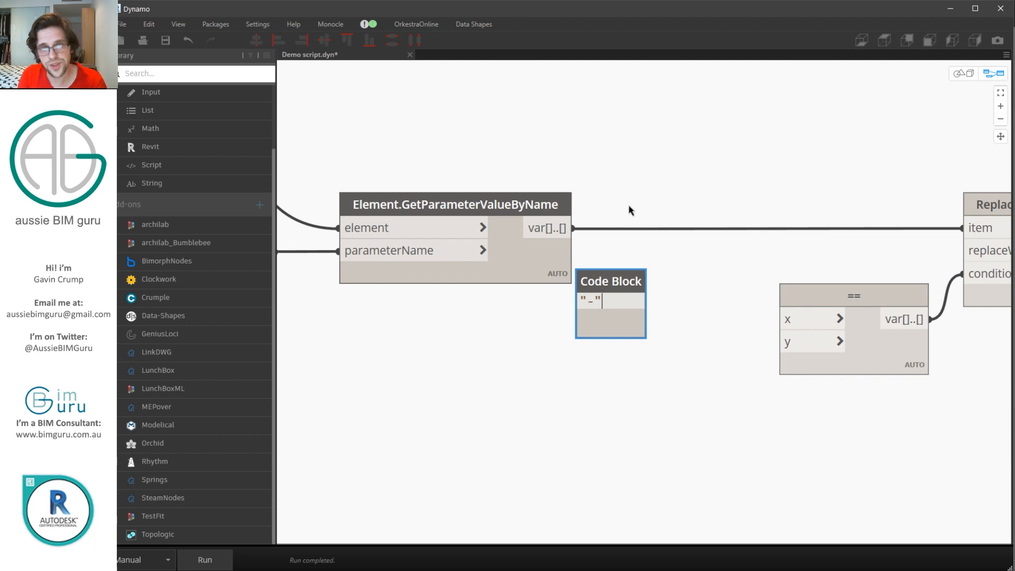
type(";")
type("\"\";")
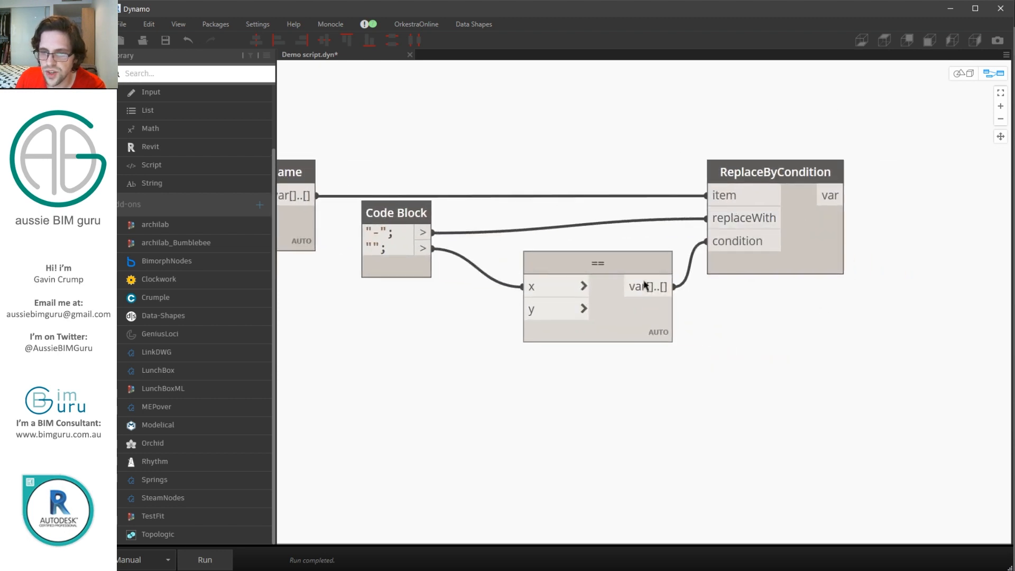
mouse_move(721, 325)
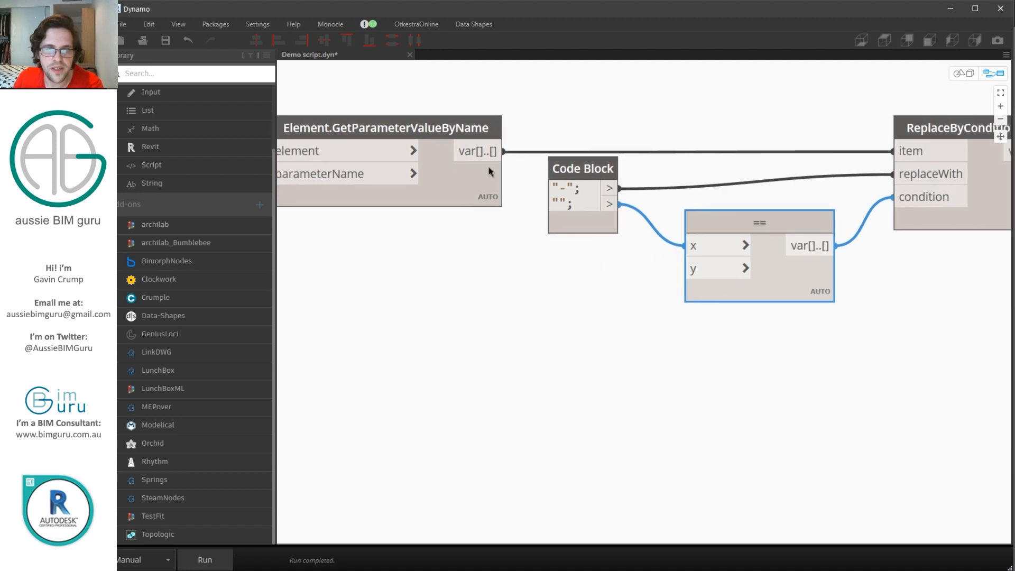
mouse_move(498, 242)
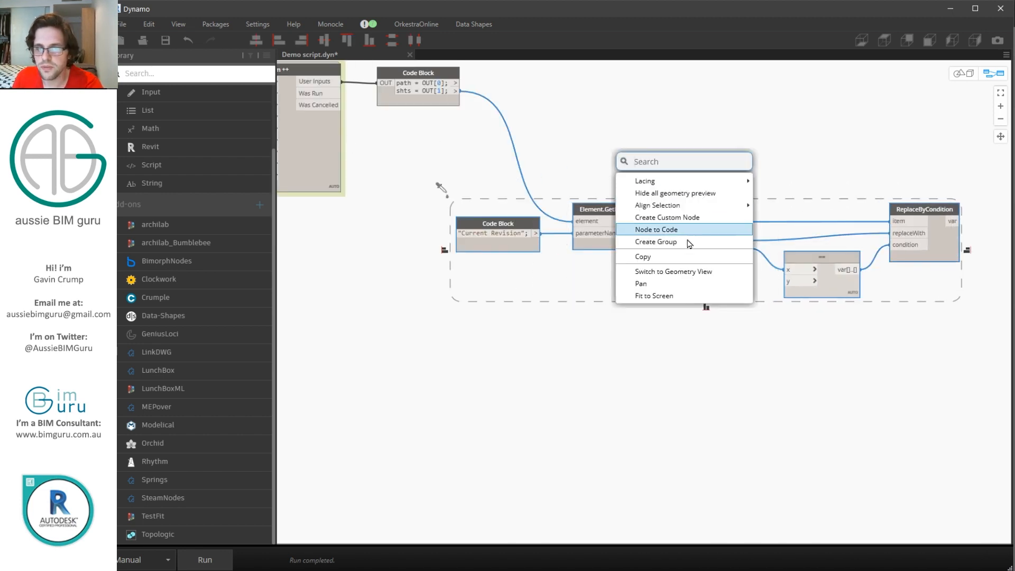
Group the revision nodes under the title 'Process revisions'
left_click(655, 241)
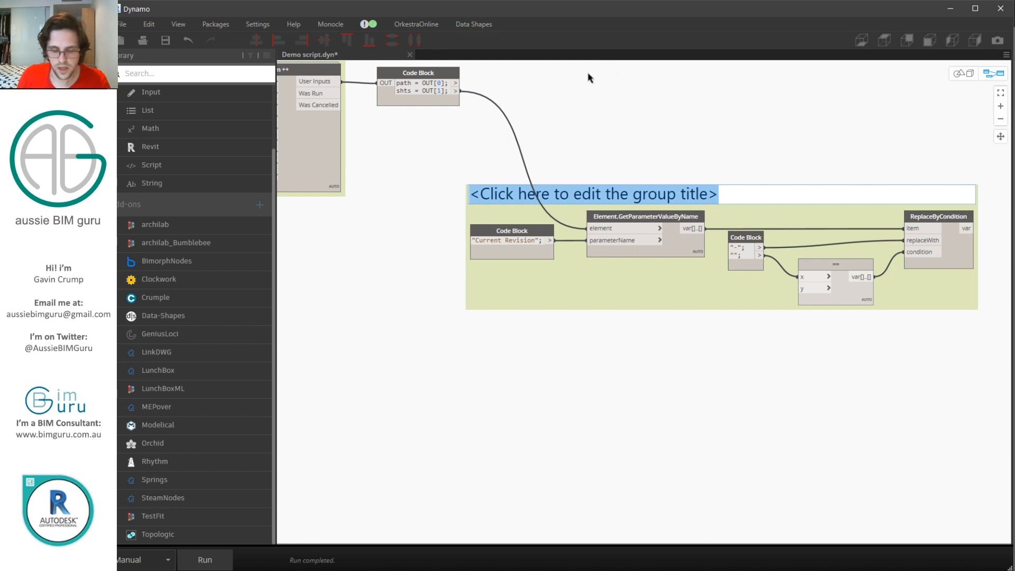
type("Process")
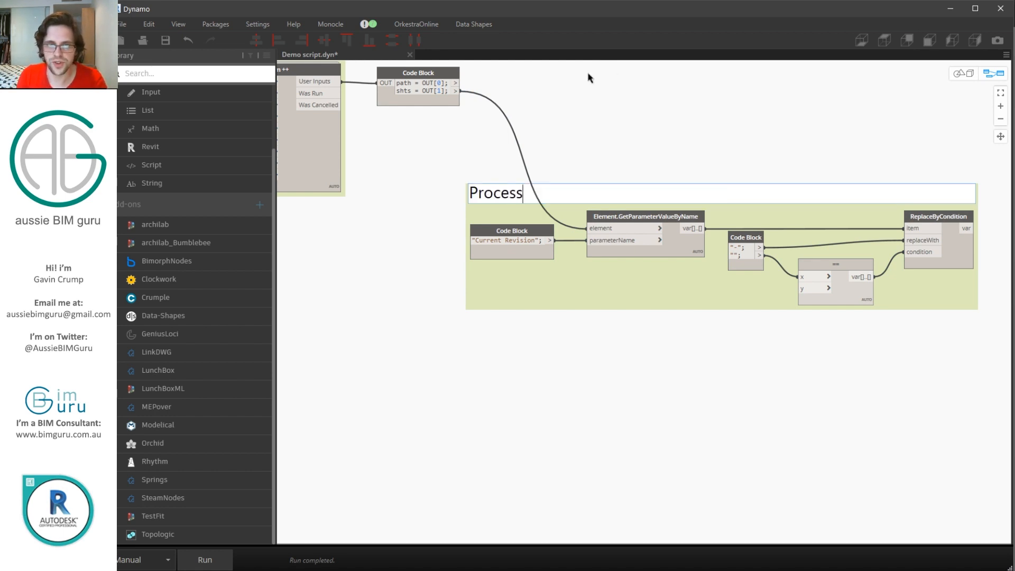
type("revisions")
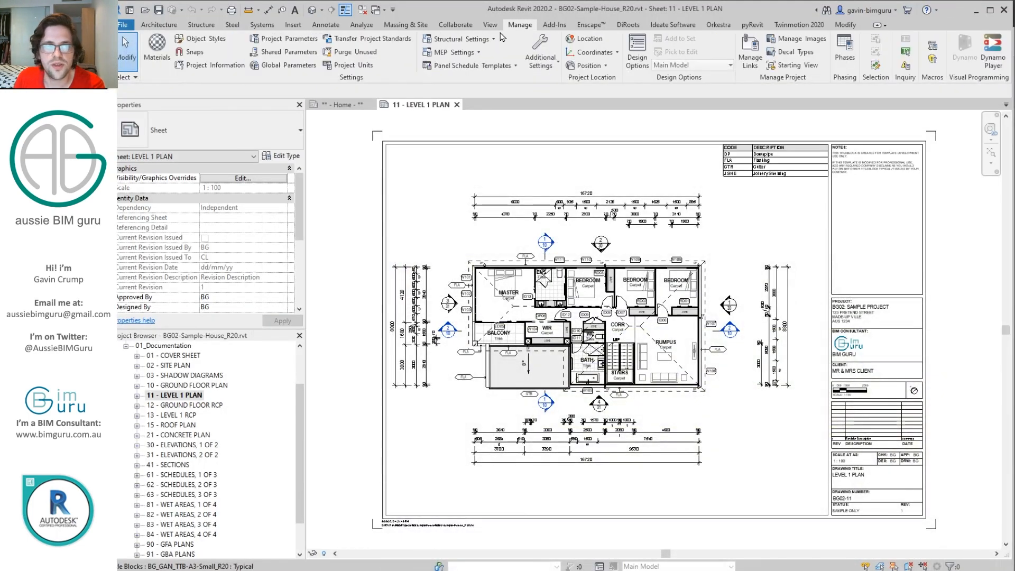
left_click(215, 64)
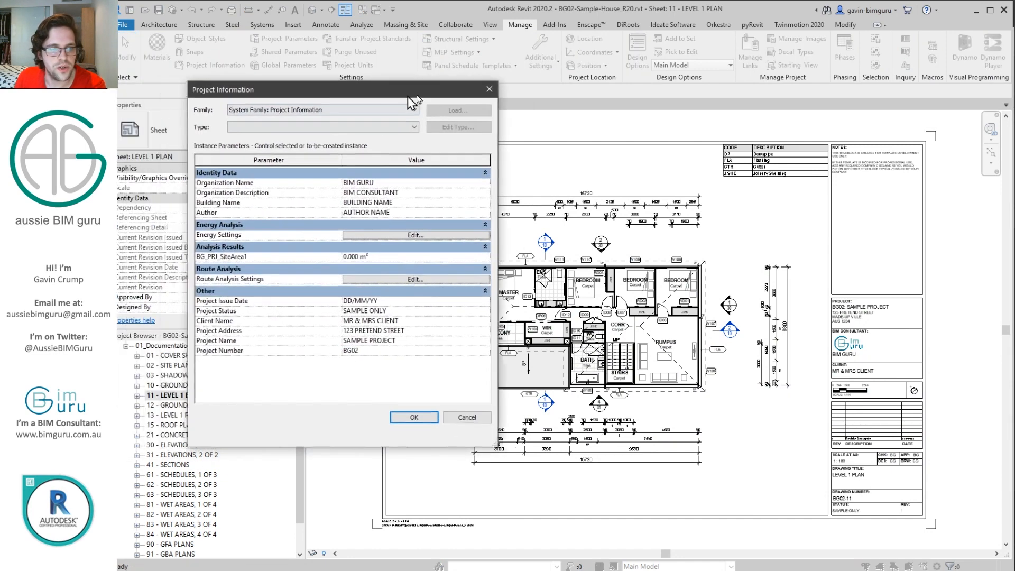
left_click(413, 417)
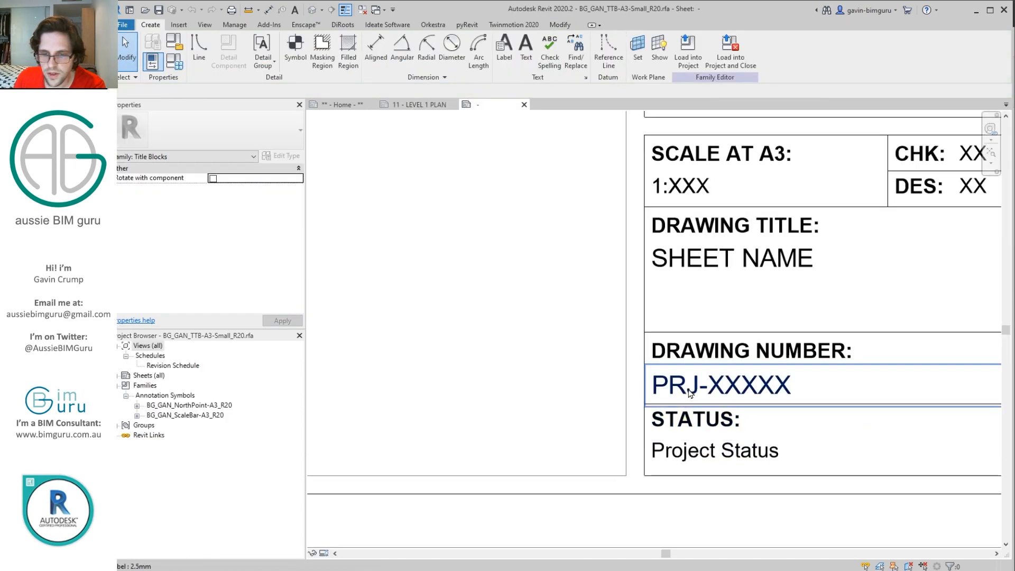
double_click(720, 384)
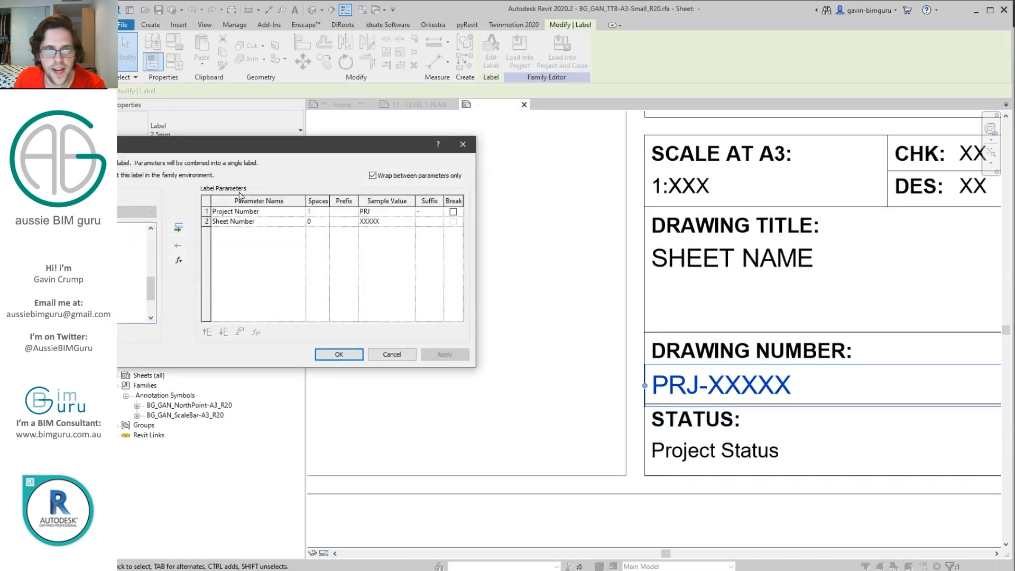
left_click(235, 212)
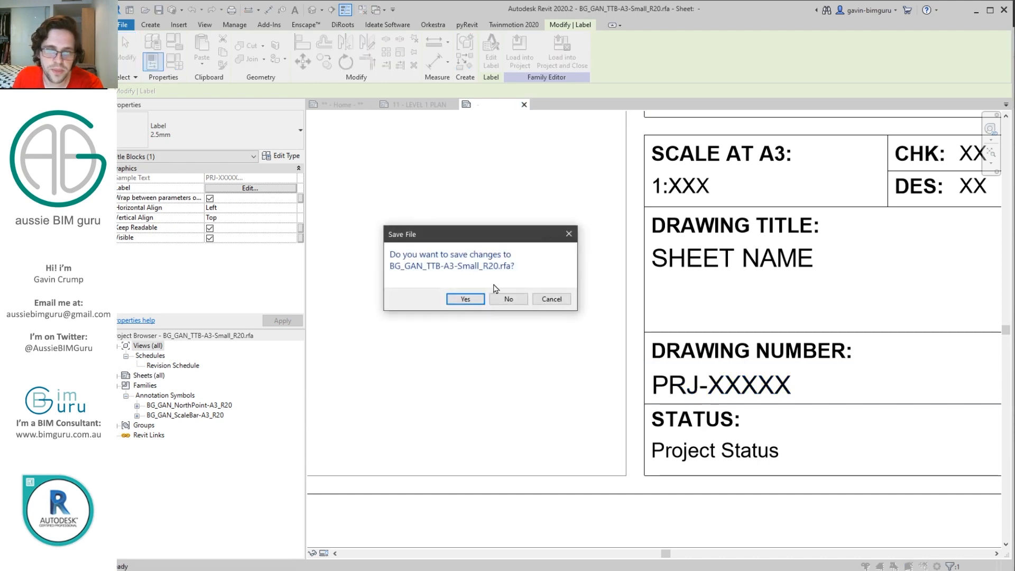
left_click(465, 299)
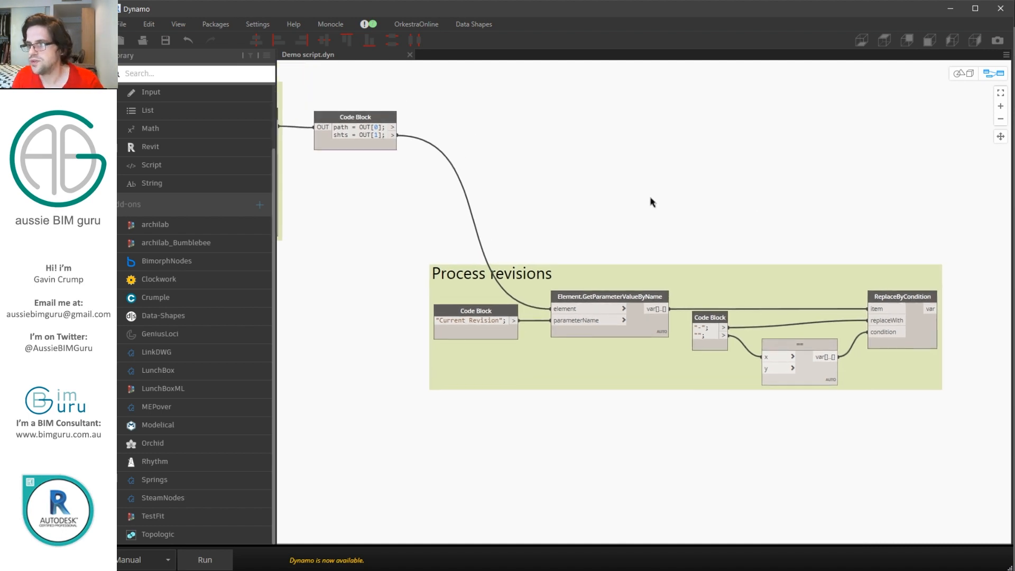
mouse_move(614, 189)
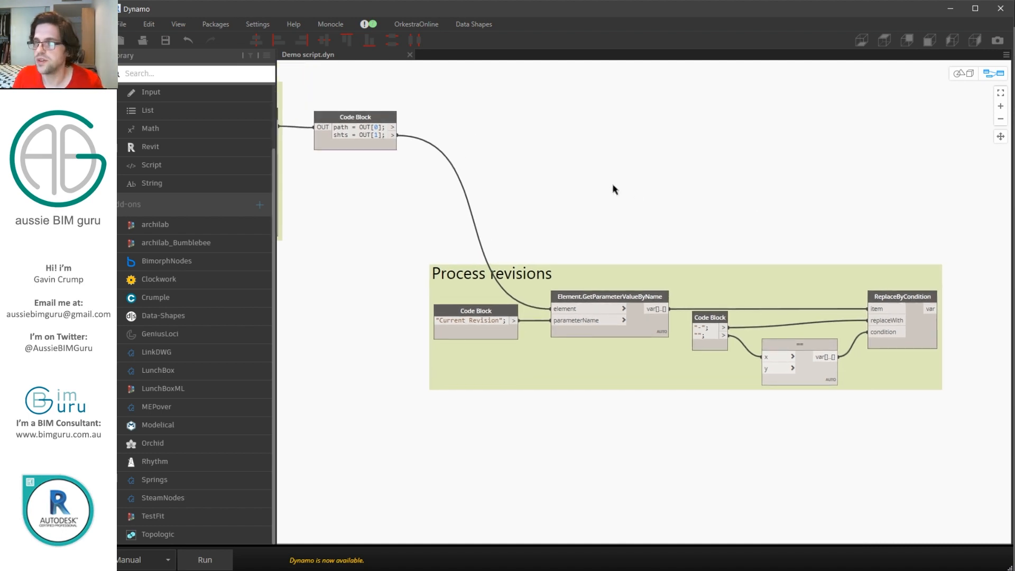
Add a Category.ByName node fed by a "Project Information" code block
right_click(616, 190)
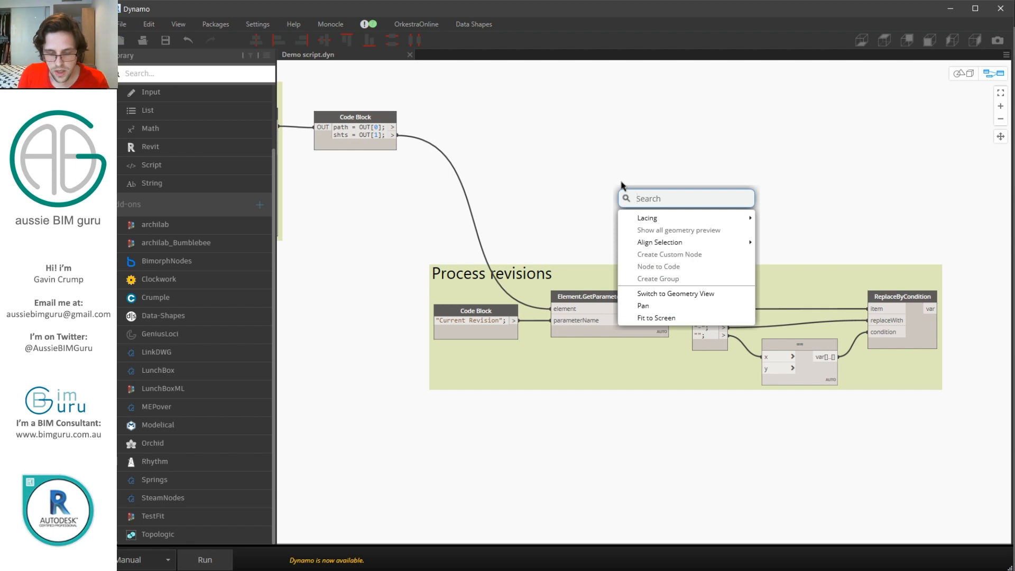
type("cat")
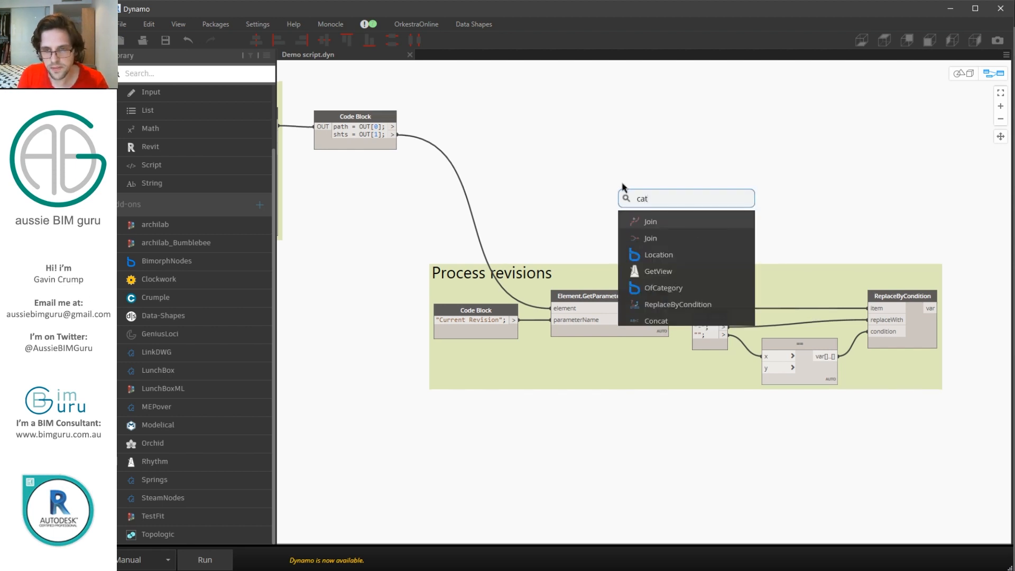
left_click(663, 287)
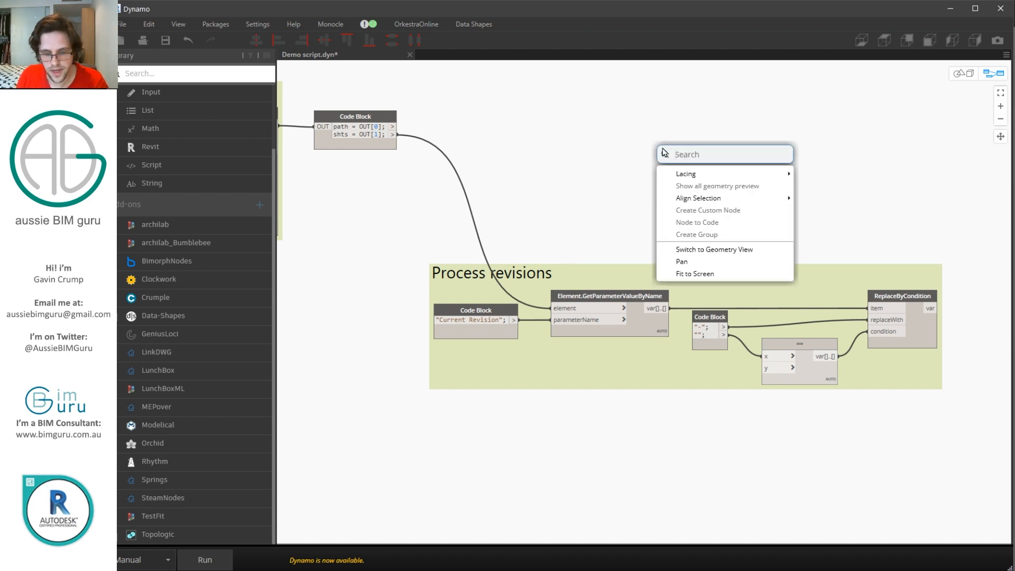
type("category")
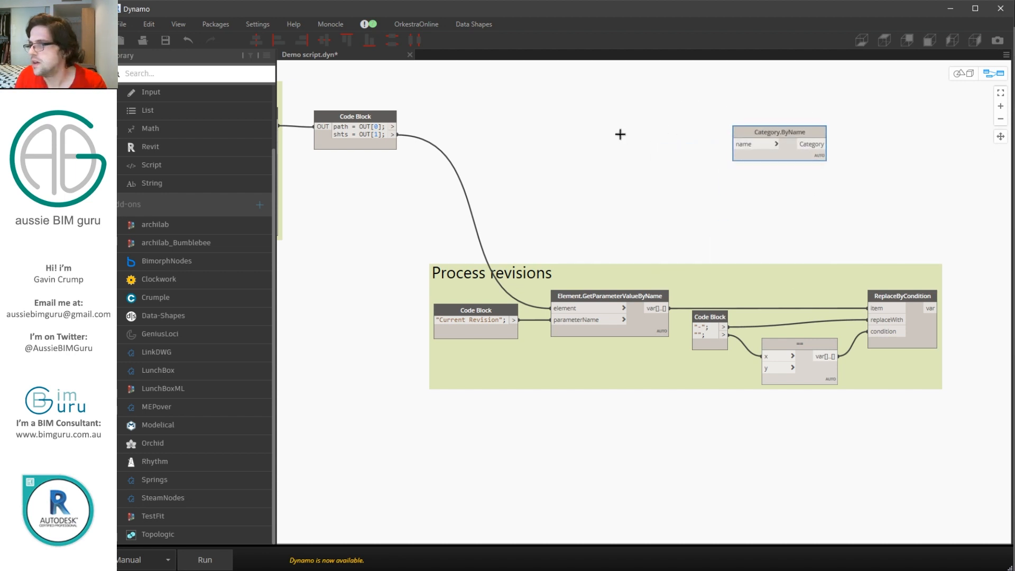
type("\"Project Information\";")
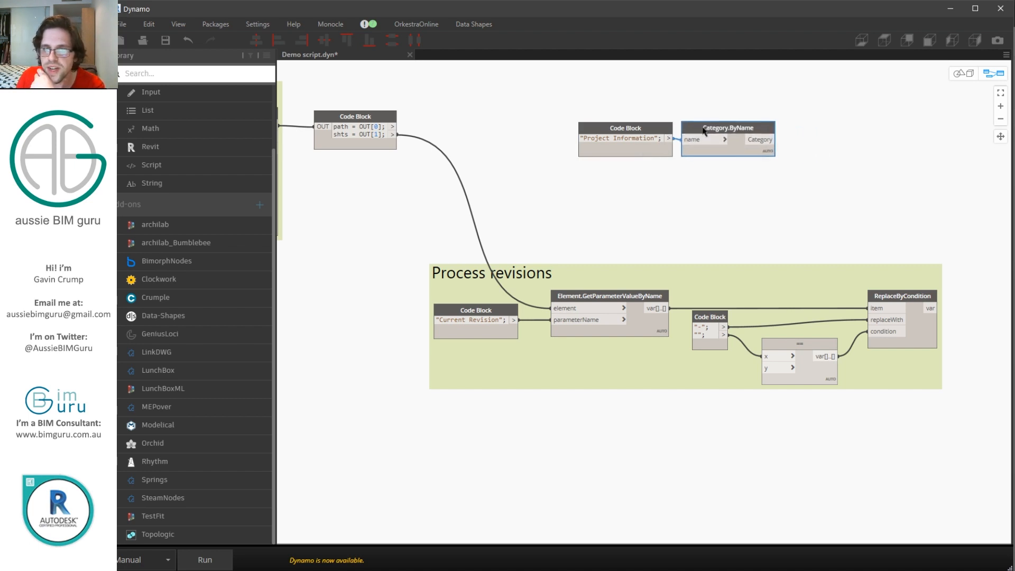
Read "Project Number" from All Elements of Category via GetParameterValueByName and group the nodes
right_click(735, 180)
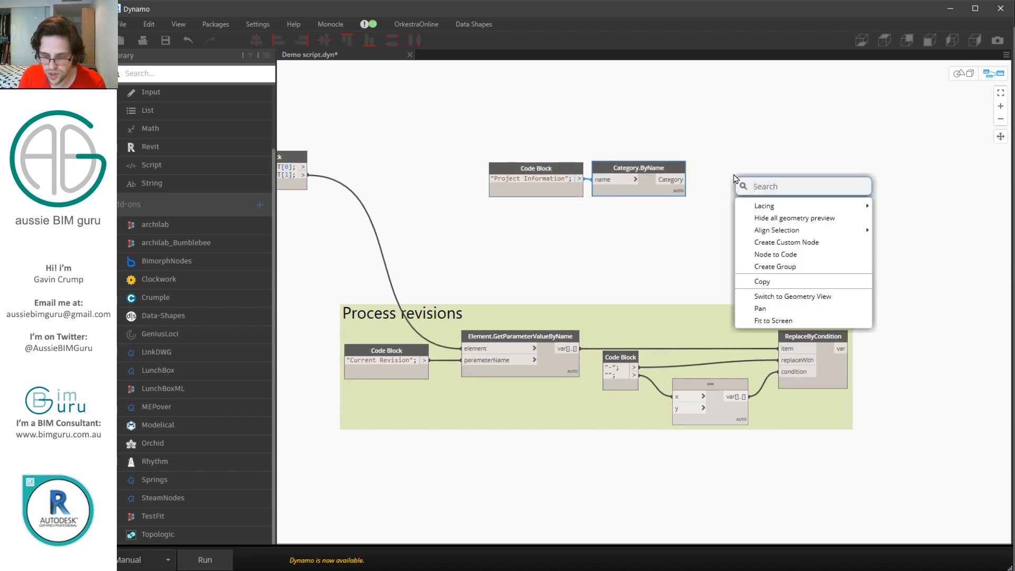
type("all ele")
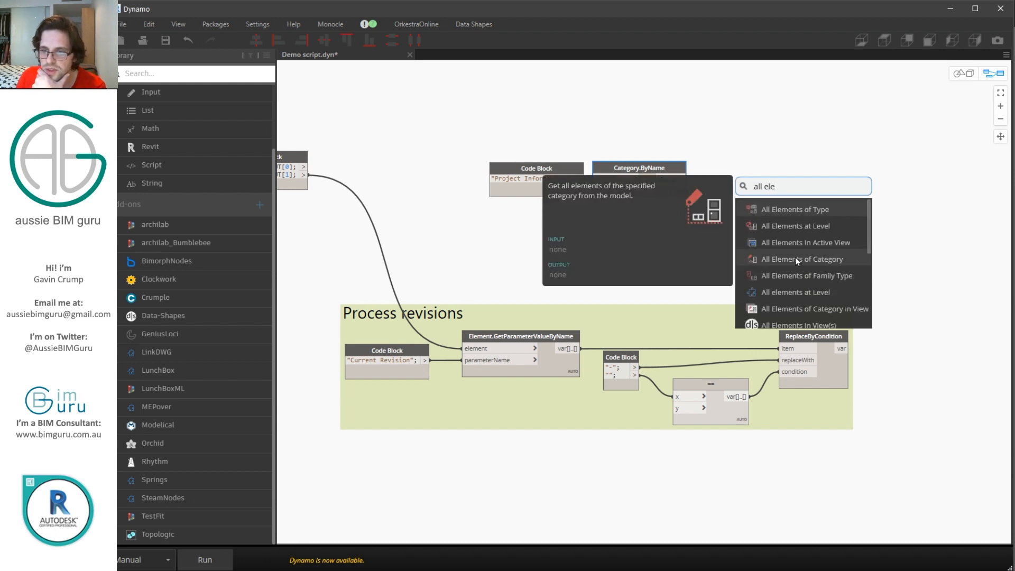
left_click(803, 258)
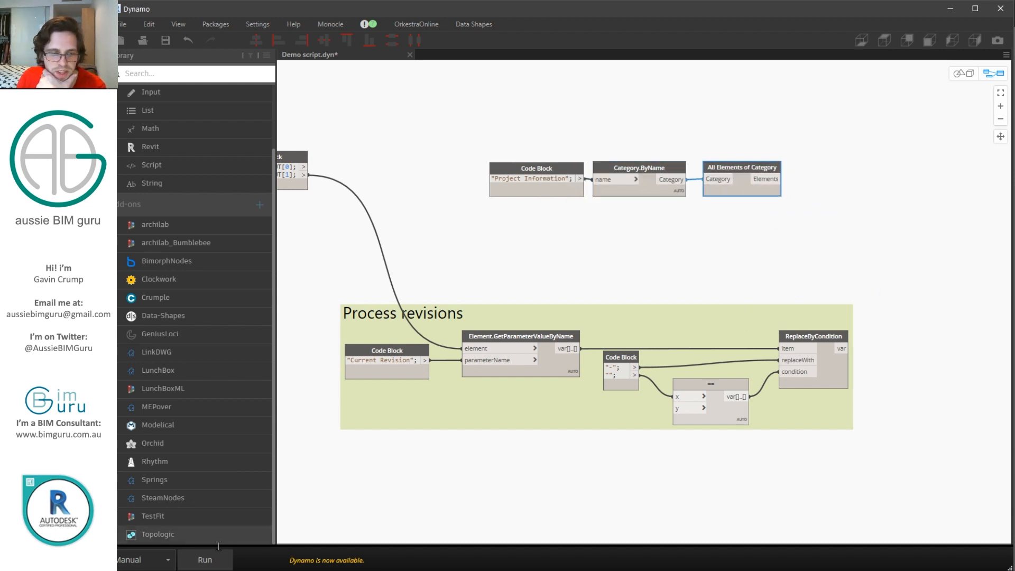
left_click(204, 559)
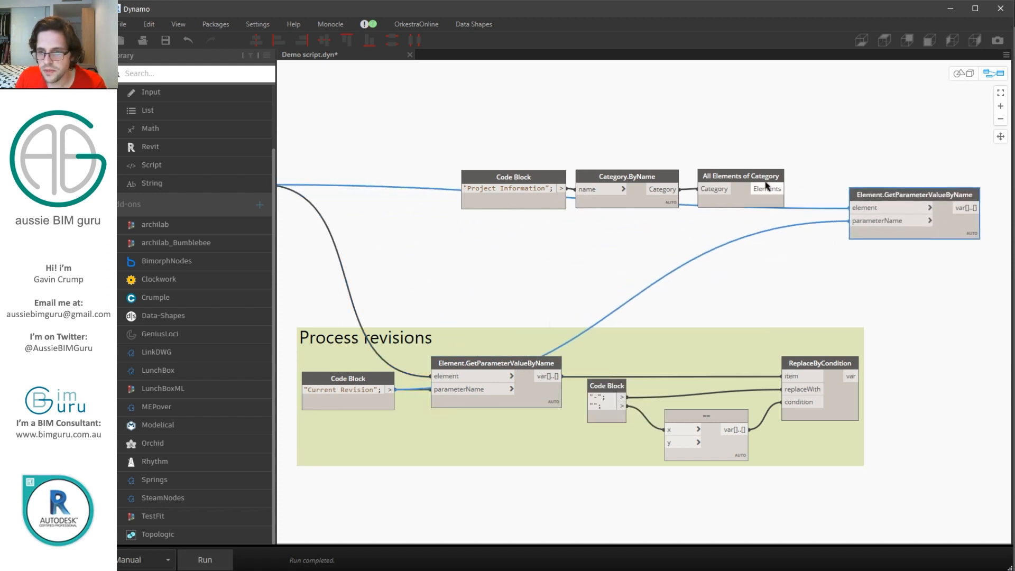
left_click_drag(912, 195, 893, 179)
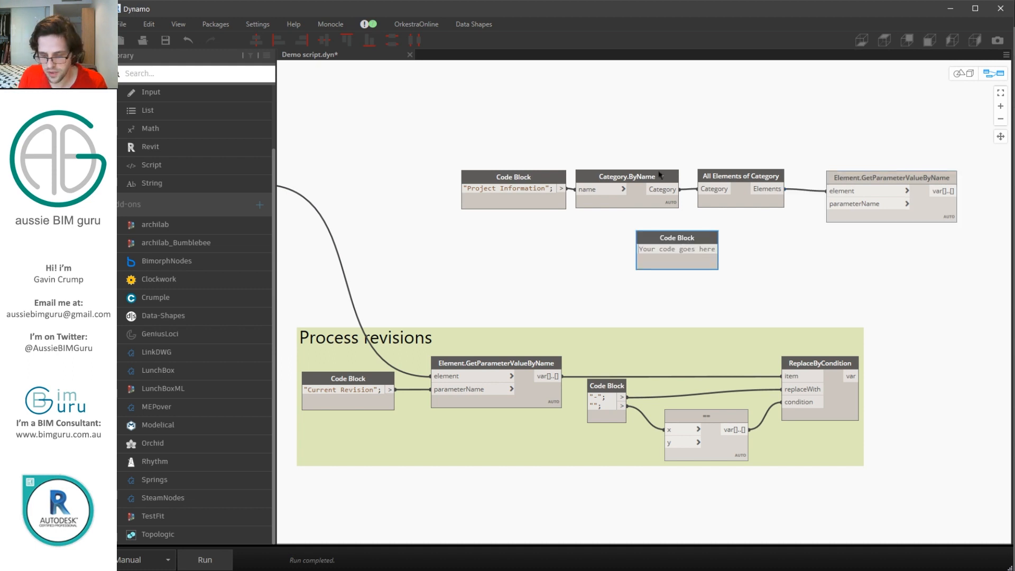
type("Project Number\";")
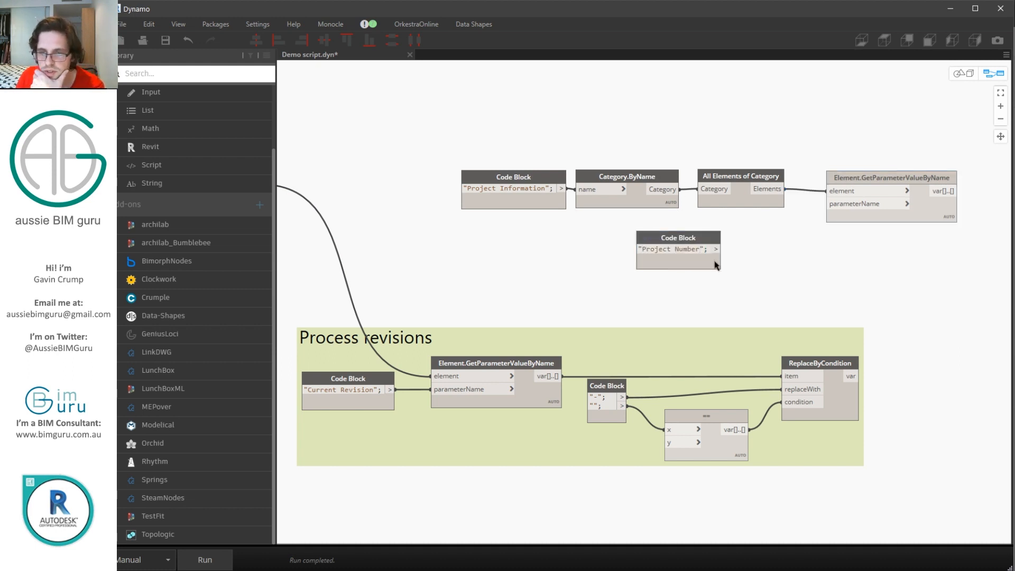
left_click_drag(717, 250, 860, 217)
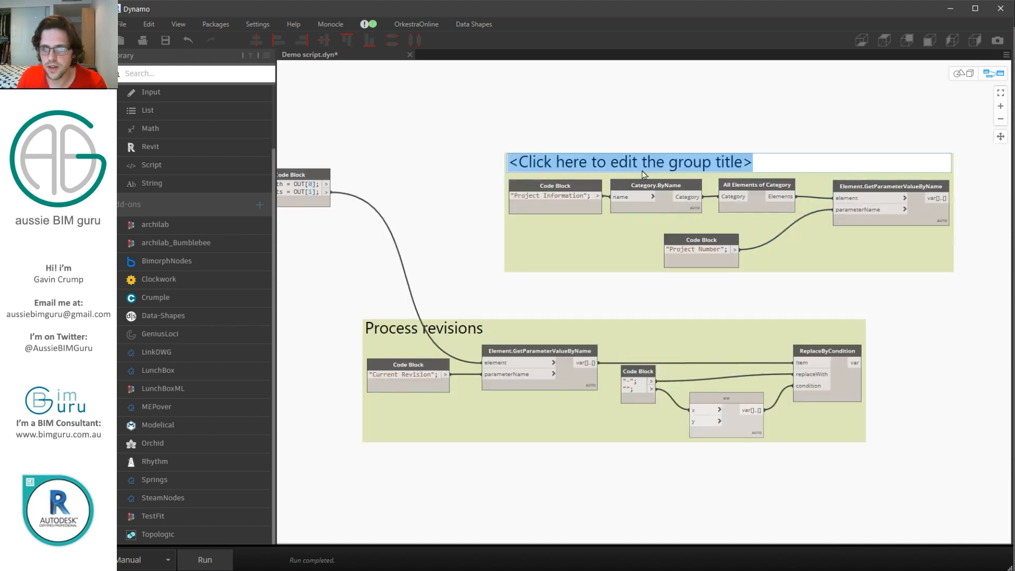
type("Get Proje")
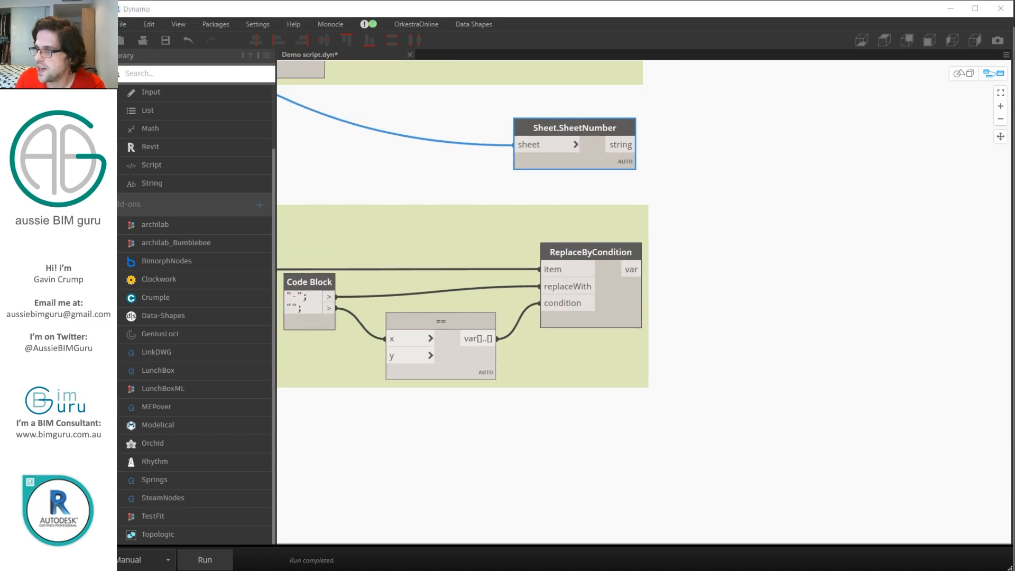
mouse_move(745, 222)
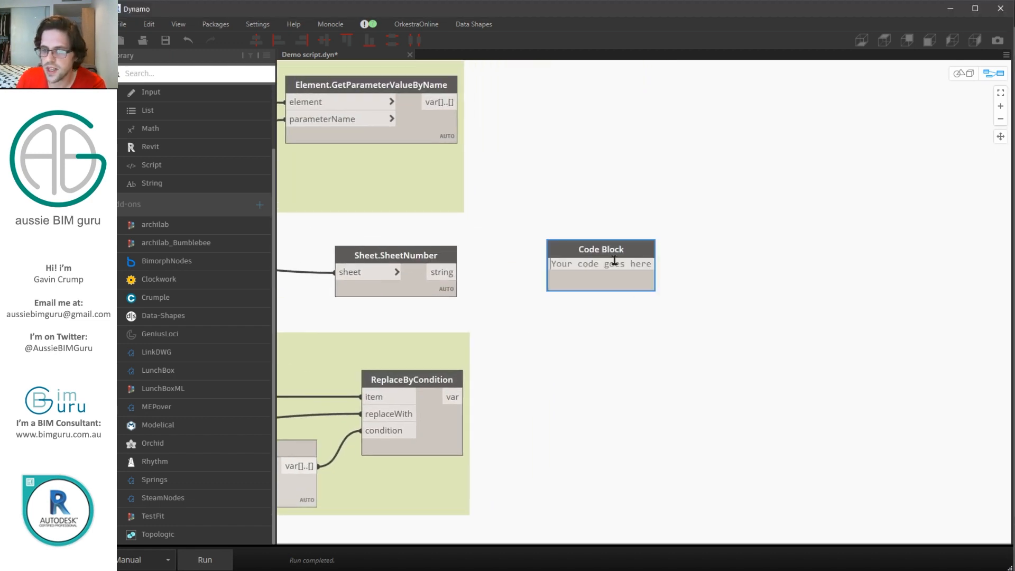
Write the code block joining sheet number sn and bracketed revision, and wire SheetNumber into it
type("sheetn =")
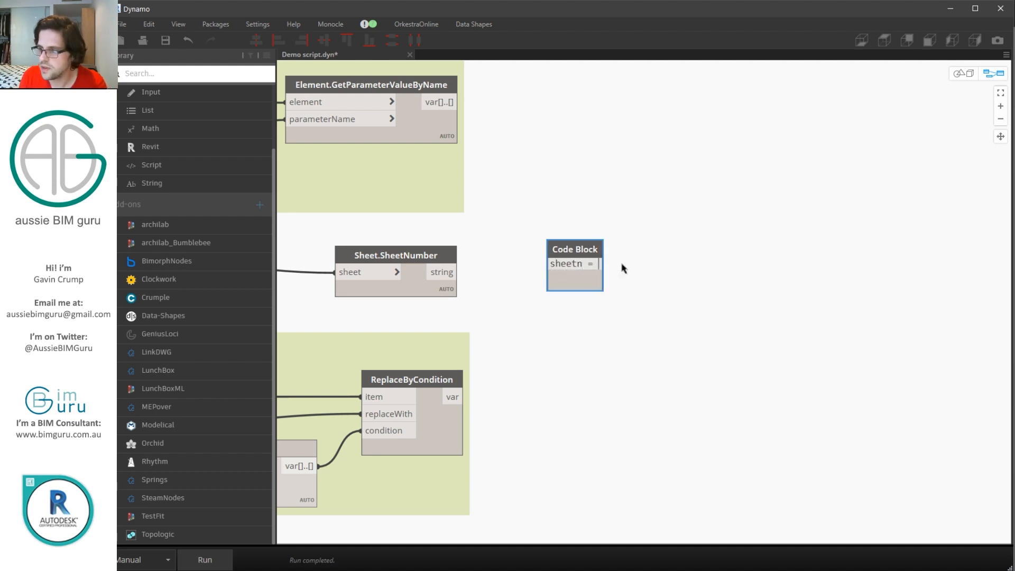
type("\"-")
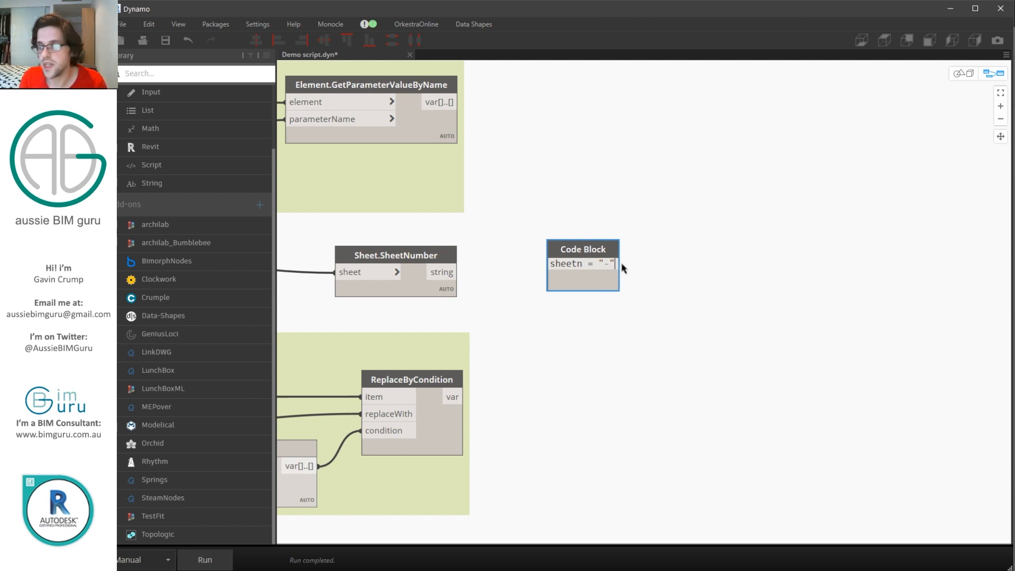
type("s")
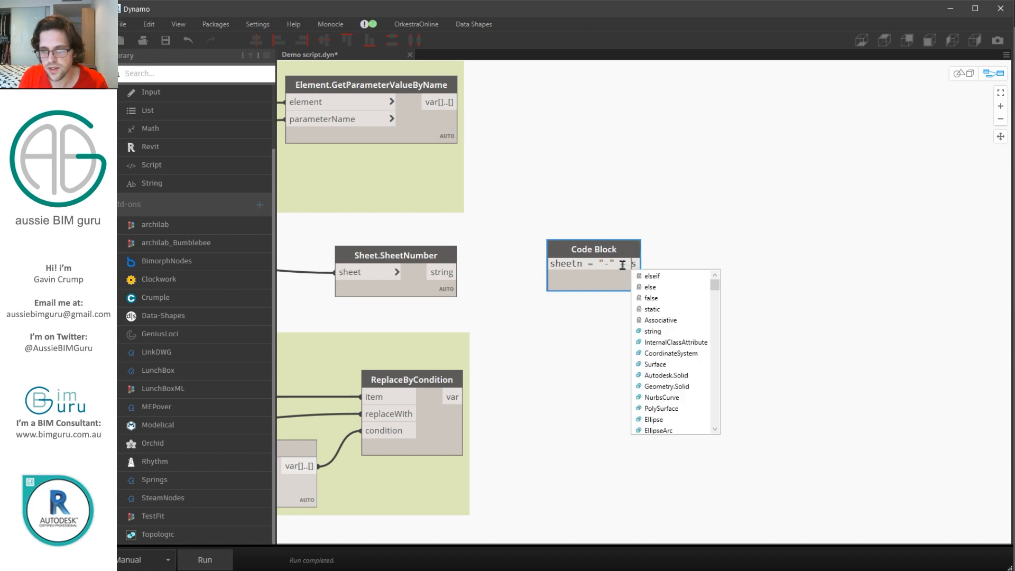
type("sn +")
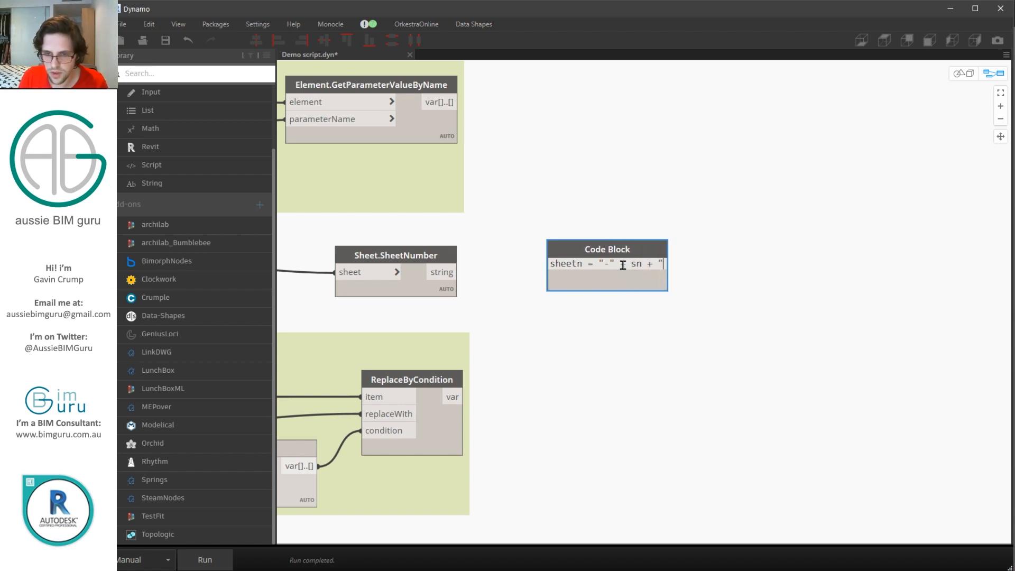
type("[")
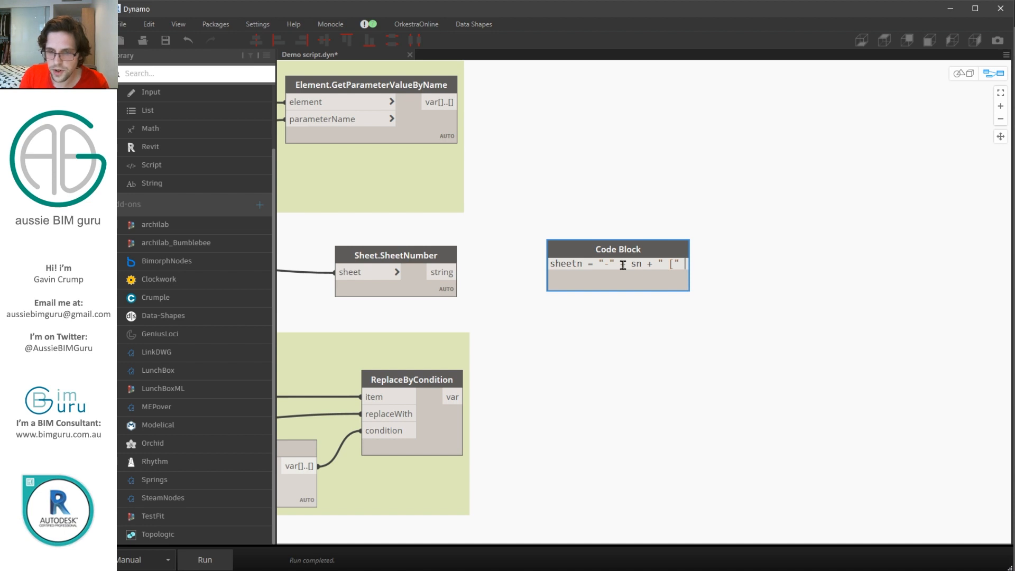
type("+ n")
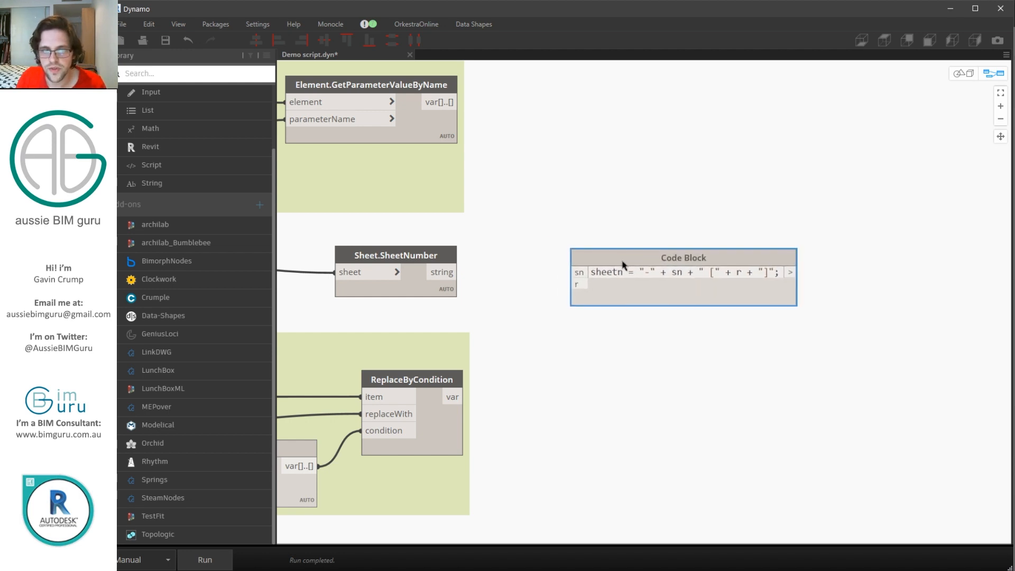
left_click_drag(454, 271, 579, 271)
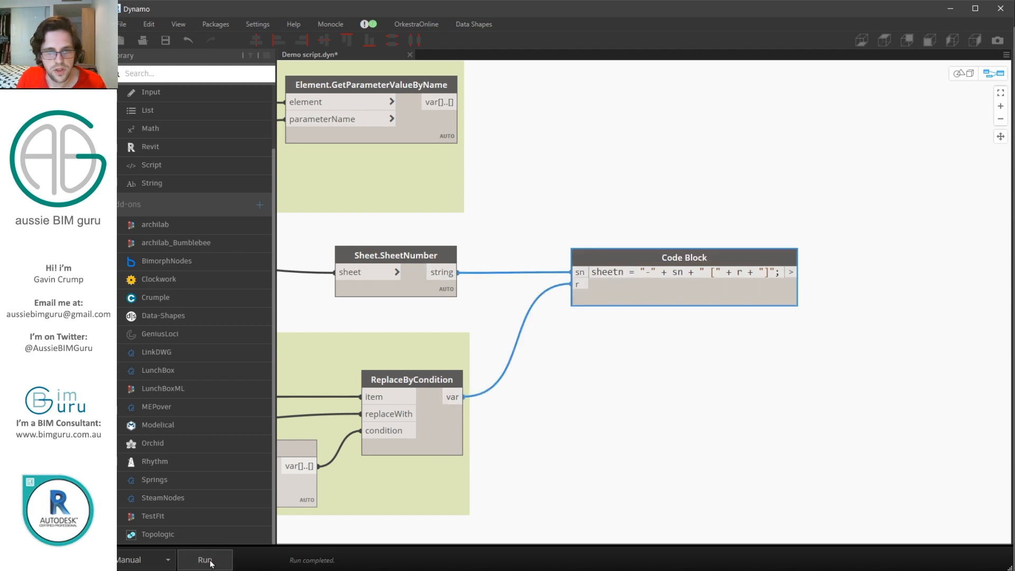
left_click(204, 560)
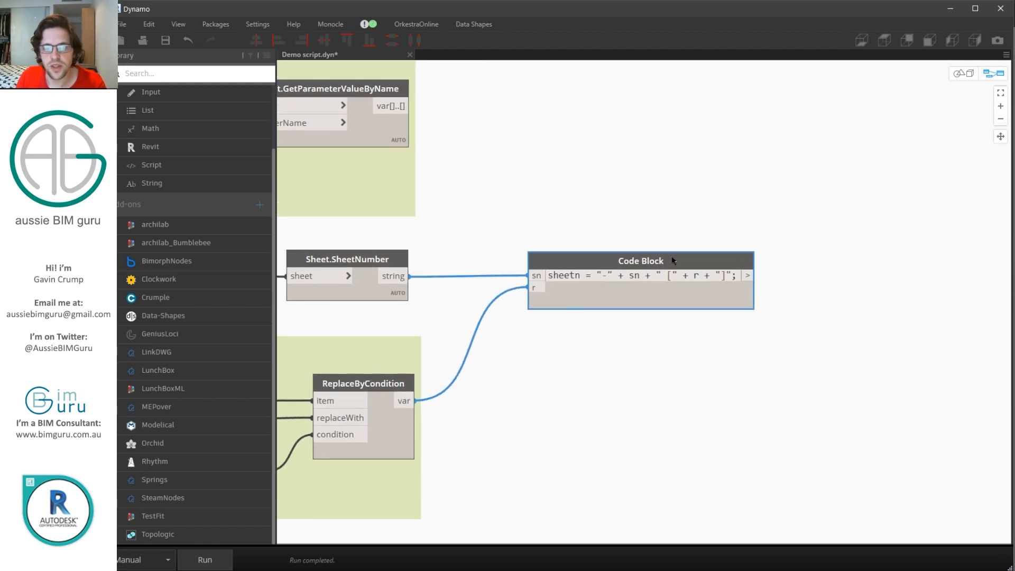
left_click_drag(641, 261, 716, 261)
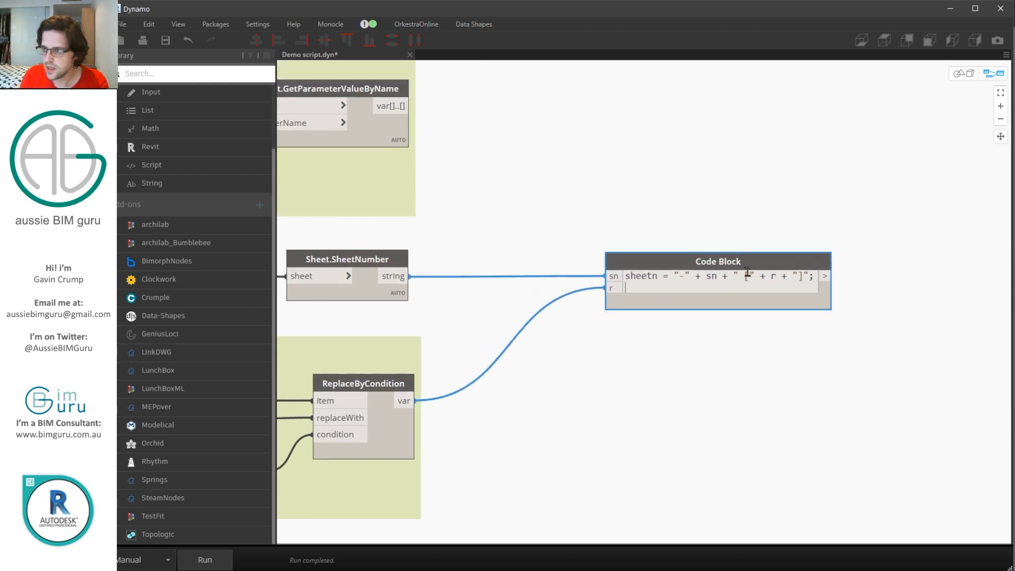
Prefix the file name with the prjn project number input in the code block
type("prj")
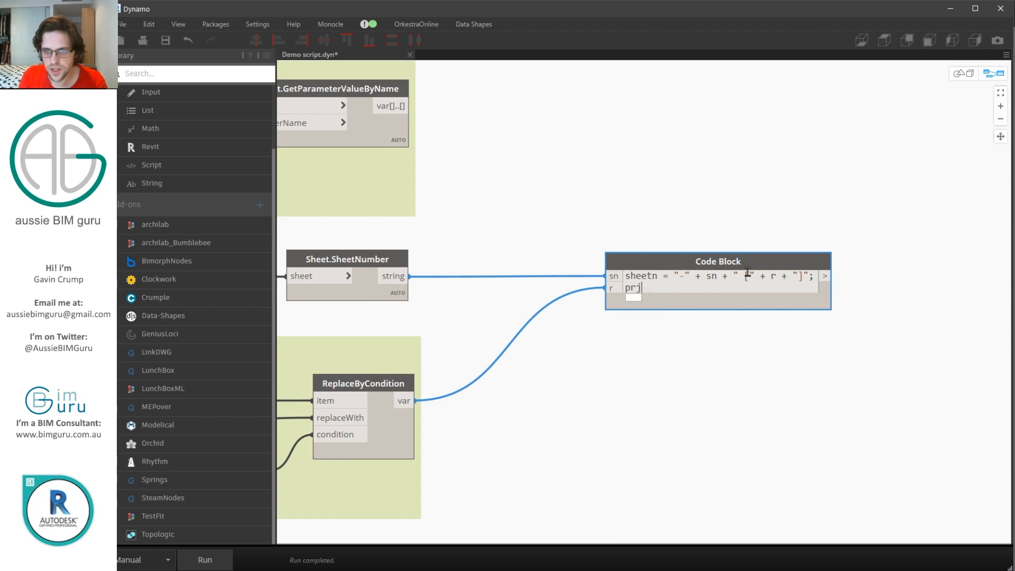
type("n")
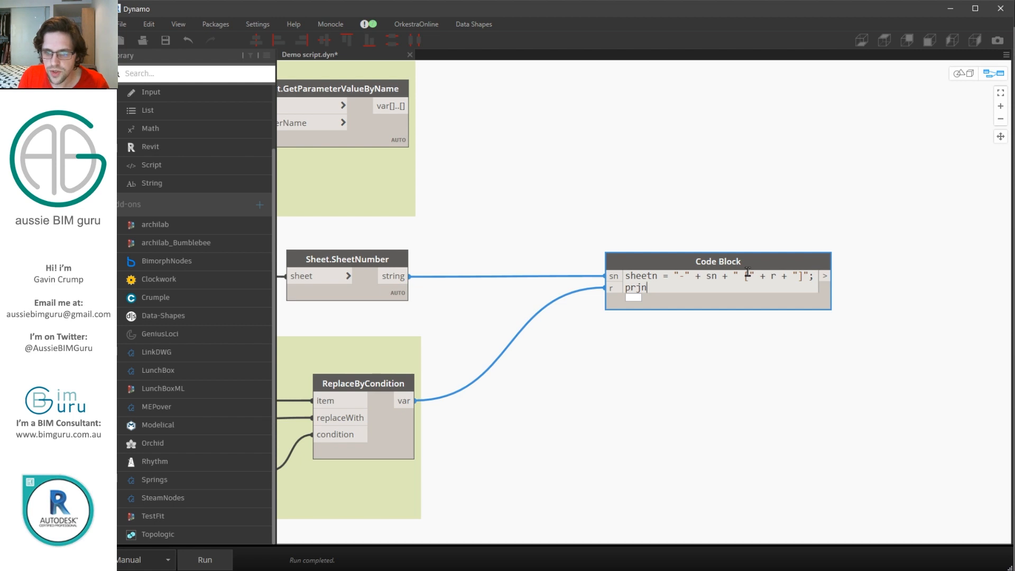
type("<1L")
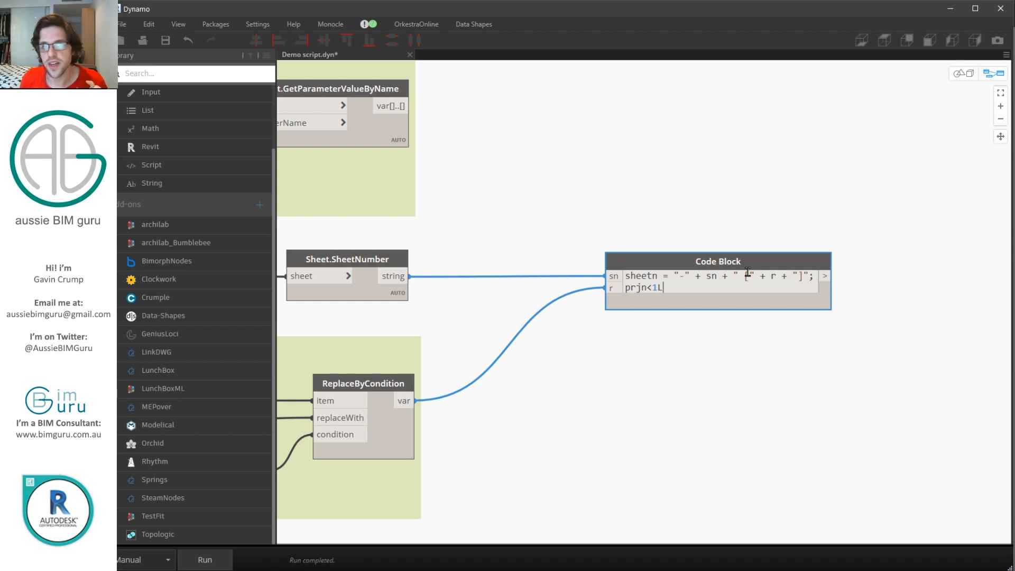
type(">")
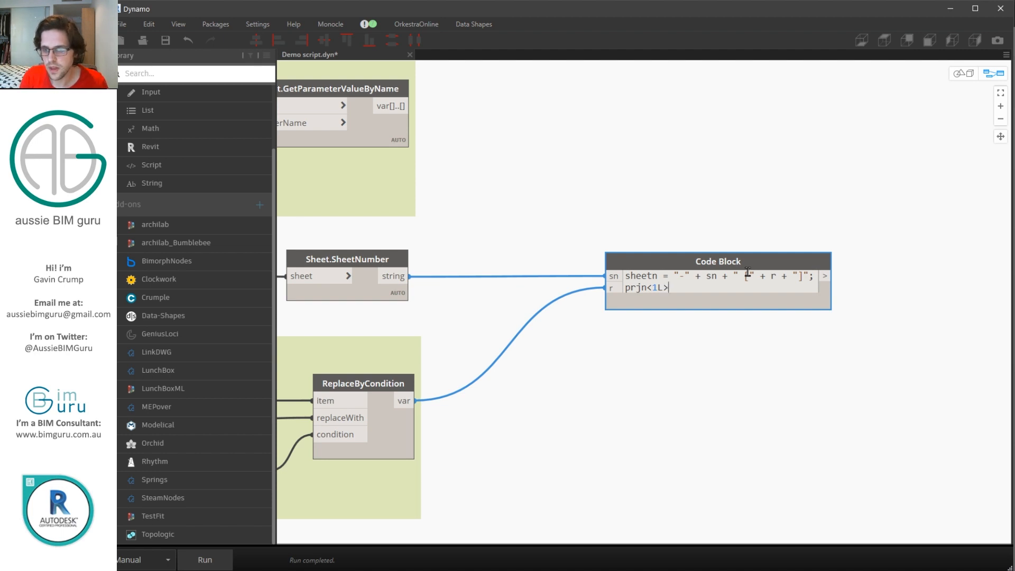
type("+ sheetn<1L>;")
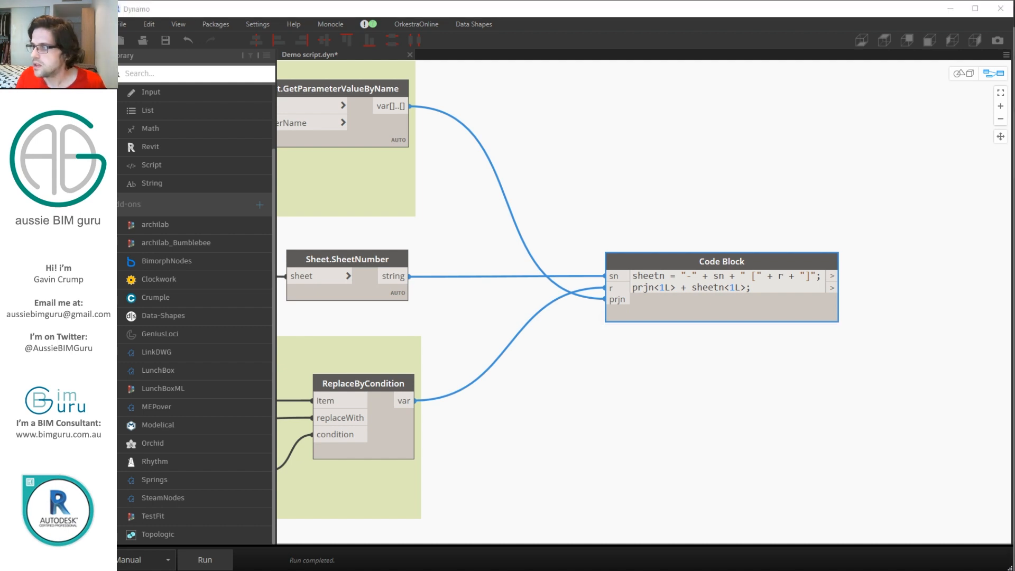
mouse_move(853, 180)
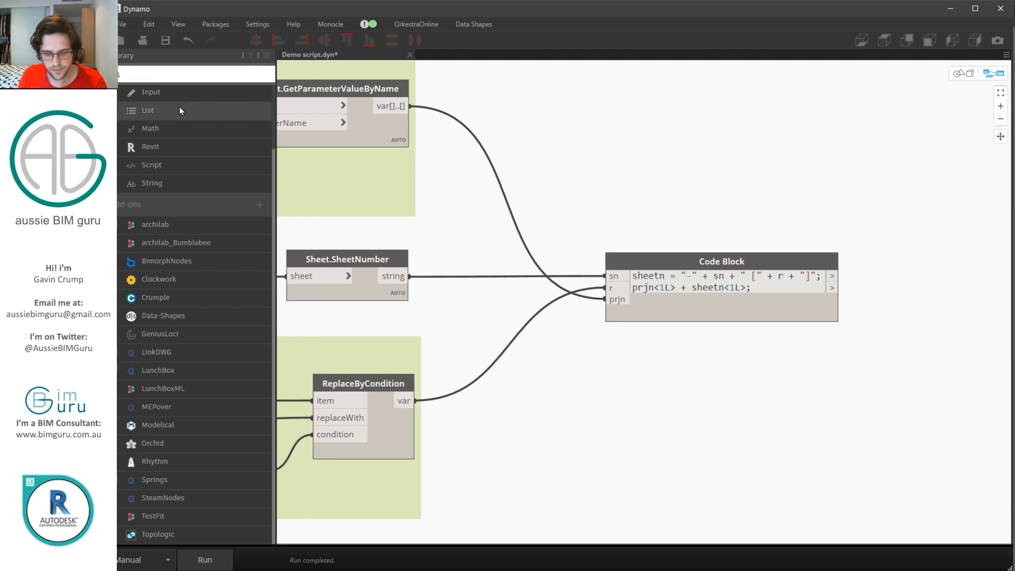
Place Export DWG in Document wired to path, sheets and file names, with a true code block on RunIt
type("EXPORT DWG")
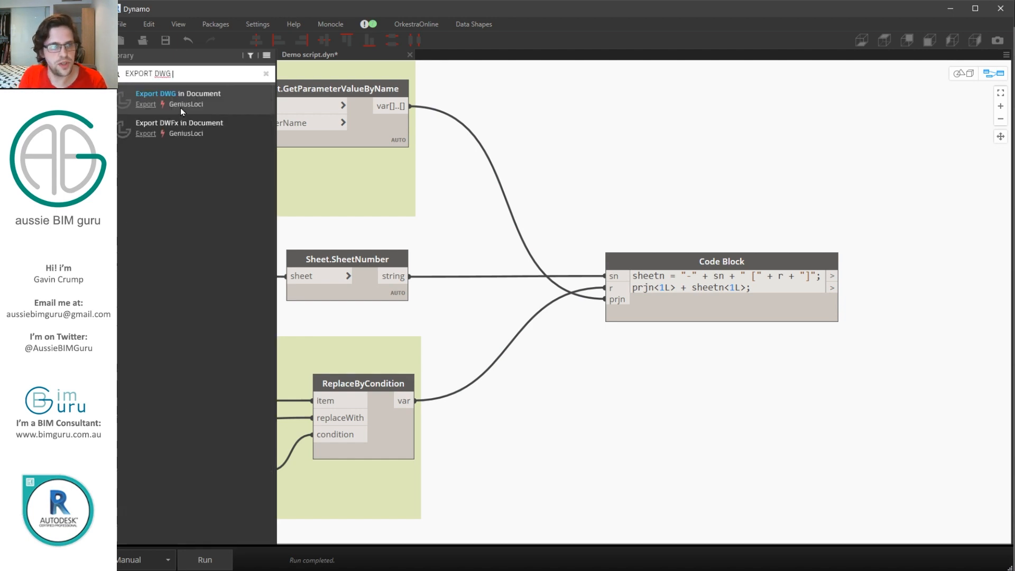
mouse_move(177, 93)
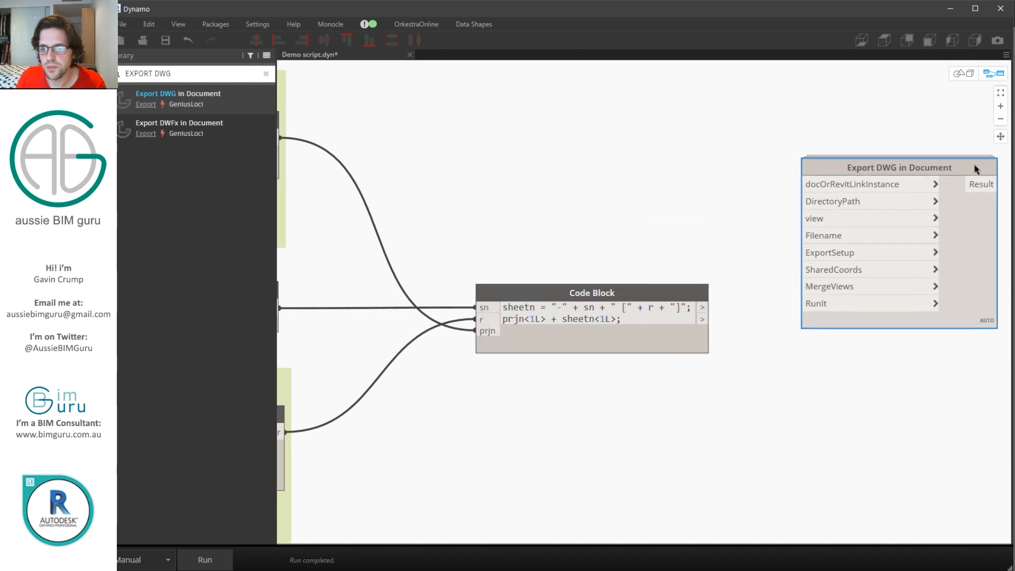
left_click_drag(974, 168, 903, 164)
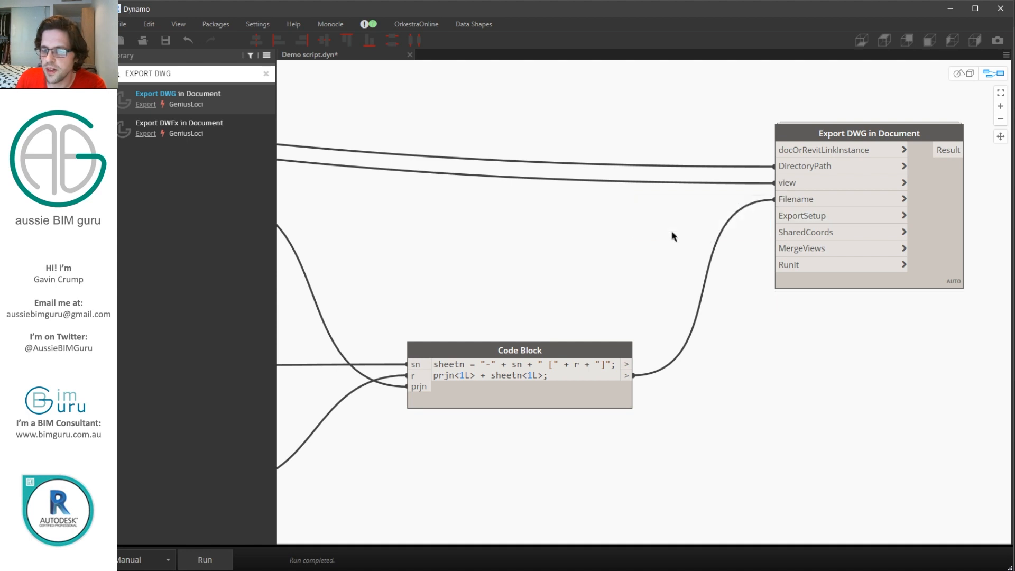
mouse_move(667, 218)
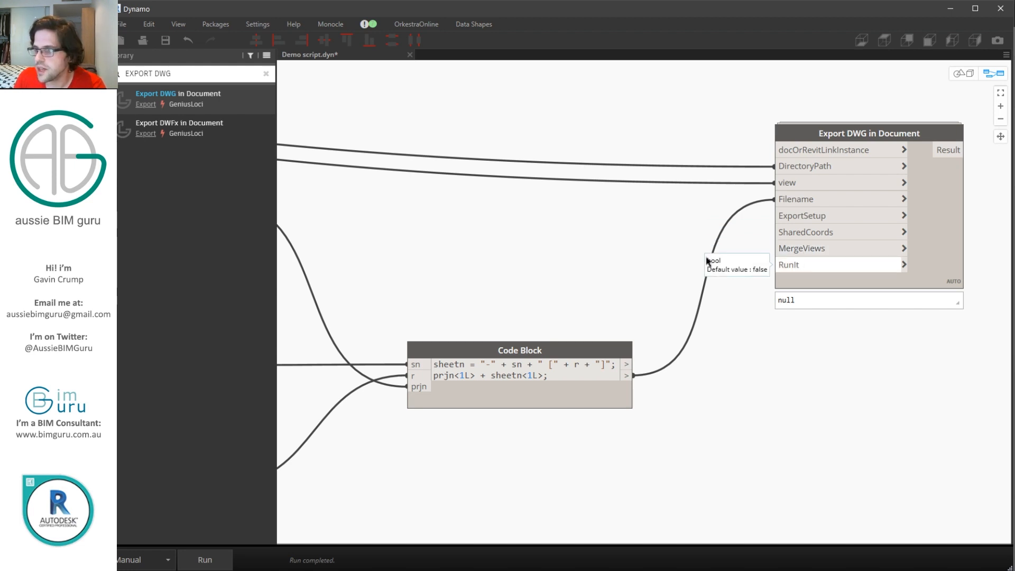
type("TRU")
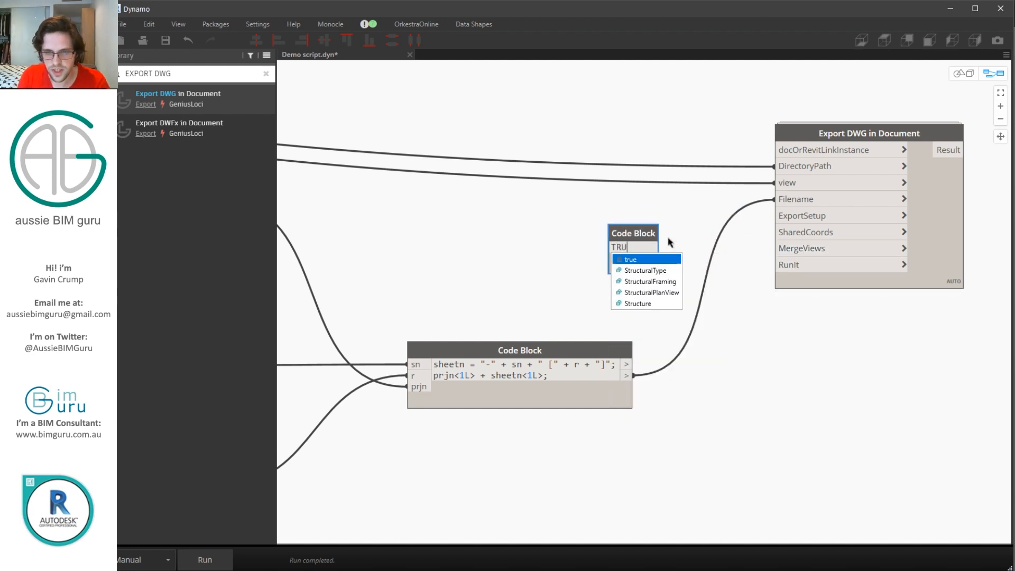
left_click(630, 259)
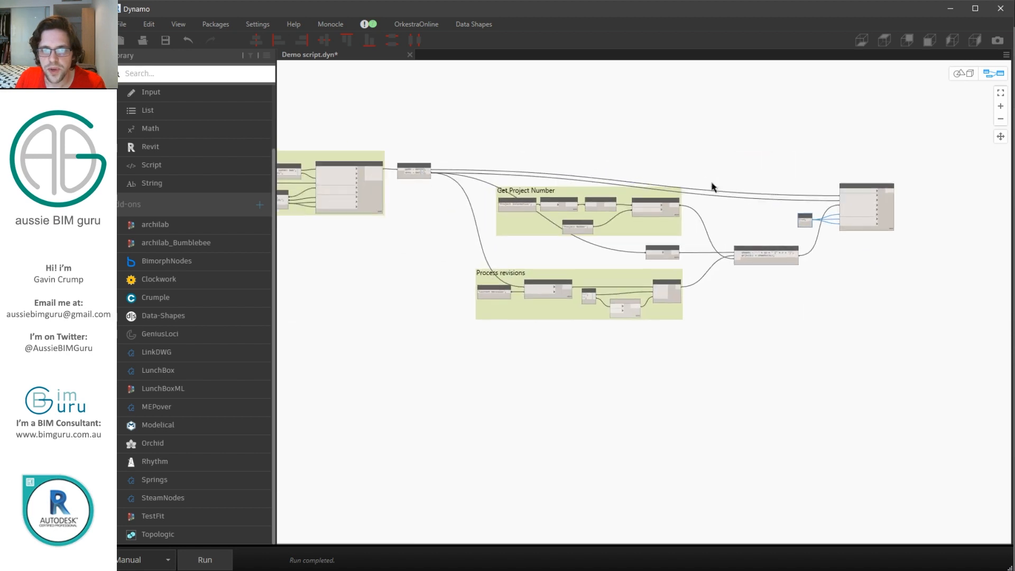
Save the Demo script and close it to return to the Dynamo start page
left_click_drag(711, 188, 822, 138)
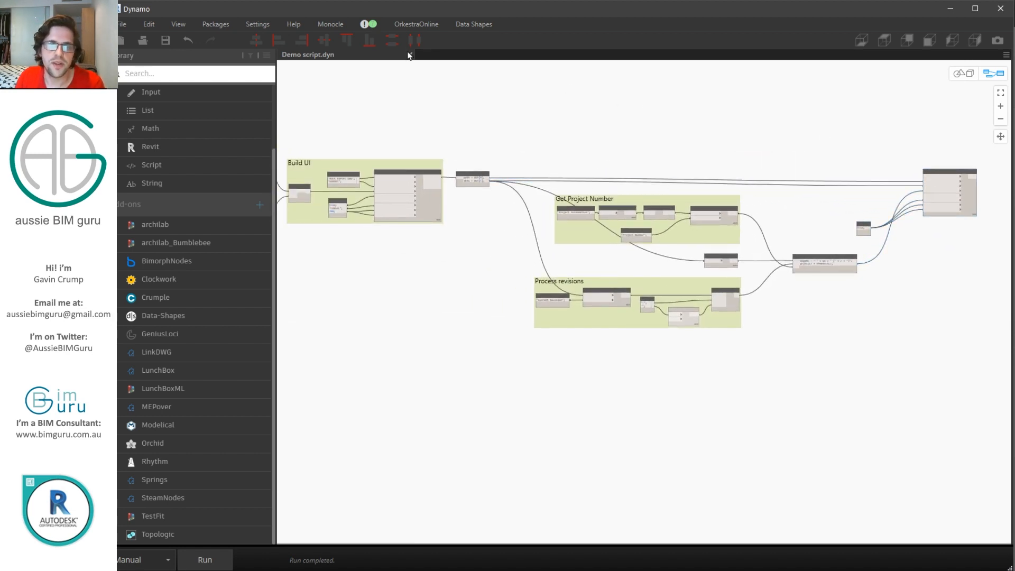
left_click(408, 54)
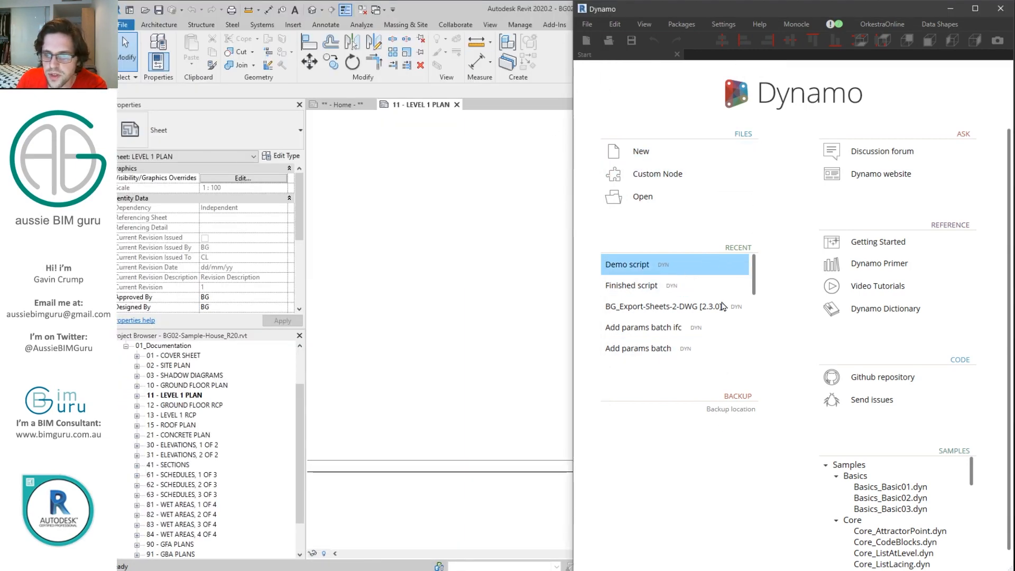
Reopen Demo script and export all sheets as DWG files to the DWG Export folder
double_click(627, 264)
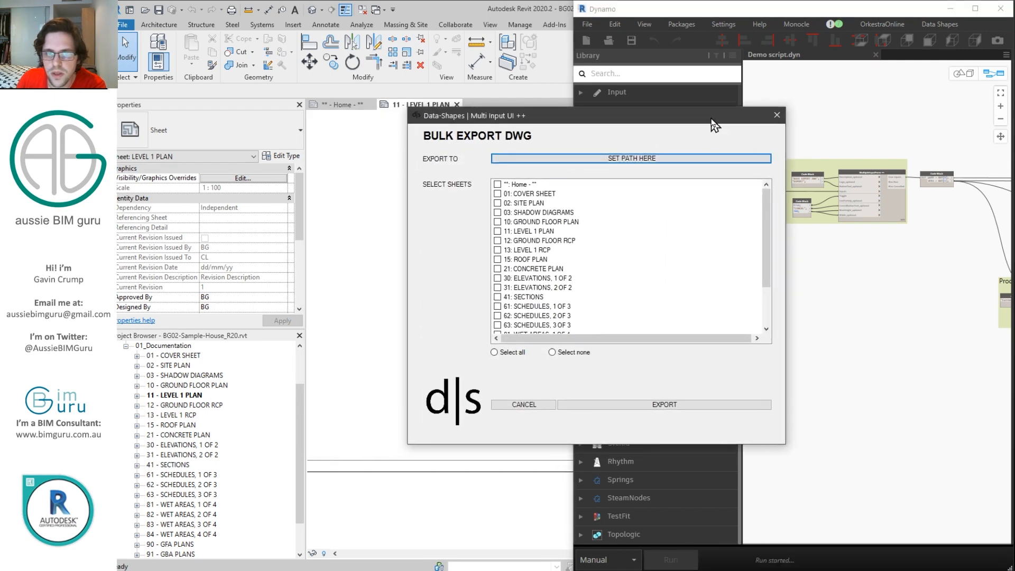
left_click(629, 158)
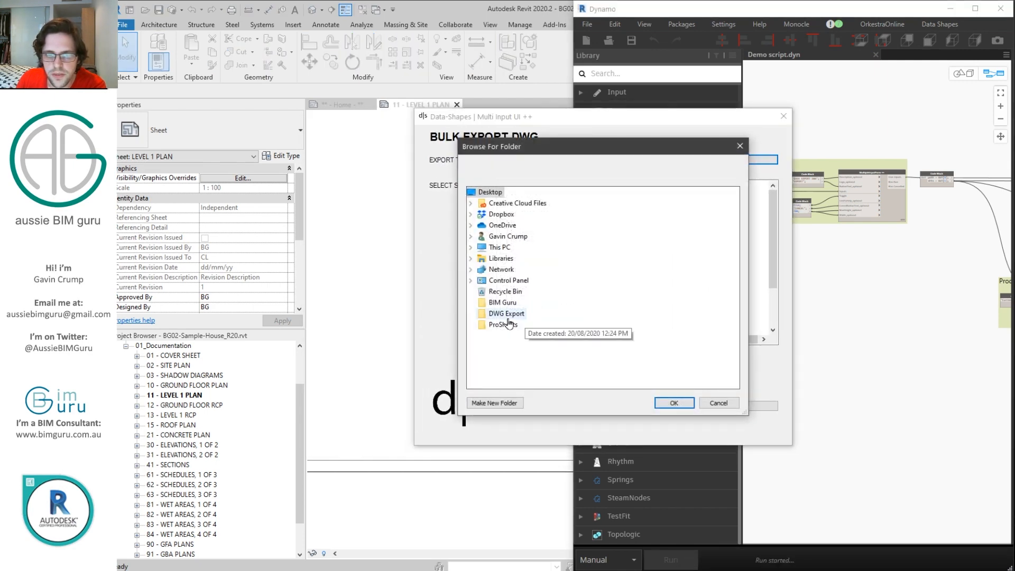
left_click(673, 402)
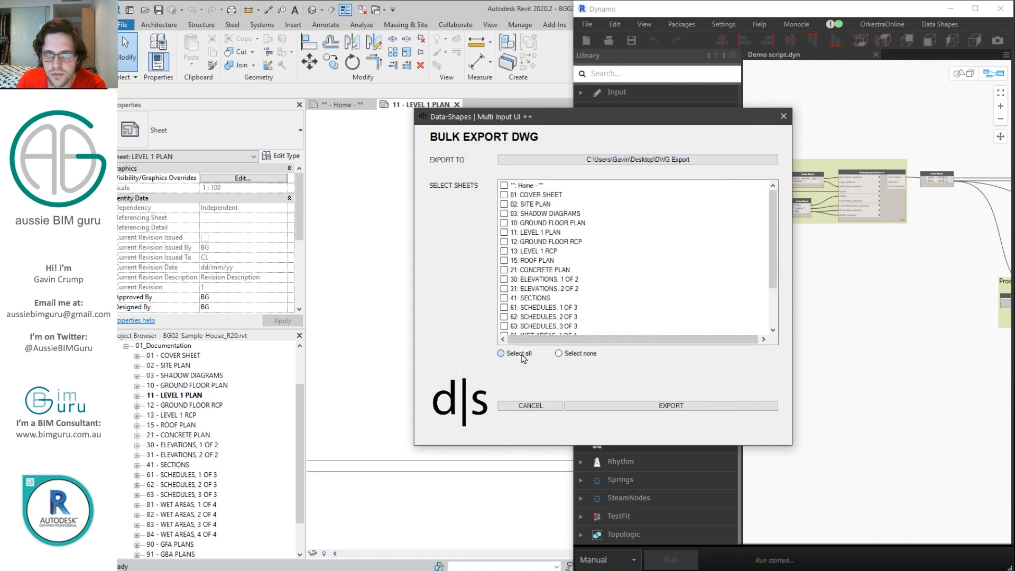
left_click(500, 353)
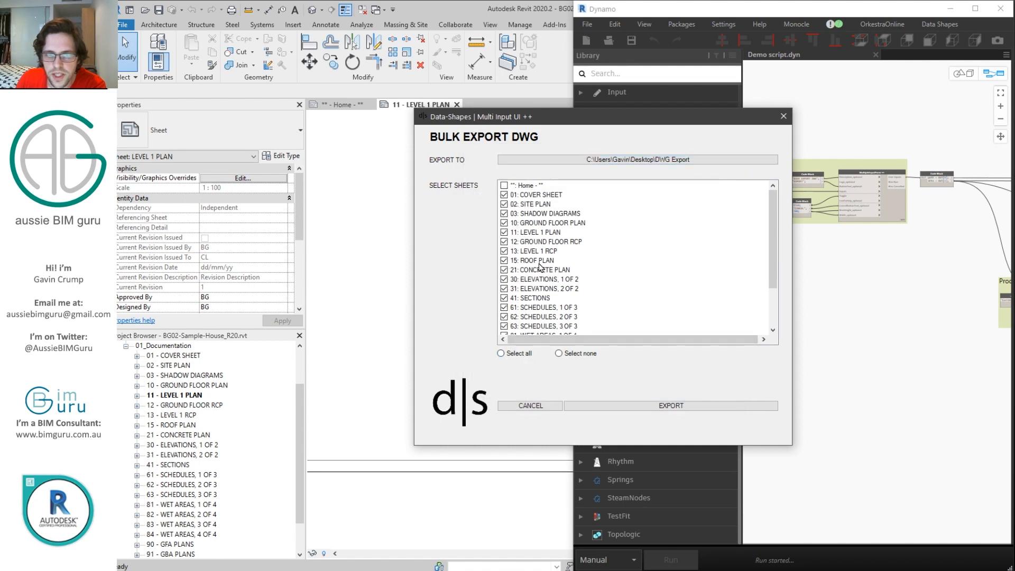
scroll("down", 3)
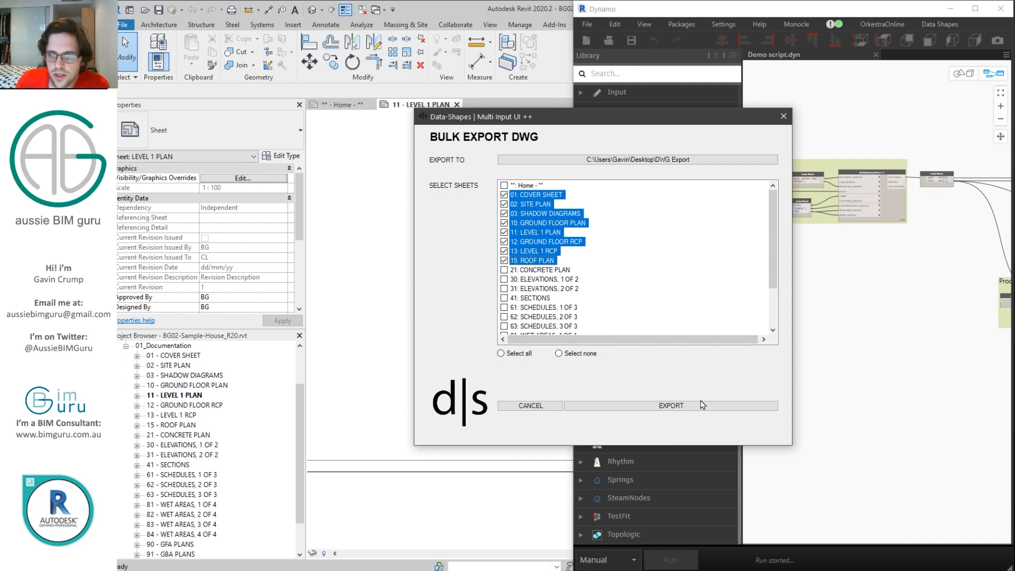
left_click(670, 404)
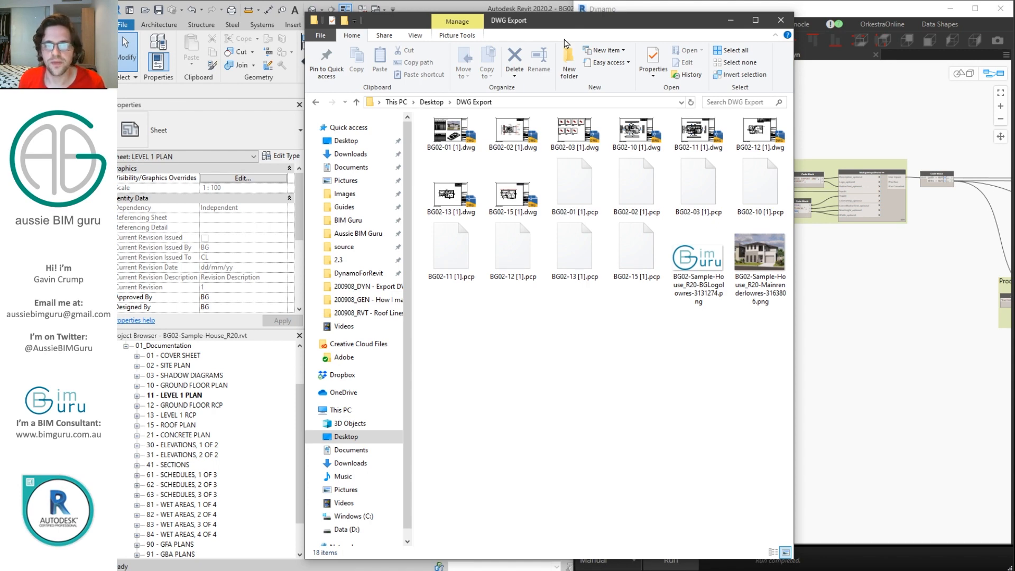
Delete the .pcp plot and .png image files, leaving only the eight BG02 DWG drawings
left_click(698, 252)
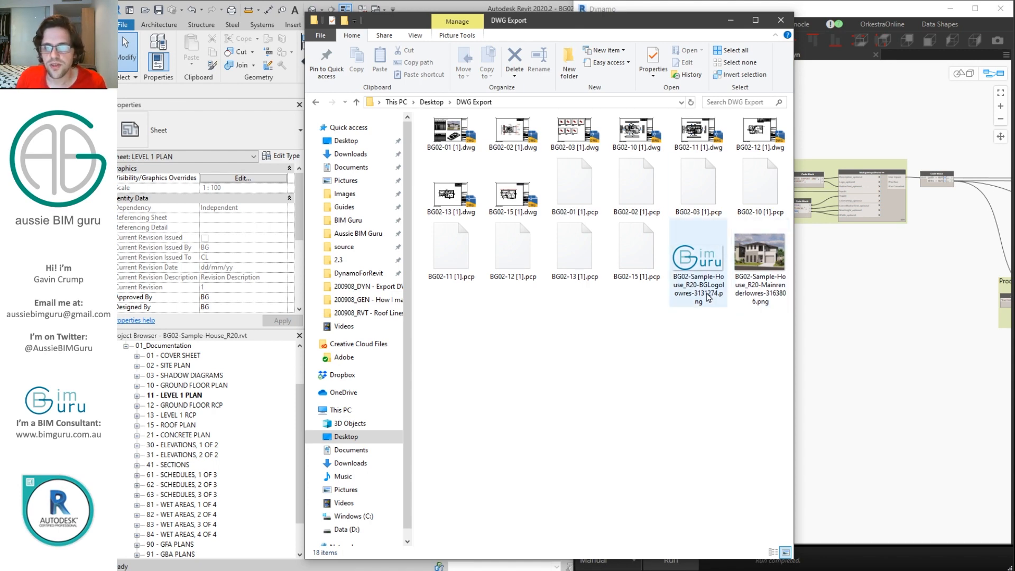
left_click(759, 252)
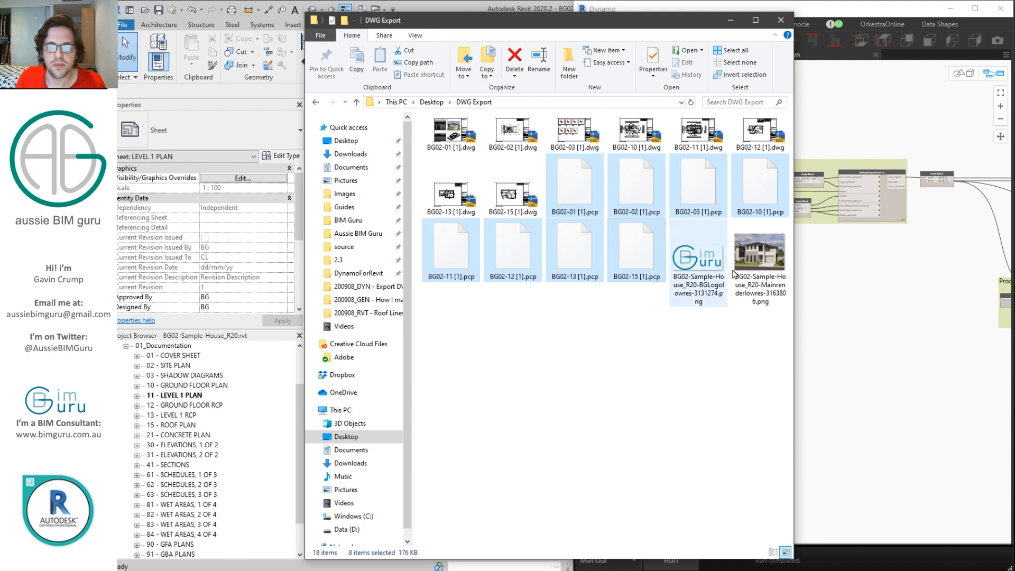
key("Delete")
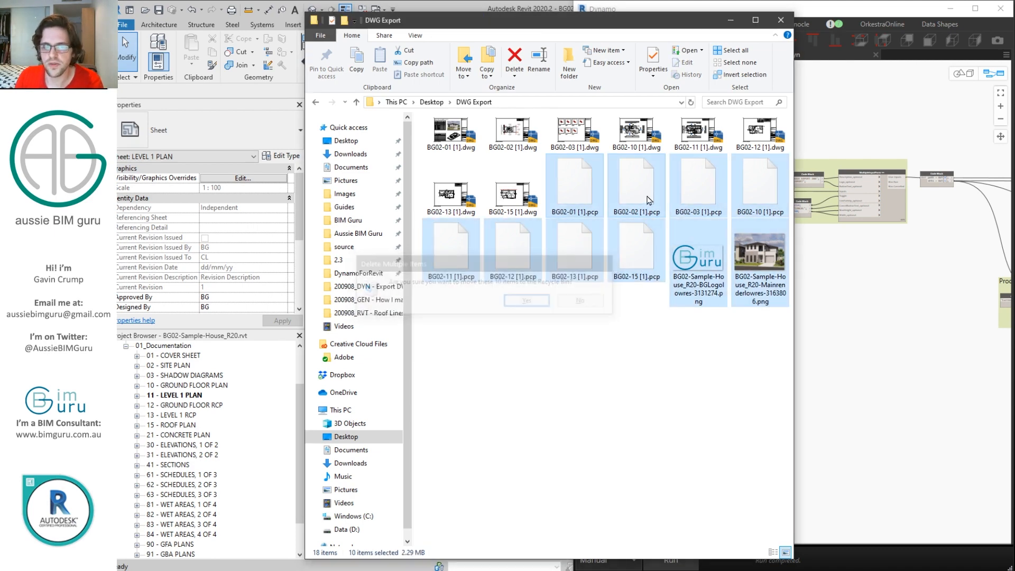
left_click(525, 300)
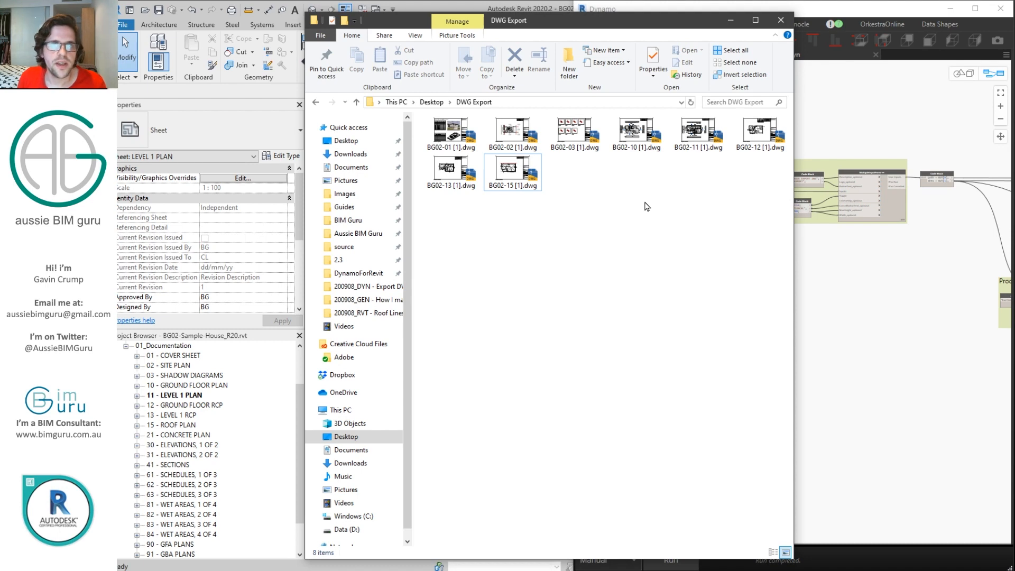
mouse_move(472, 558)
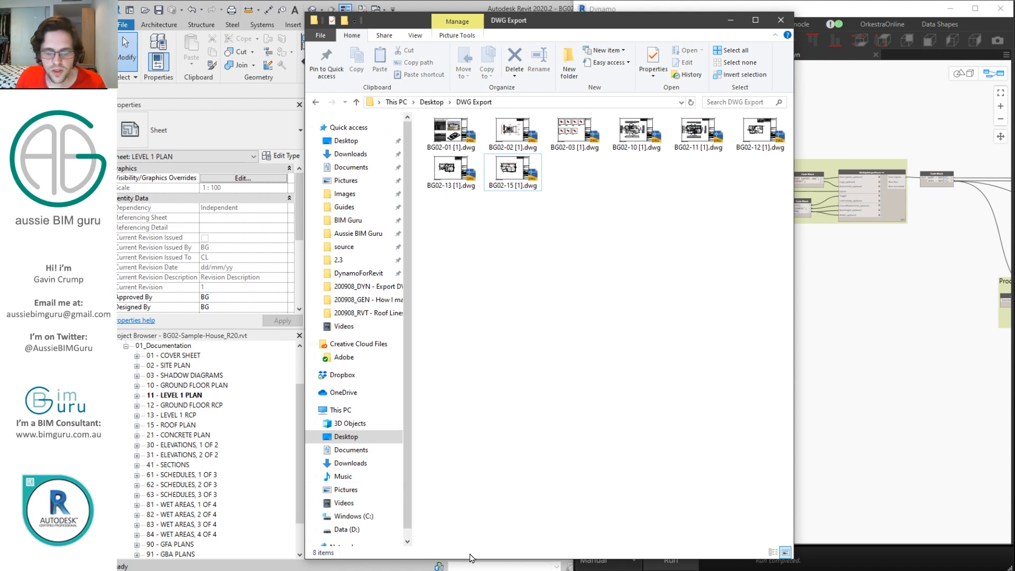